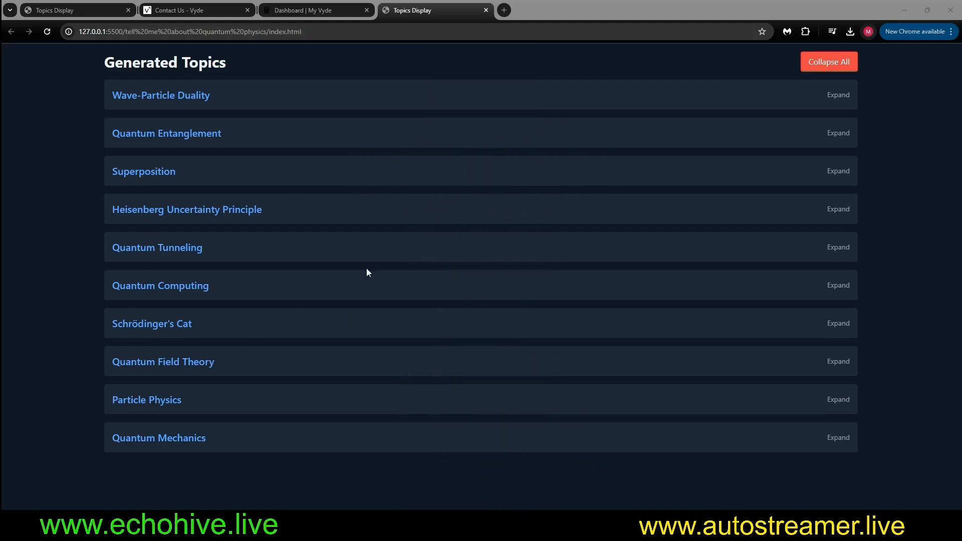
Step: Expand Wave-Particle Duality, Photon Behavior and Stimulated Emission on the quantum physics topics page
left_click(161, 96)
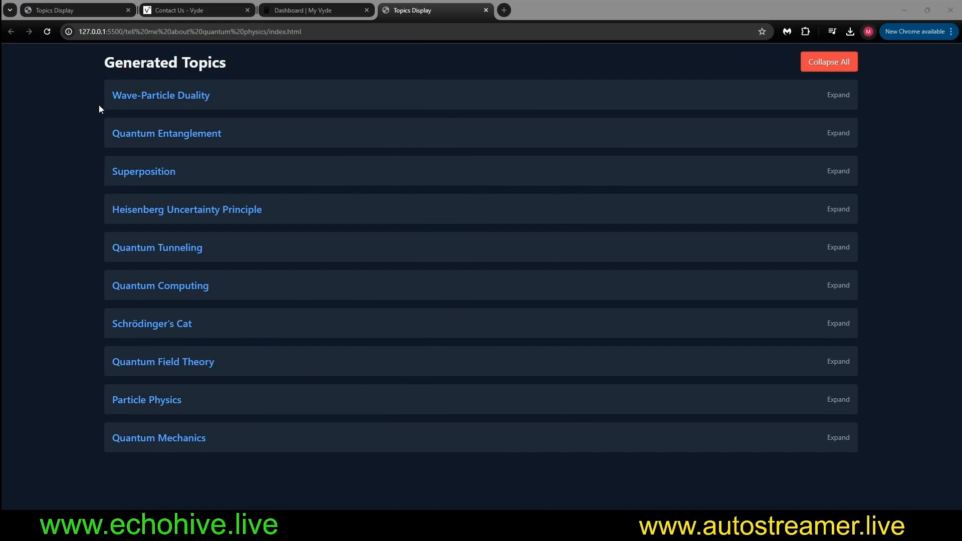
mouse_move(102, 76)
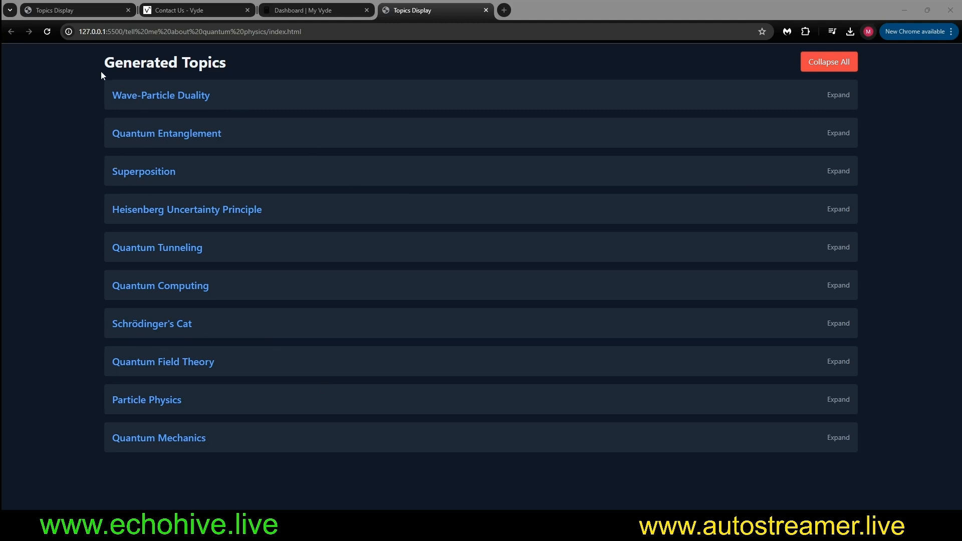
mouse_move(313, 399)
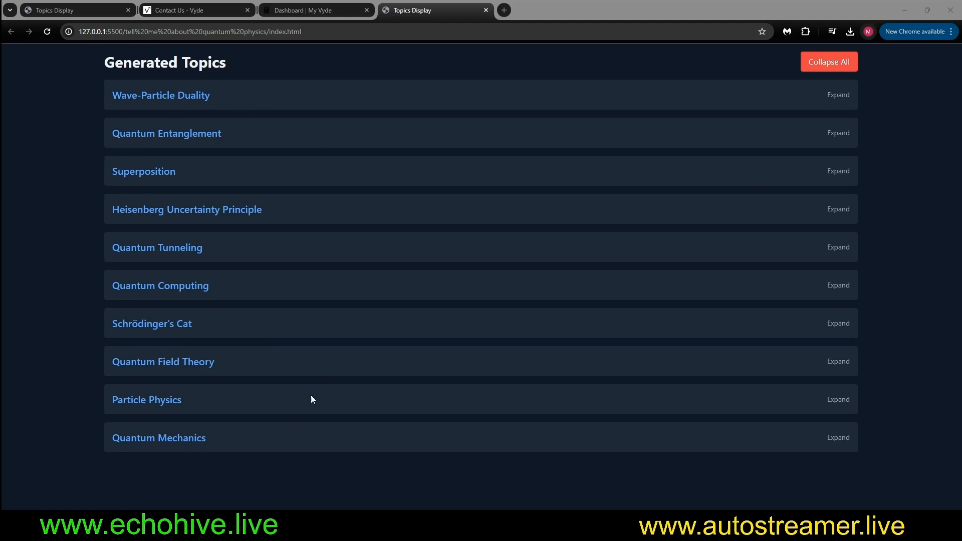
left_click(838, 94)
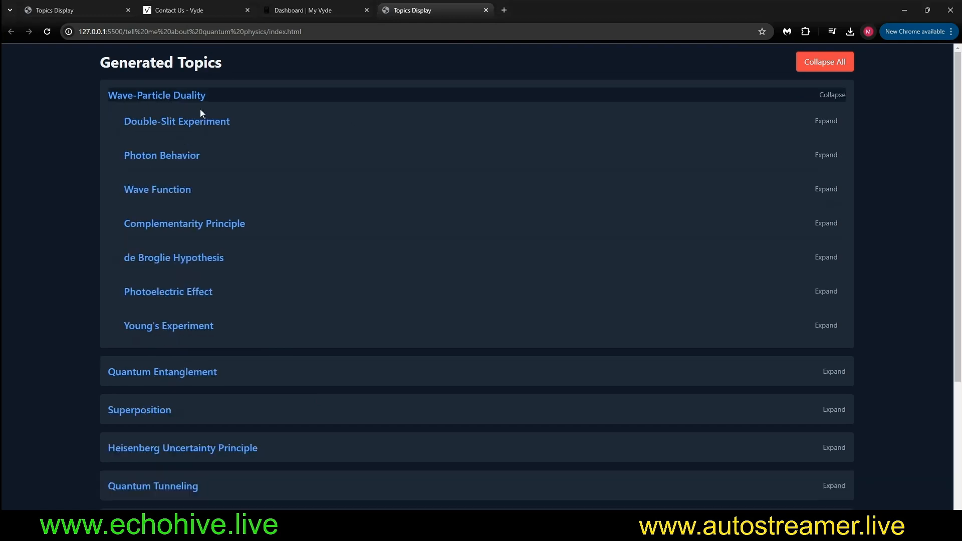
mouse_move(144, 379)
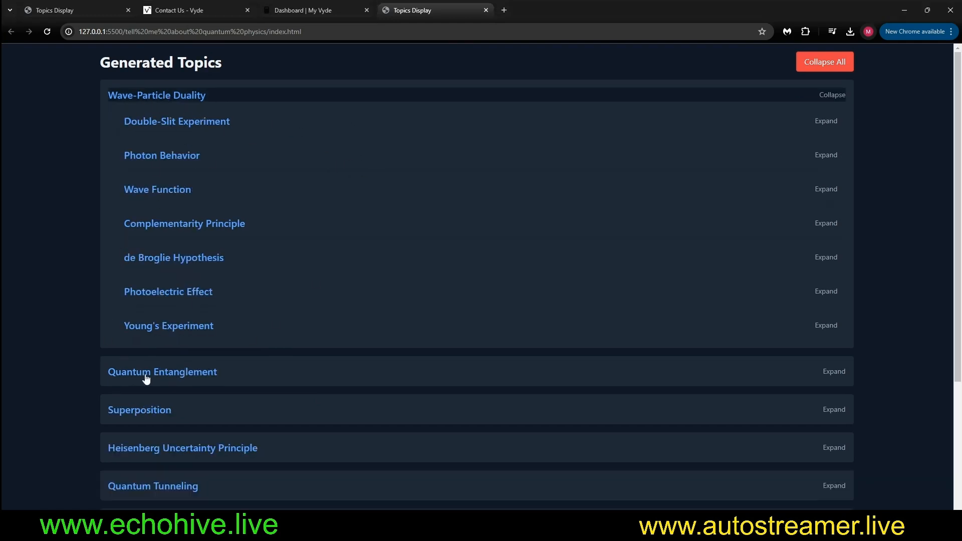
mouse_move(79, 226)
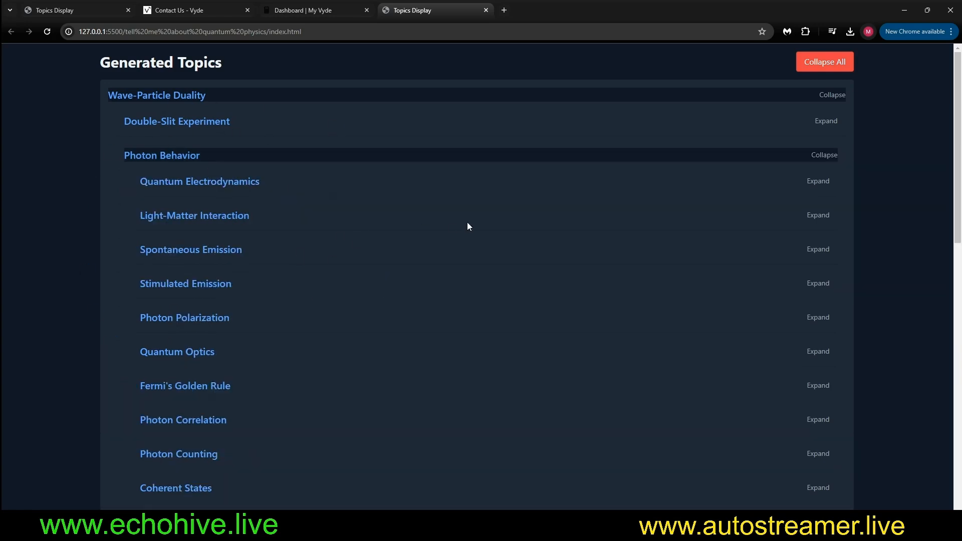
scroll("down", 3)
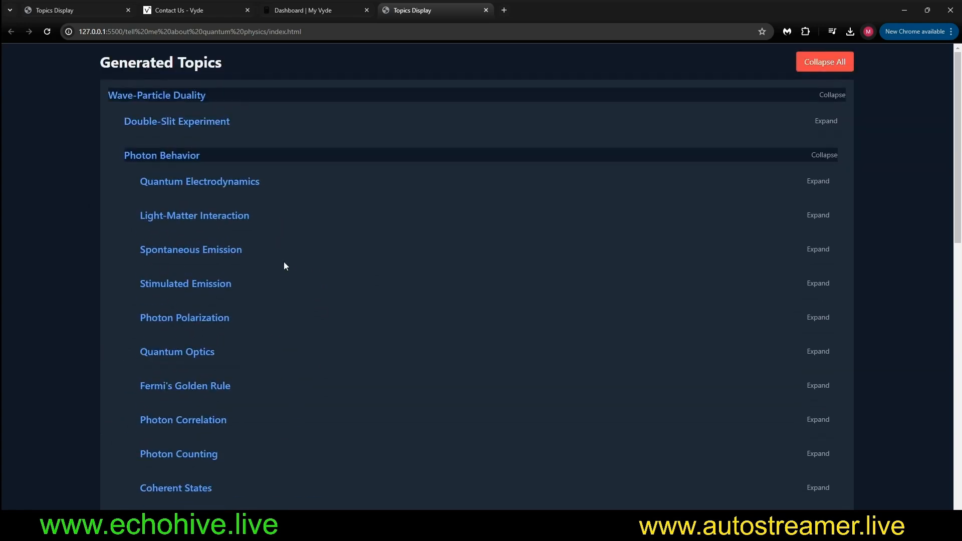
left_click(818, 283)
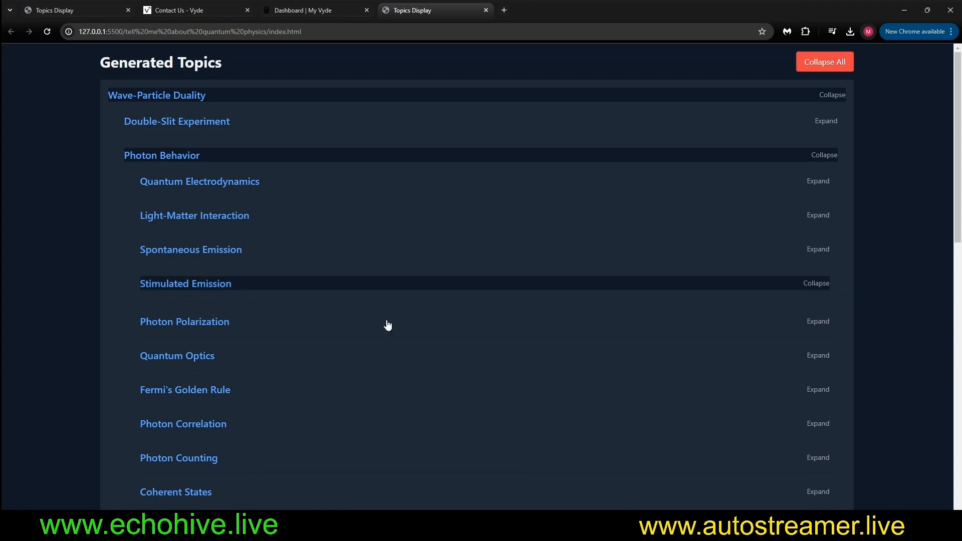
mouse_move(461, 386)
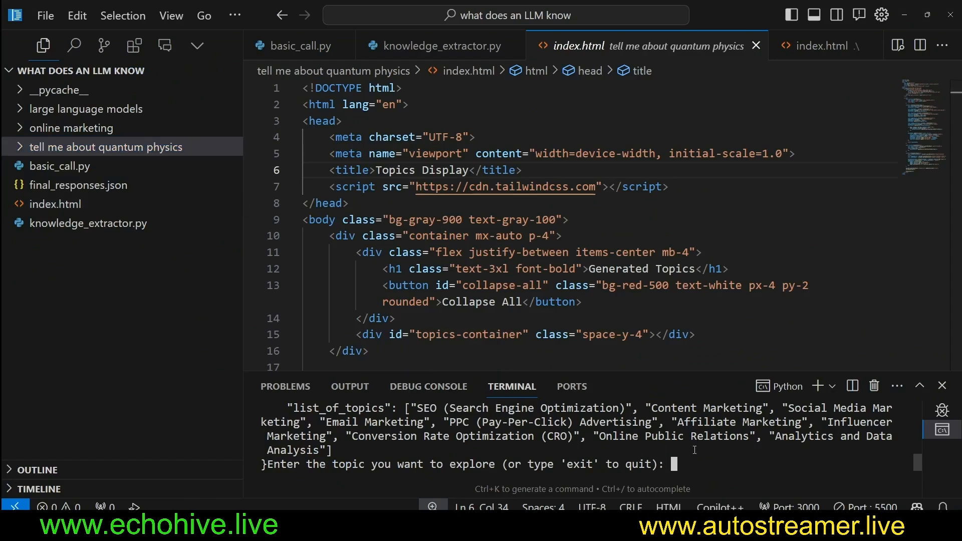
Step: Run knowledge_extractor.py on the topic 'online marketing' with depth 1
key("Ctrl+C")
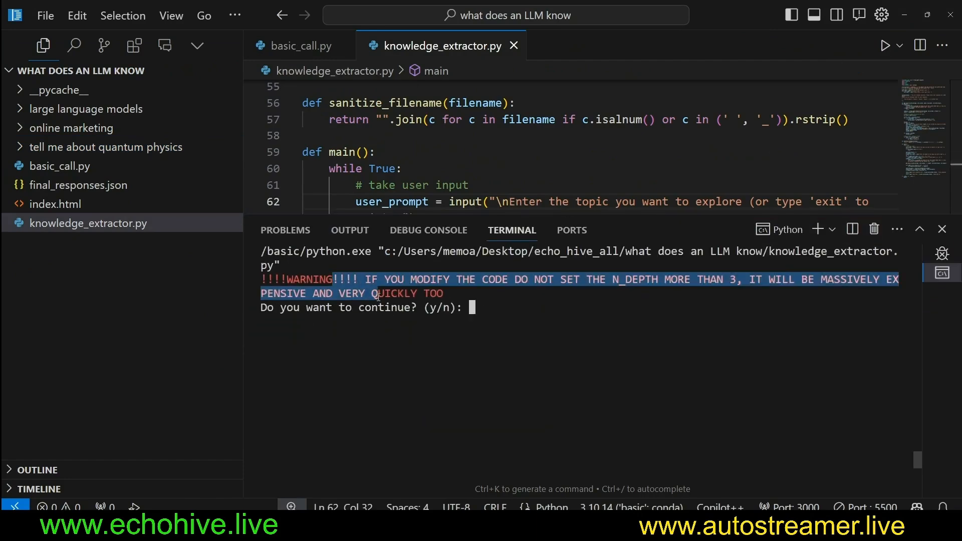
type("y")
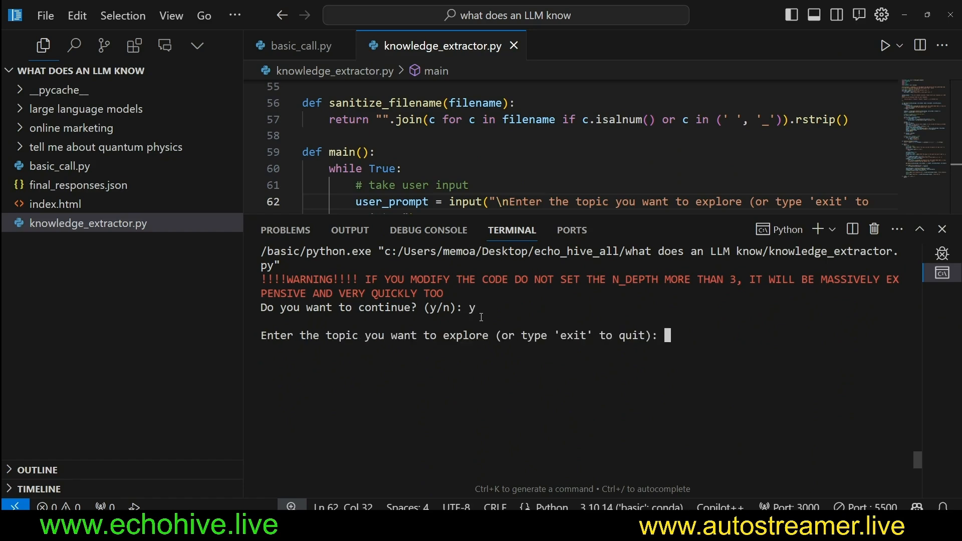
type("online ma")
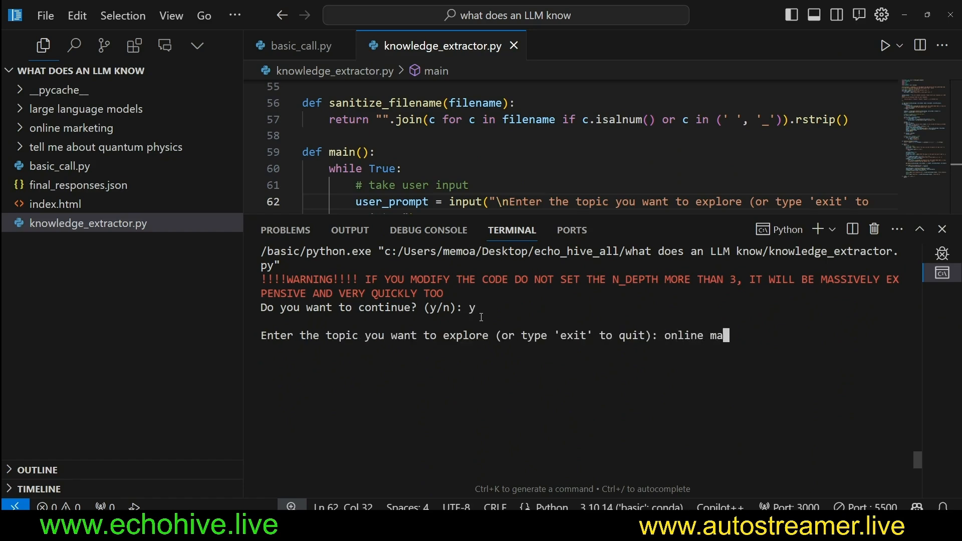
key("Enter")
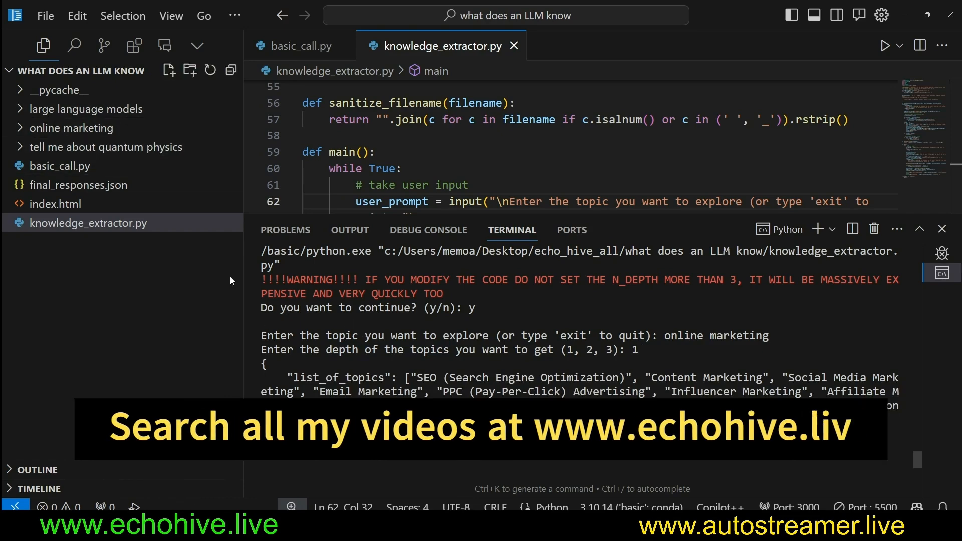
Step: Reveal the new online marketing folder in Explorer and open its index.html
left_click(71, 128)
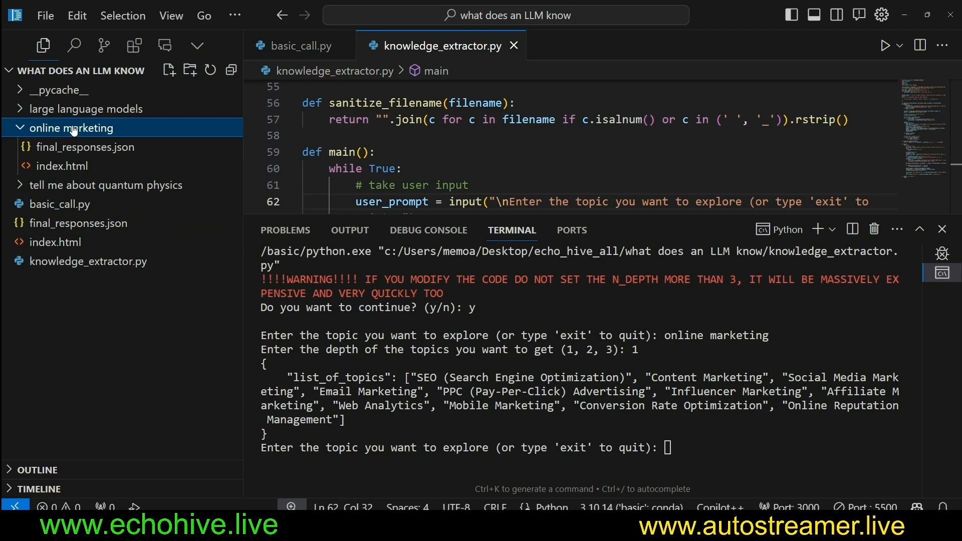
left_click(86, 146)
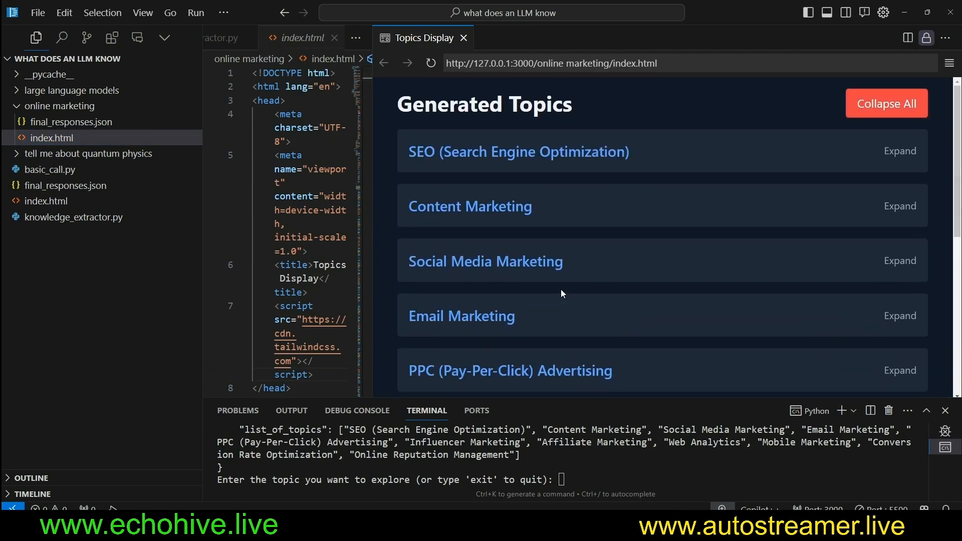
Step: Scroll the online marketing Generated Topics preview listing SEO, Content Marketing and related topics
scroll("down", 3)
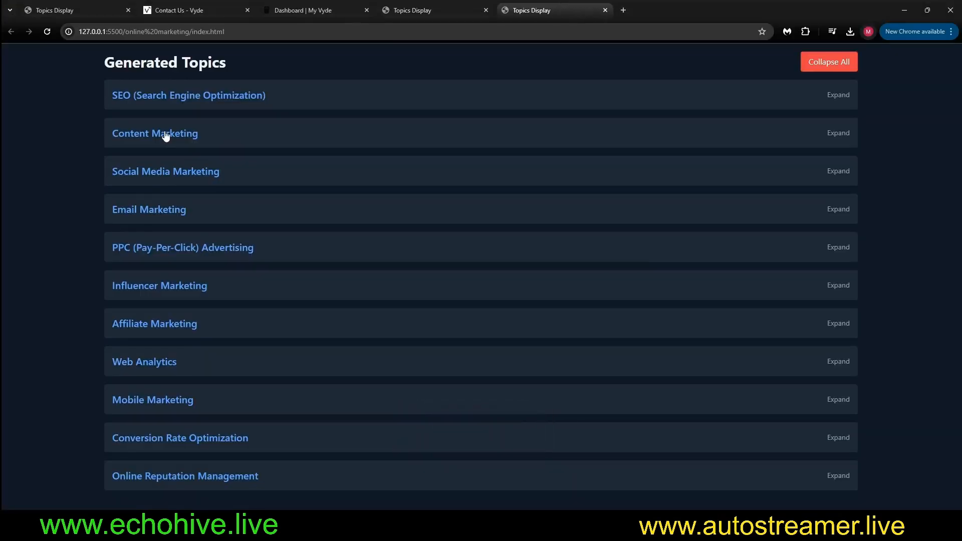
mouse_move(636, 487)
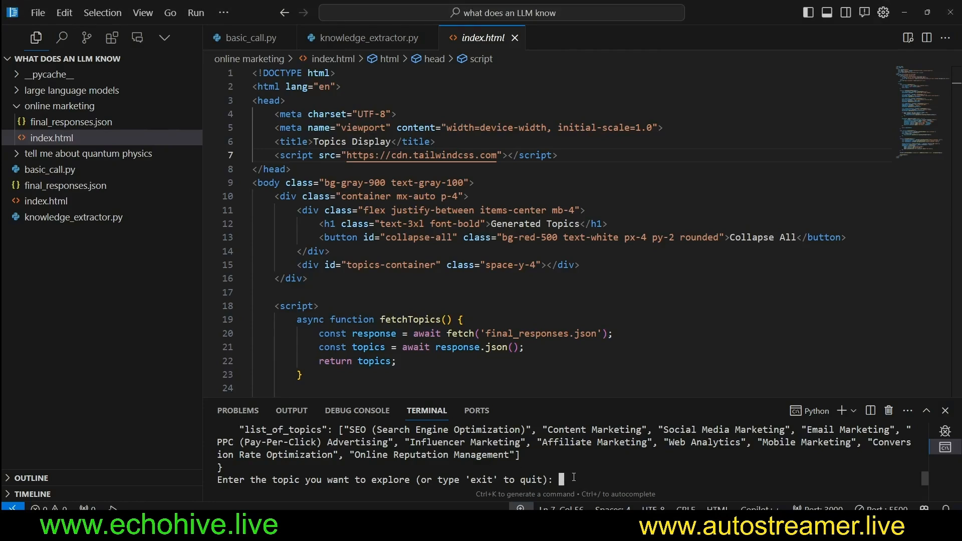
Step: Rerun the extractor on 'online marketing' with depth 2 to generate nested subtopics
type("online marke")
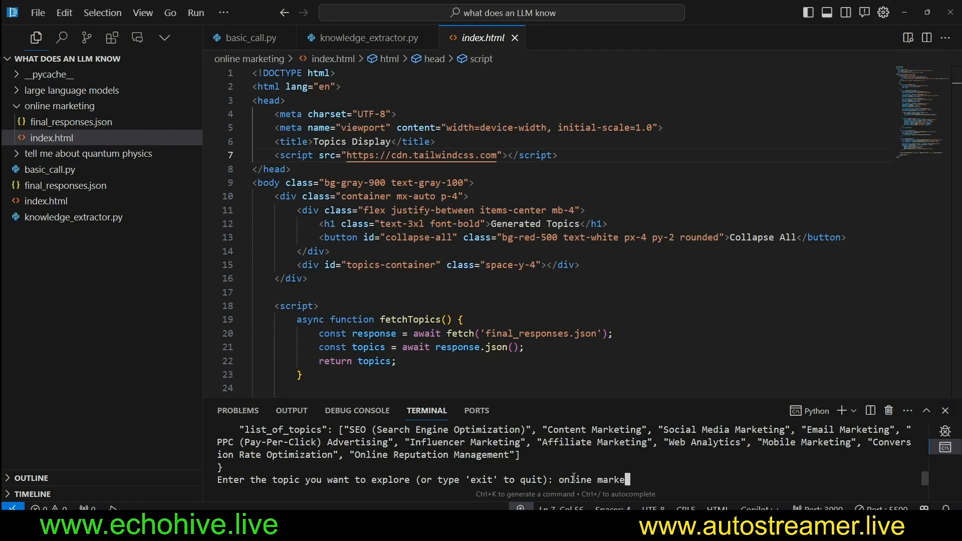
key("Enter")
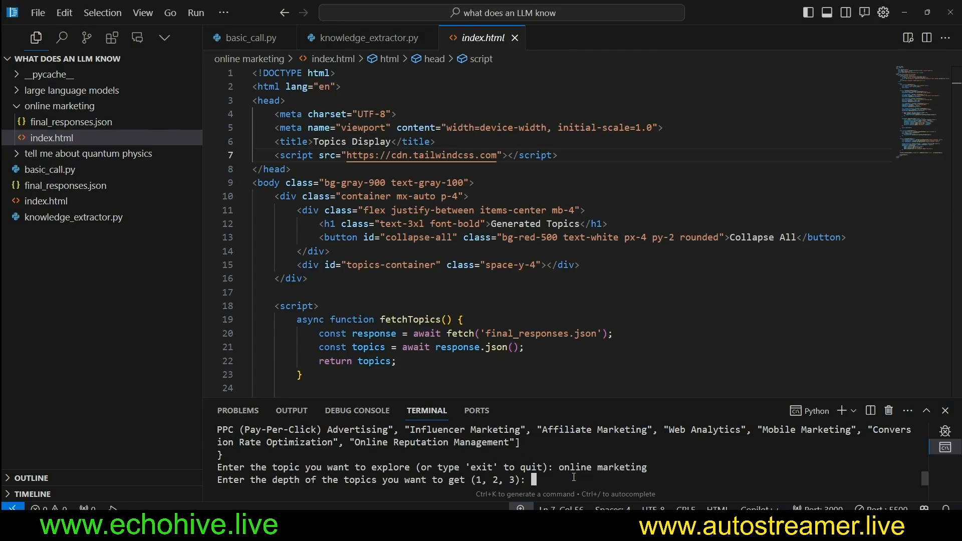
type("2")
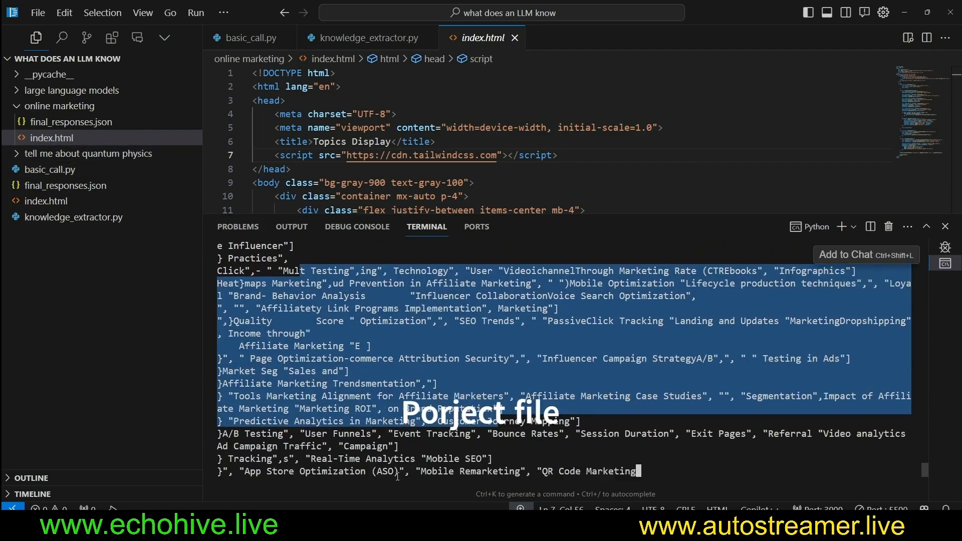
Step: Review the regenerated final_responses.json showing Local SEO and Technical SEO, then return to index.html
left_click(70, 121)
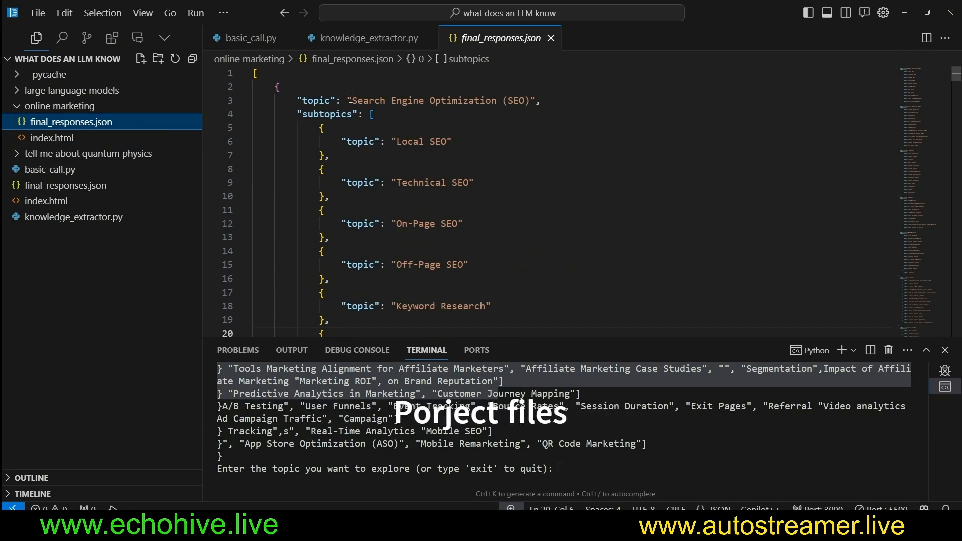
scroll("down", 3)
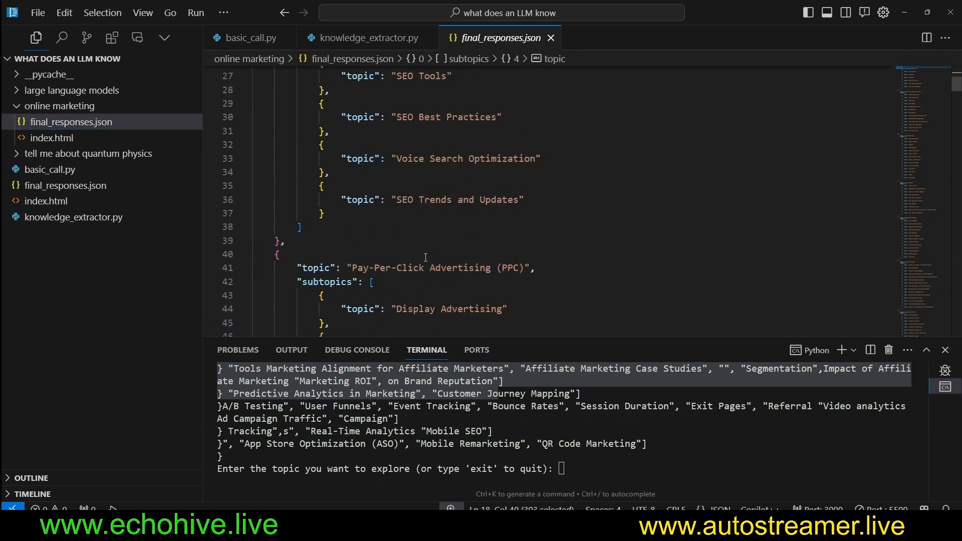
left_click(48, 137)
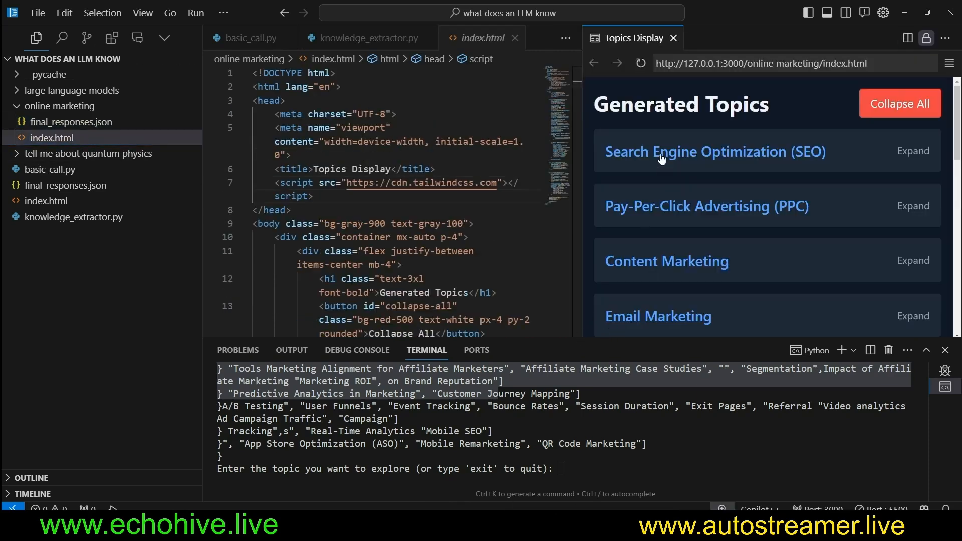
mouse_move(701, 170)
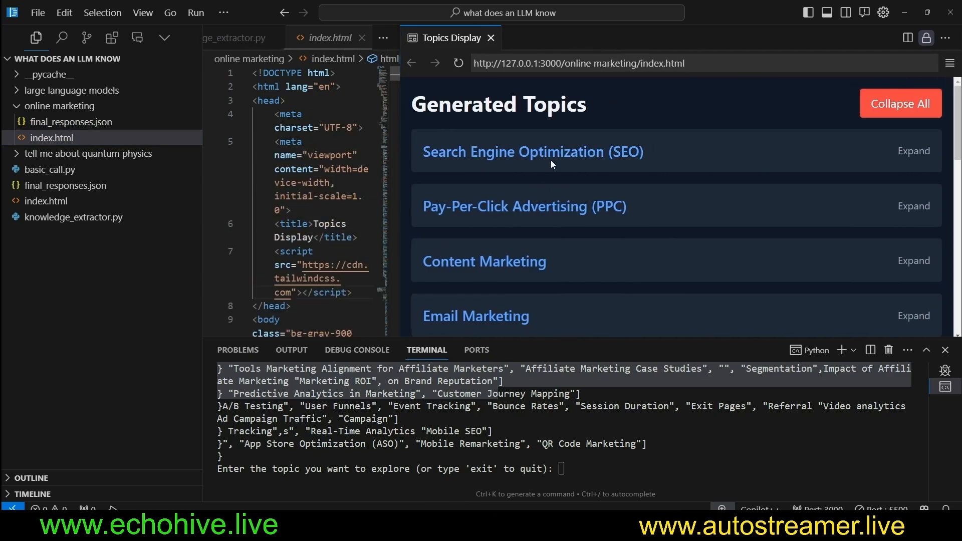
Step: Scroll the previewed online marketing page around the expanded Pay-Per-Click Advertising topics
scroll("down", 3)
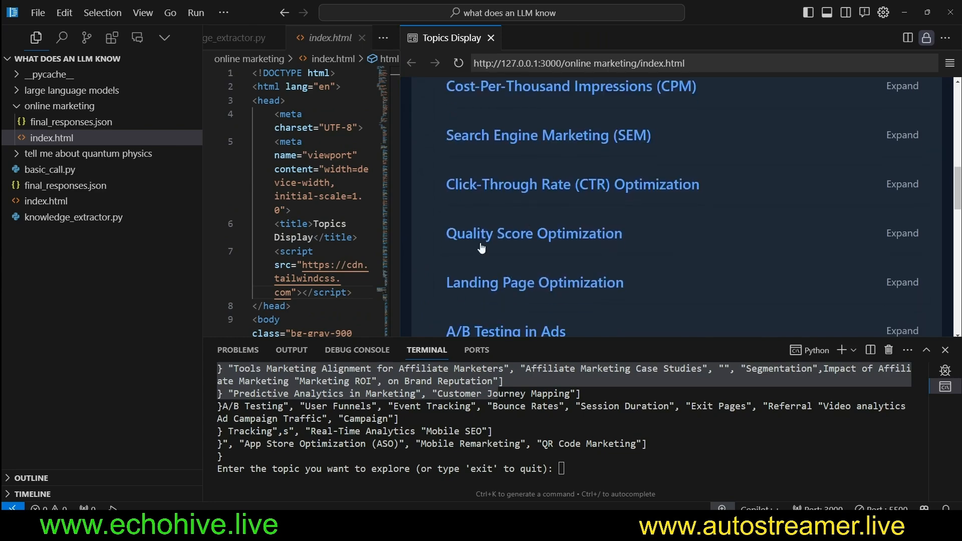
scroll("up", 3)
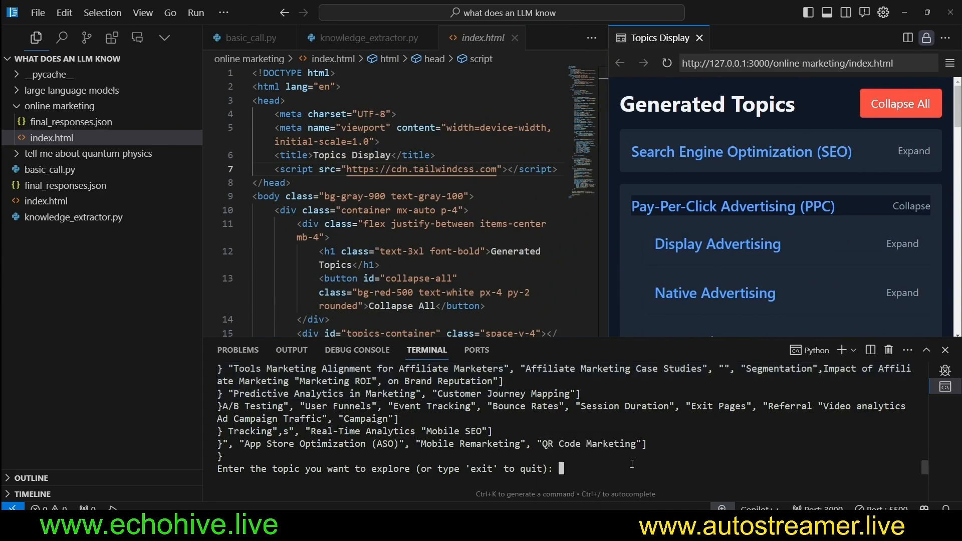
Step: Run the extractor again on 'online marketing' at depth 2 and review its final_responses.json
type("2")
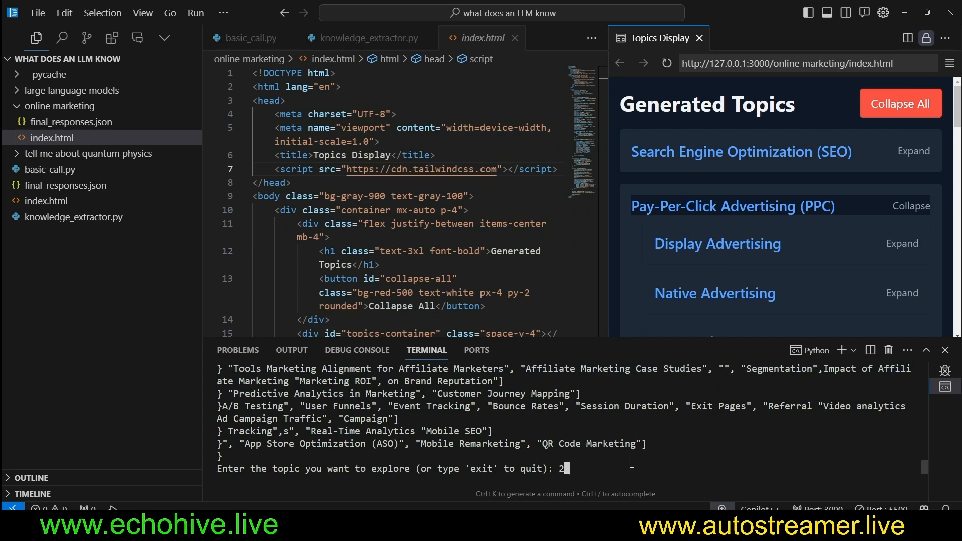
type("online marketing")
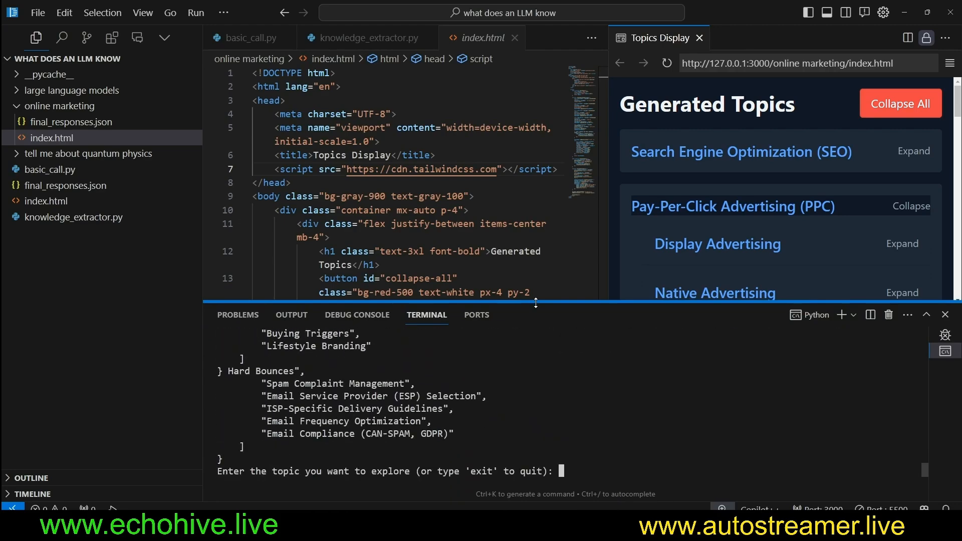
left_click(71, 122)
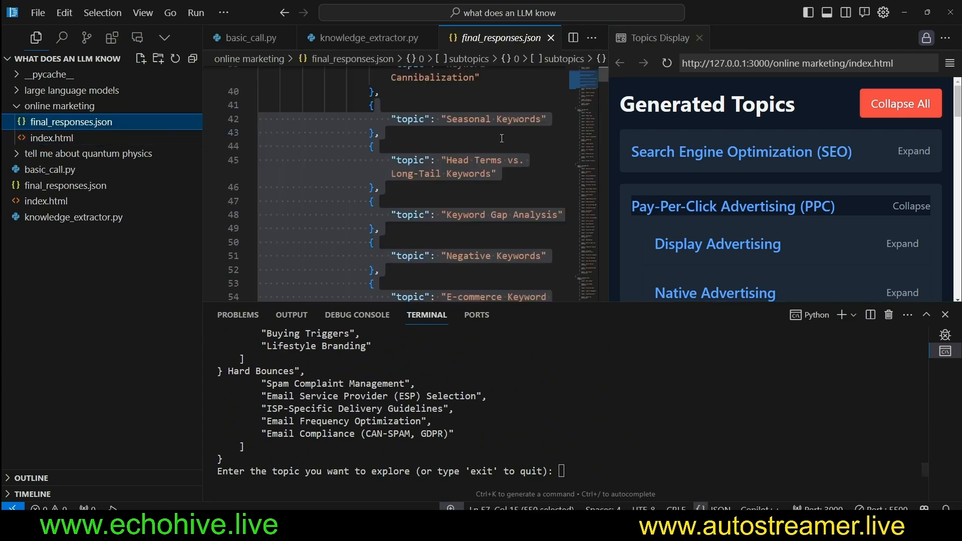
scroll("down", 3)
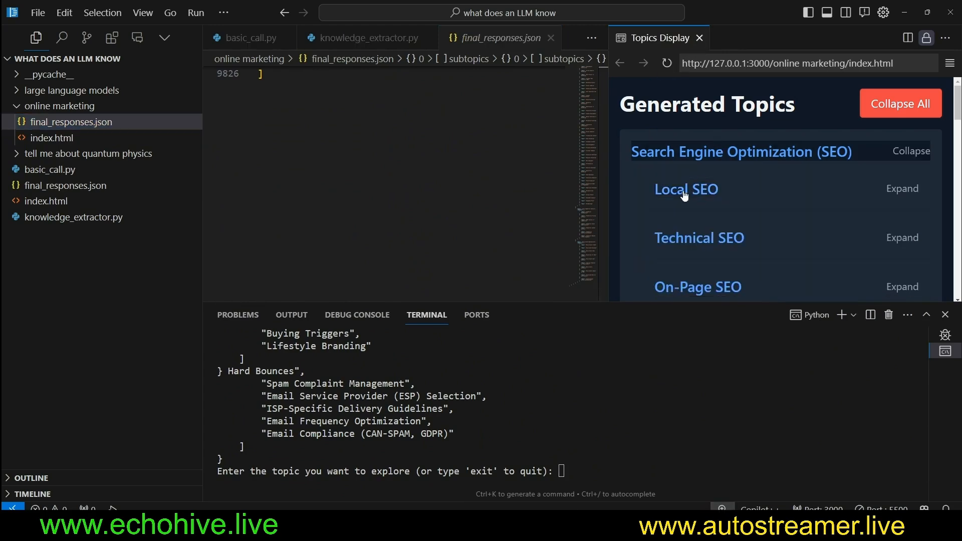
Step: Expand SEO and a keyword subtopic in the Topics Display preview to show Search Intent and Keyword Mapping
left_click(911, 150)
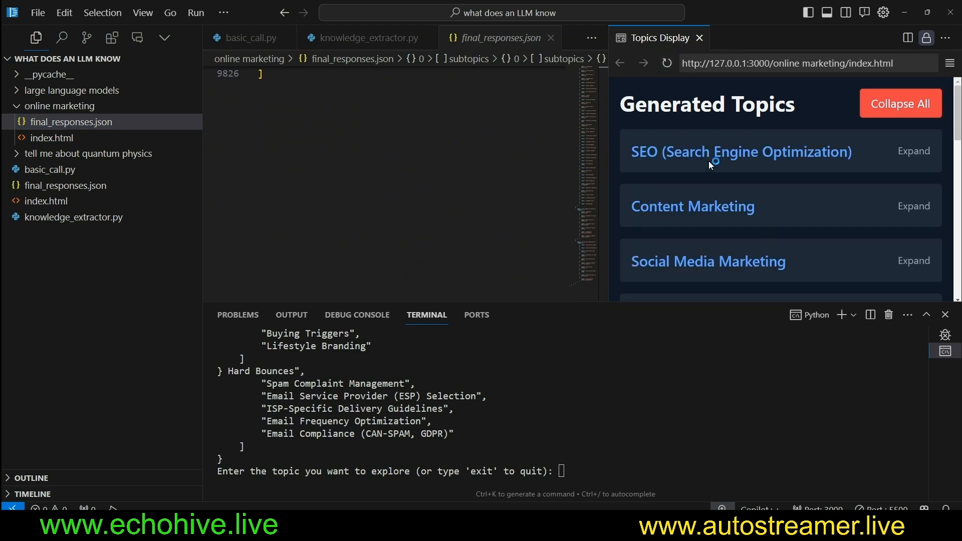
scroll("down", 3)
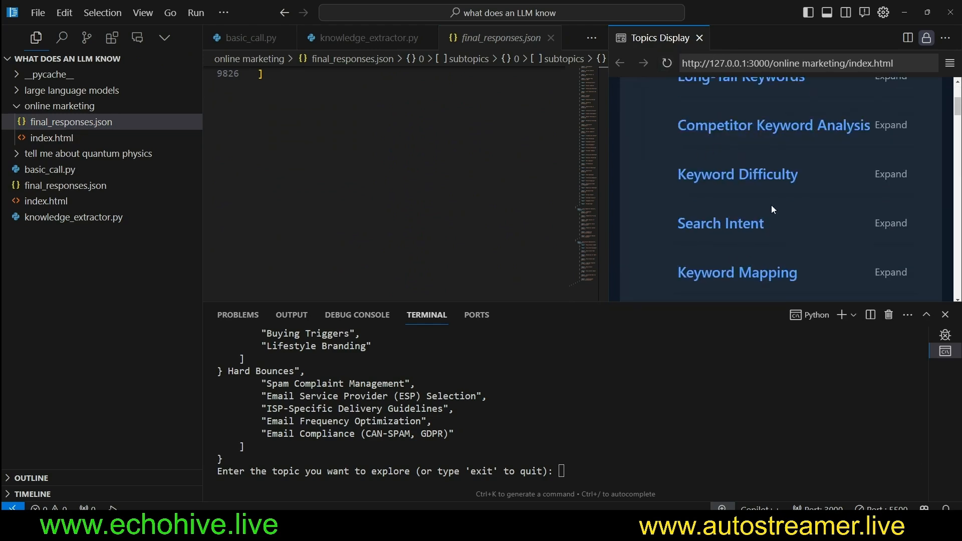
left_click(50, 137)
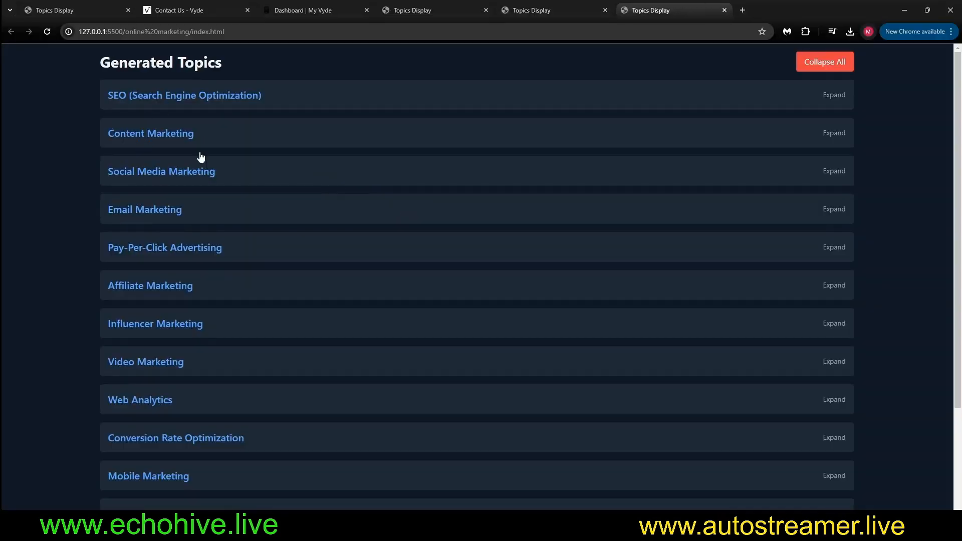
mouse_move(375, 345)
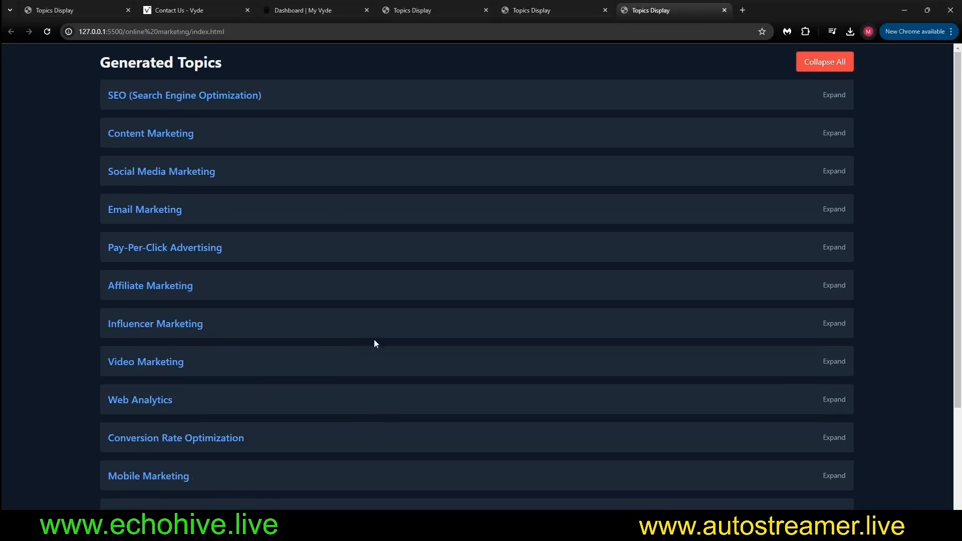
Step: Expand SEO and Link Building in Chrome and scroll through its long subtopic list
left_click(834, 95)
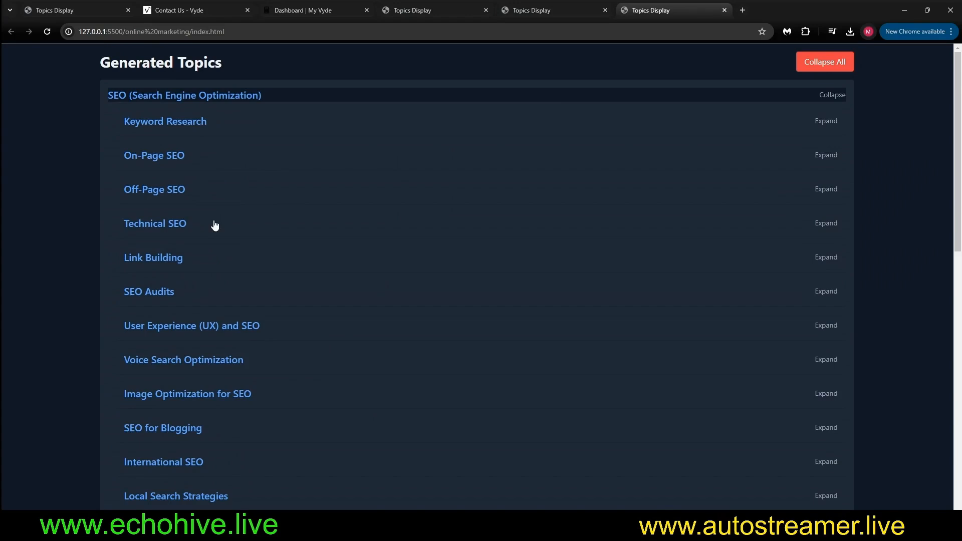
scroll("down", 3)
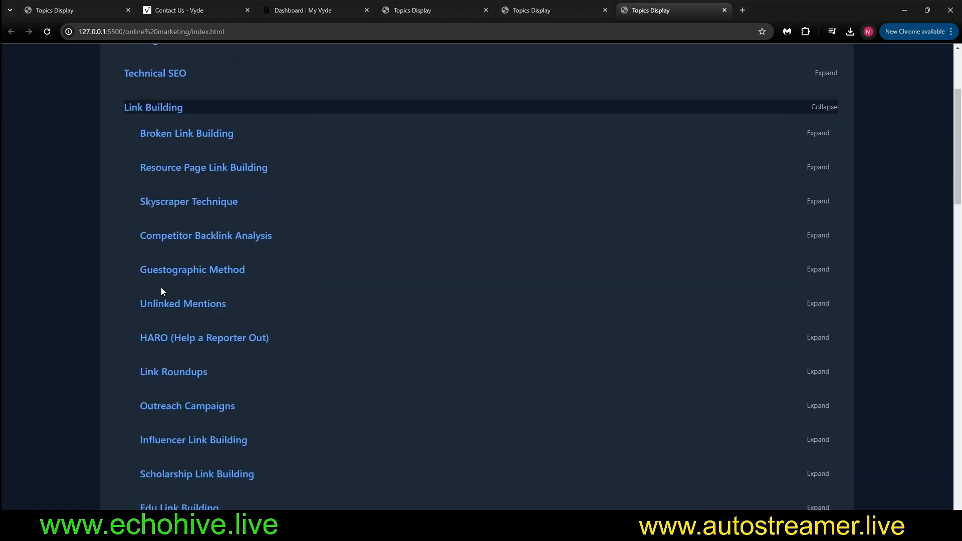
scroll("down", 3)
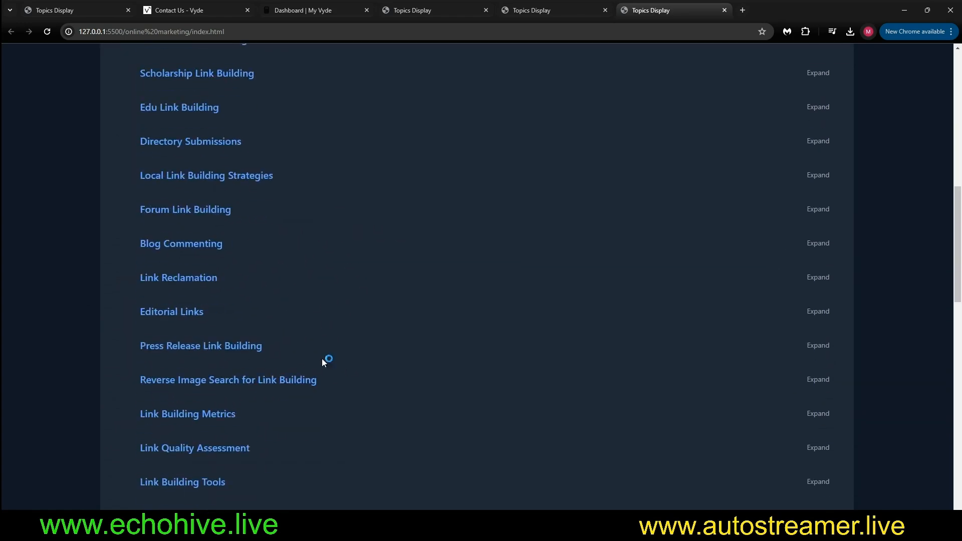
scroll("down", 3)
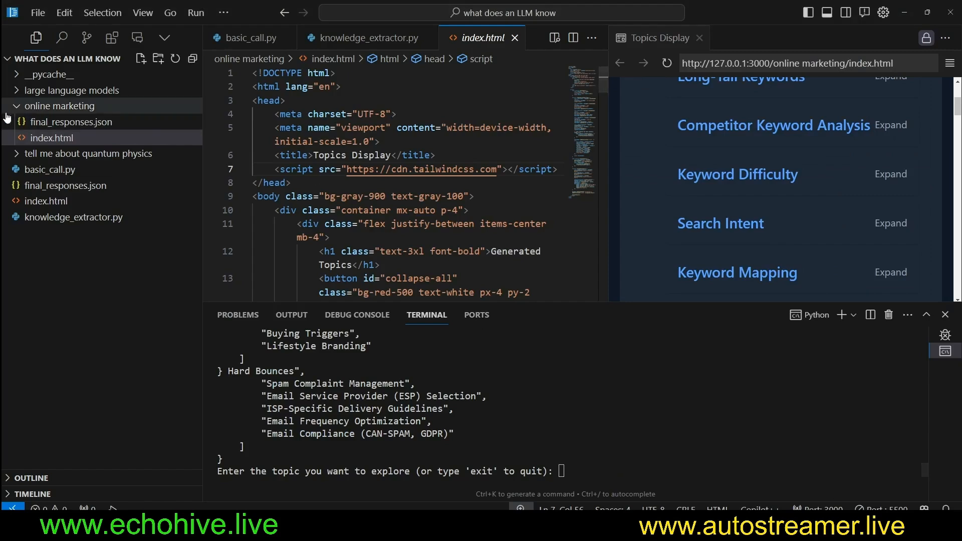
Step: Collapse the online marketing folder and run the extractor on 'graphics processing units'
left_click(60, 107)
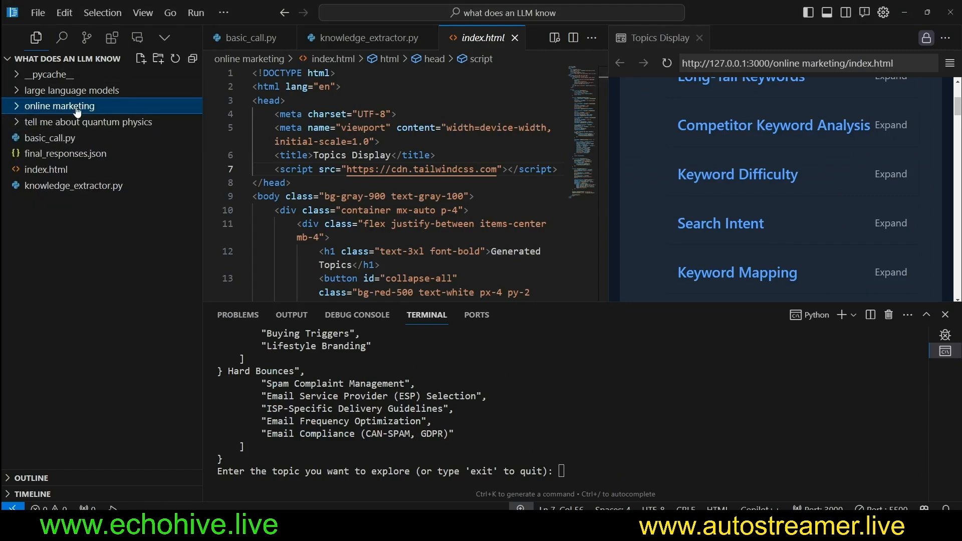
mouse_move(565, 456)
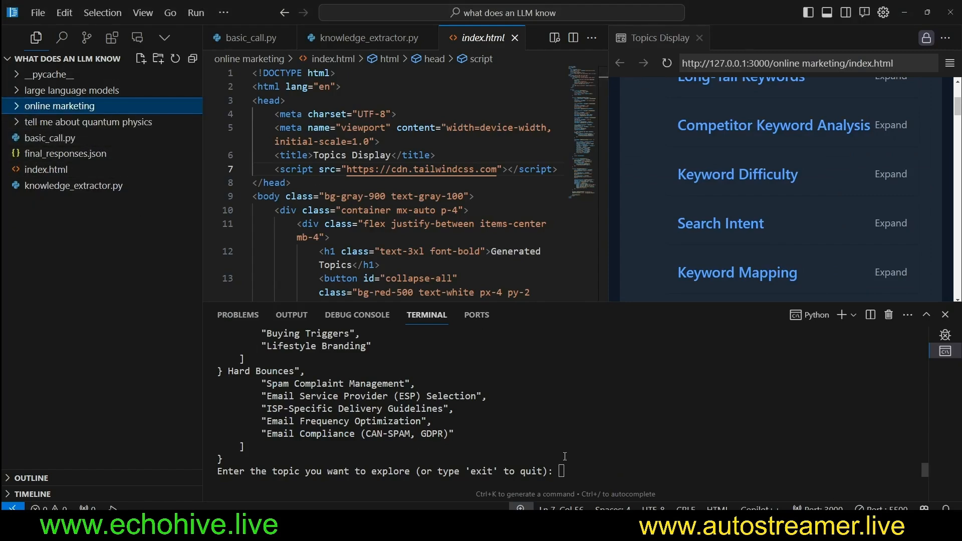
type("g")
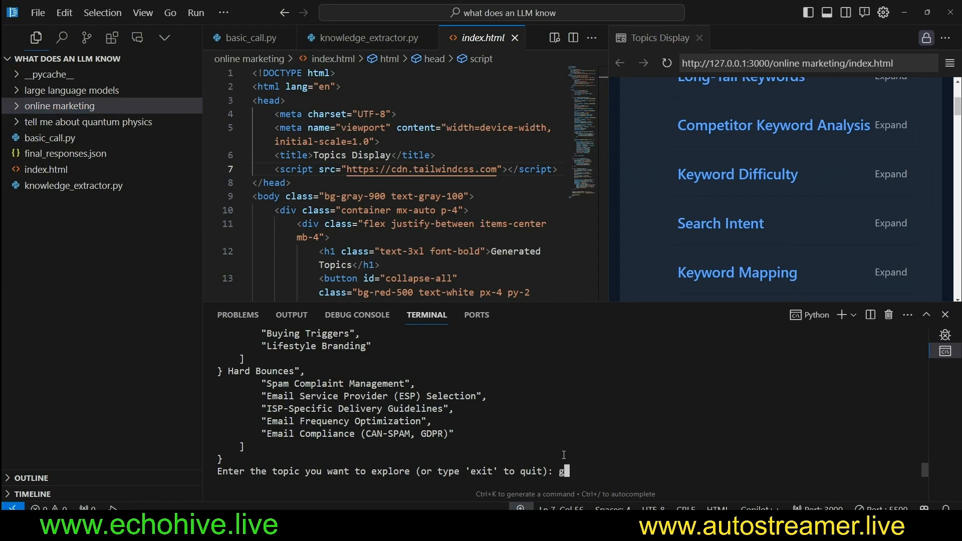
type("raphics")
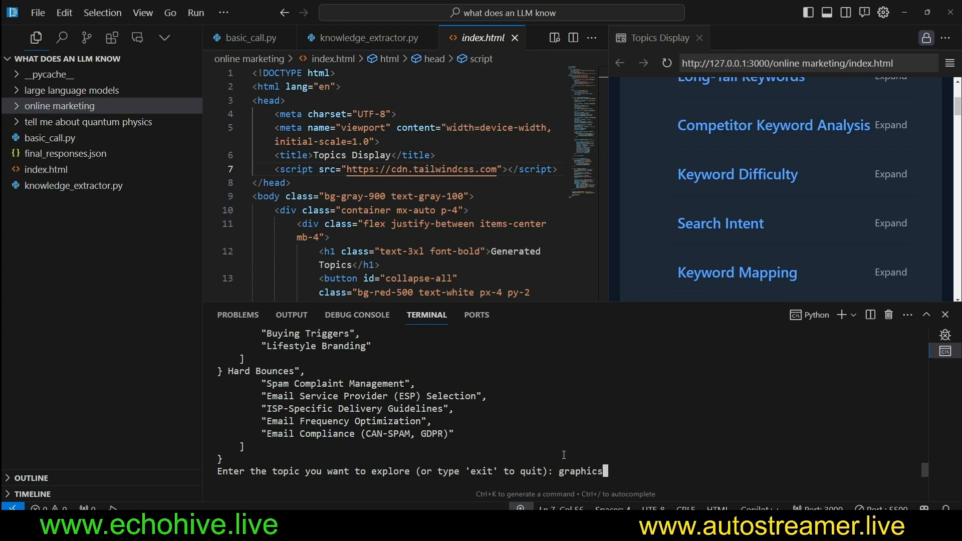
type("processing units")
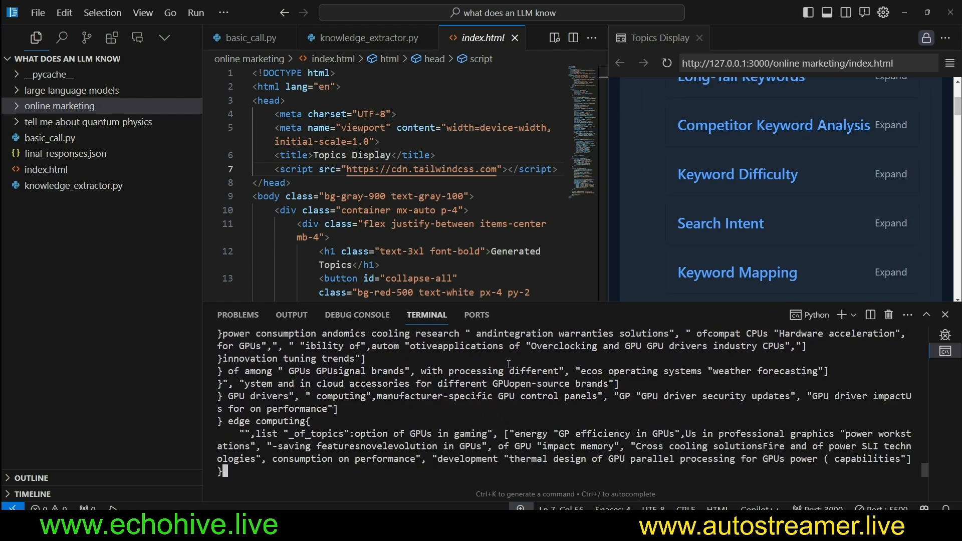
scroll("down", 3)
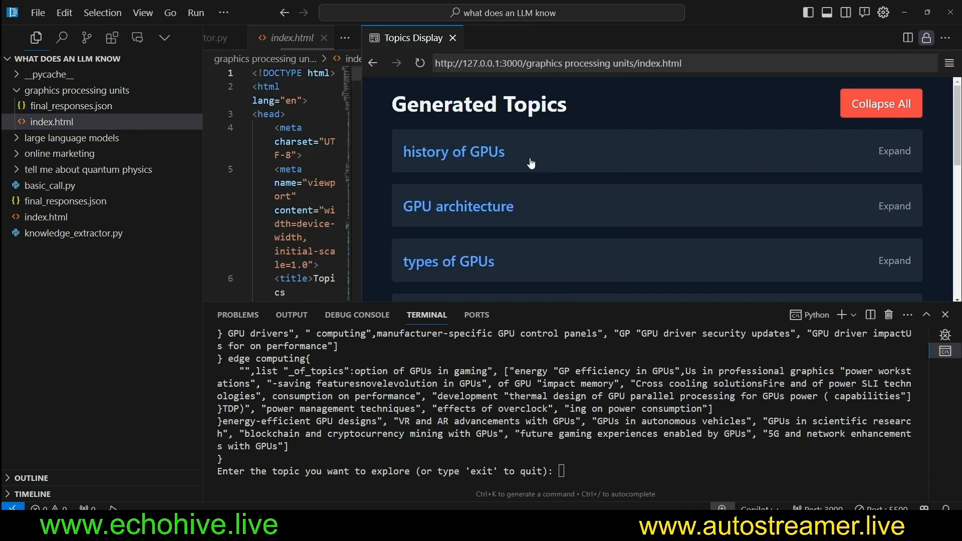
Step: Browse the GPU Topics Display preview and close it to view index.html full width
left_click(894, 151)
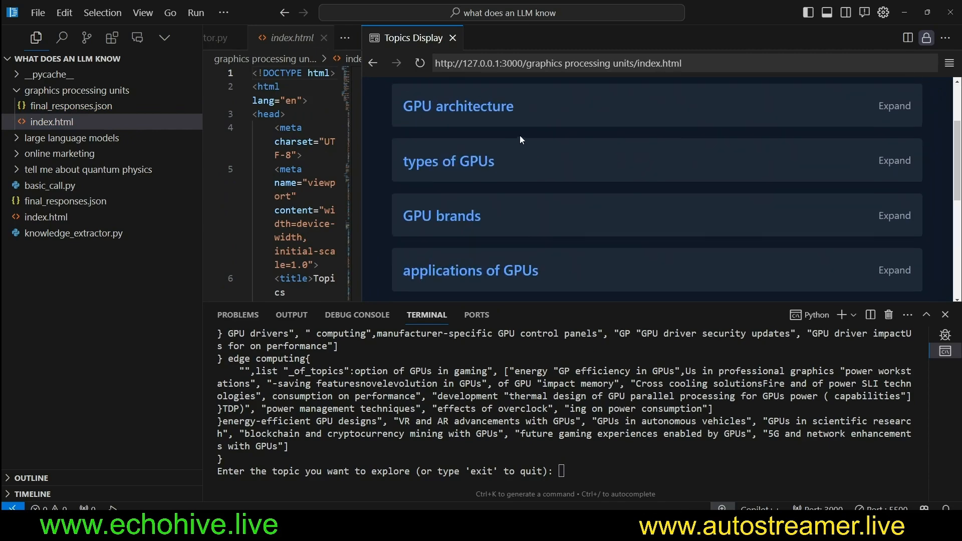
left_click(894, 216)
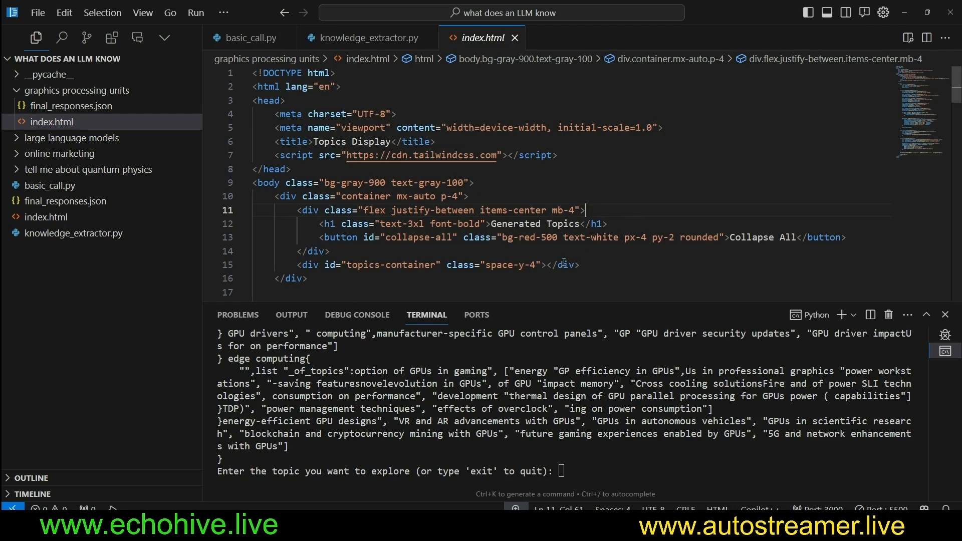
mouse_move(172, 125)
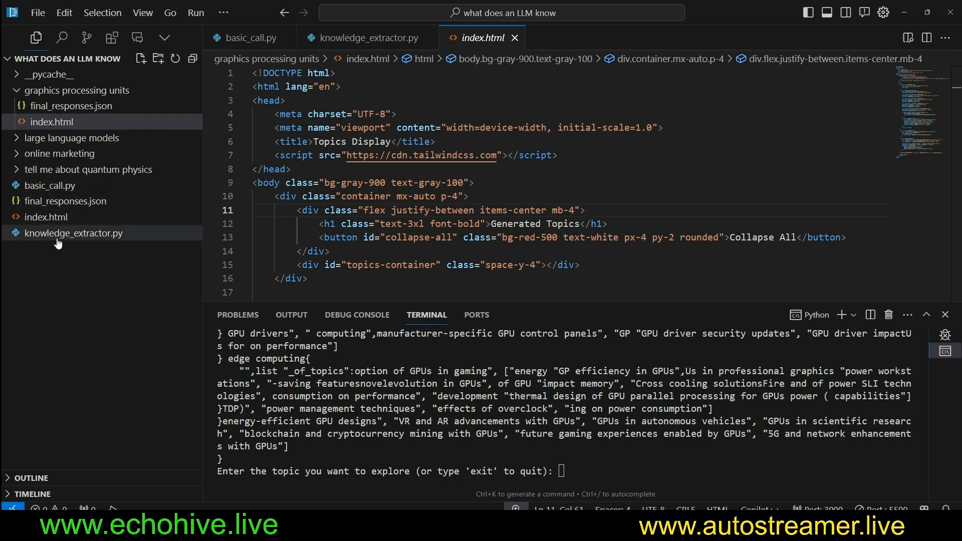
Step: Review main() and the threaded get_topics code in knowledge_extractor.py
left_click(73, 233)
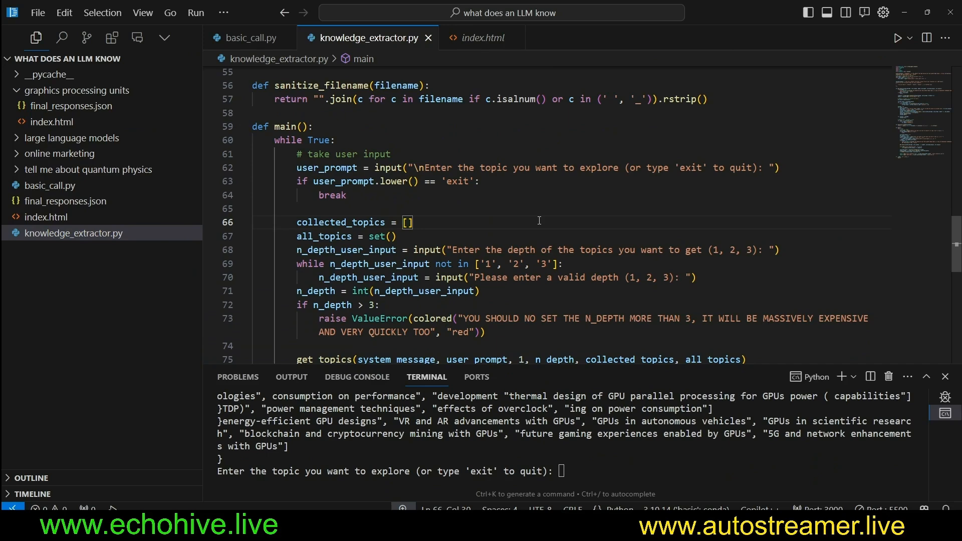
mouse_move(523, 213)
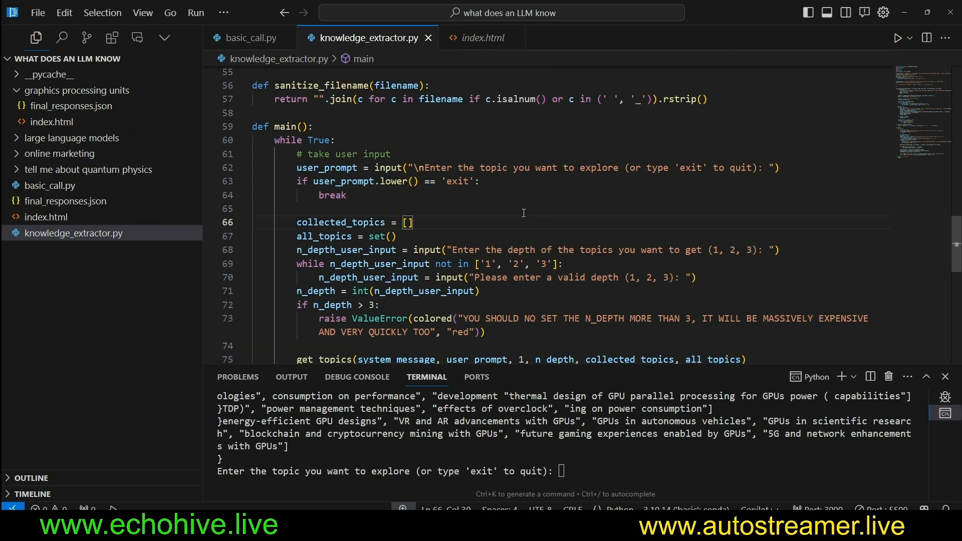
scroll("down", 3)
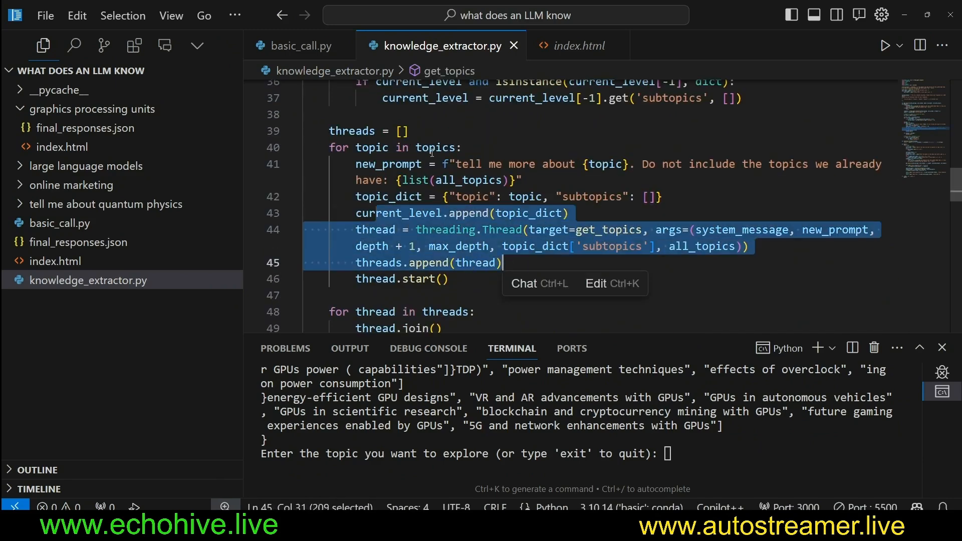
left_click(437, 148)
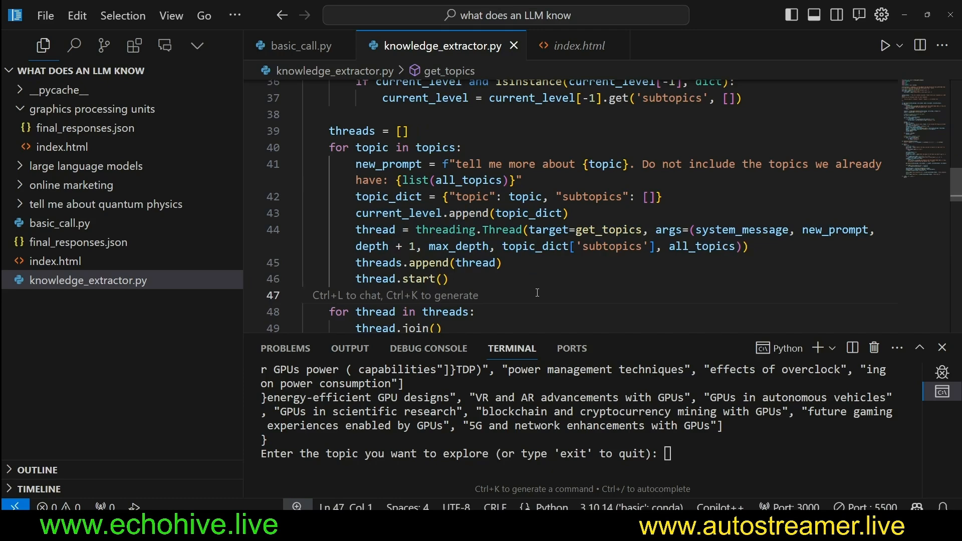
left_click_drag(415, 229, 578, 230)
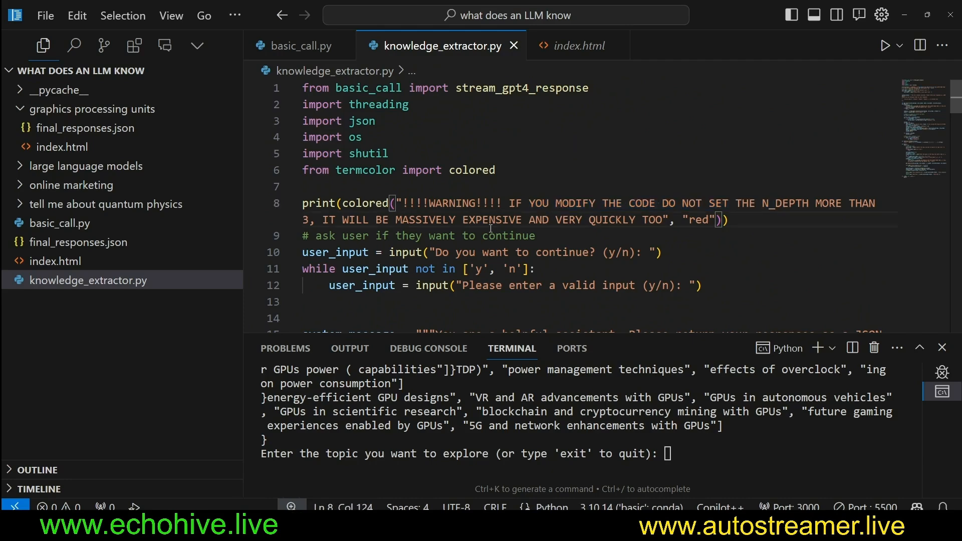
Step: Scroll on to the user prompts and JSON-format system message in the script
scroll("down", 3)
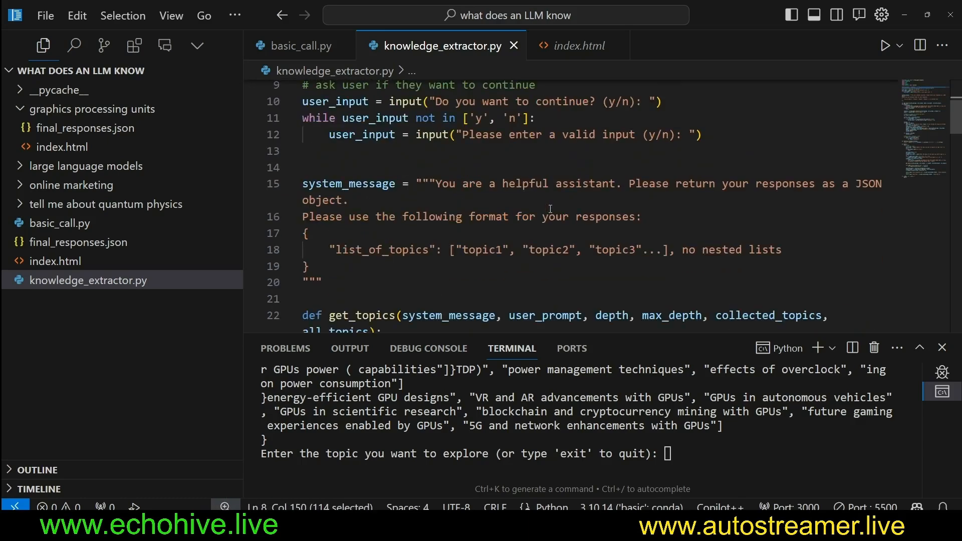
scroll("down", 3)
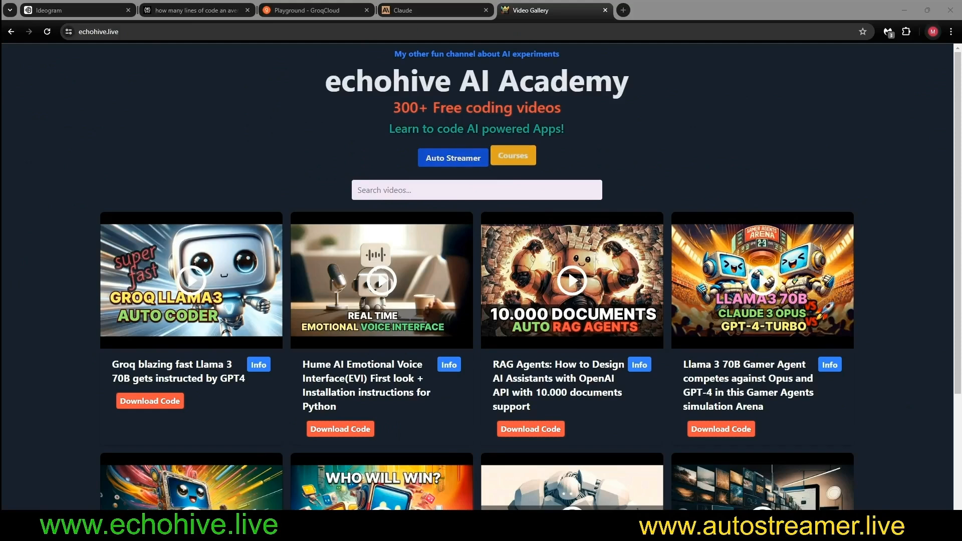
mouse_move(337, 241)
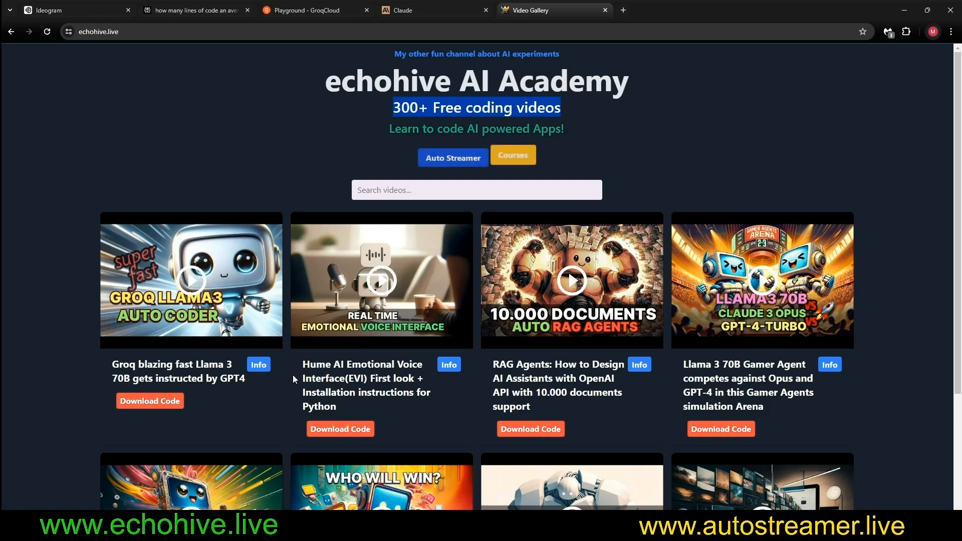
Step: Browse the Courses popup listing the 1000x Dev MasterClass, Streamlit and FastAPI courses
left_click(512, 154)
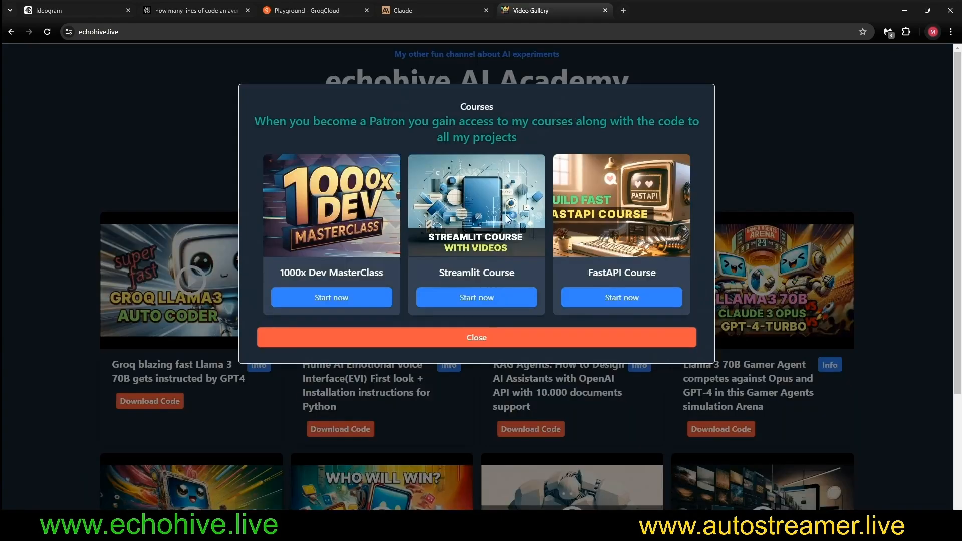
mouse_move(482, 297)
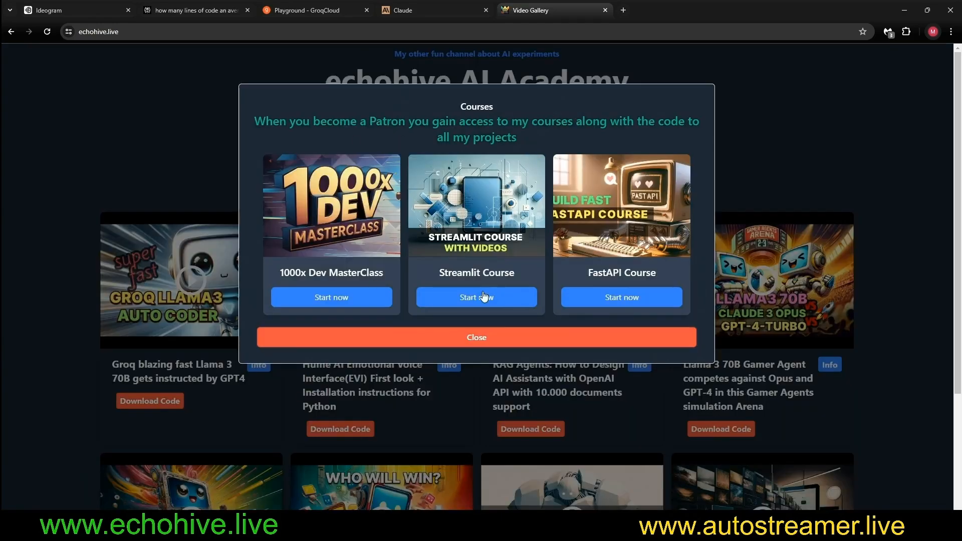
mouse_move(270, 293)
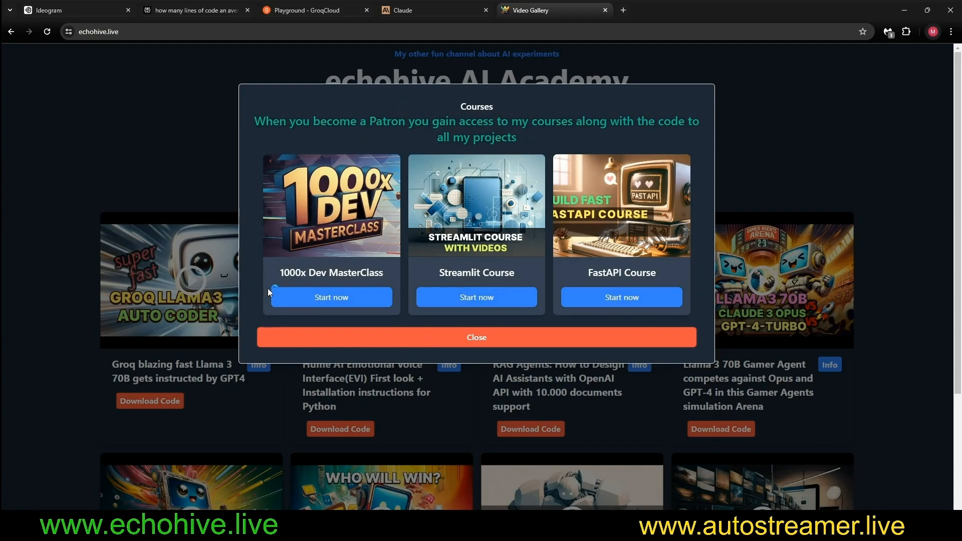
mouse_move(412, 221)
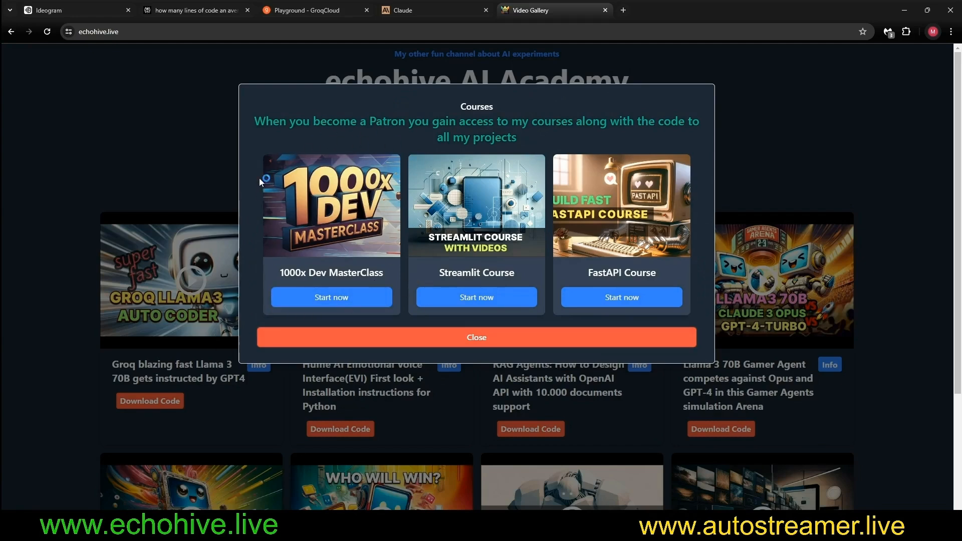
mouse_move(710, 279)
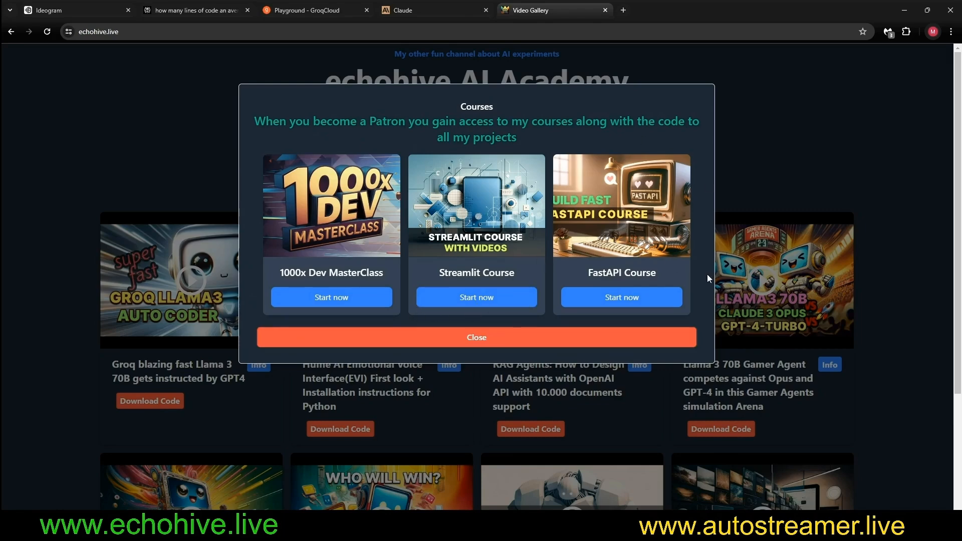
mouse_move(603, 266)
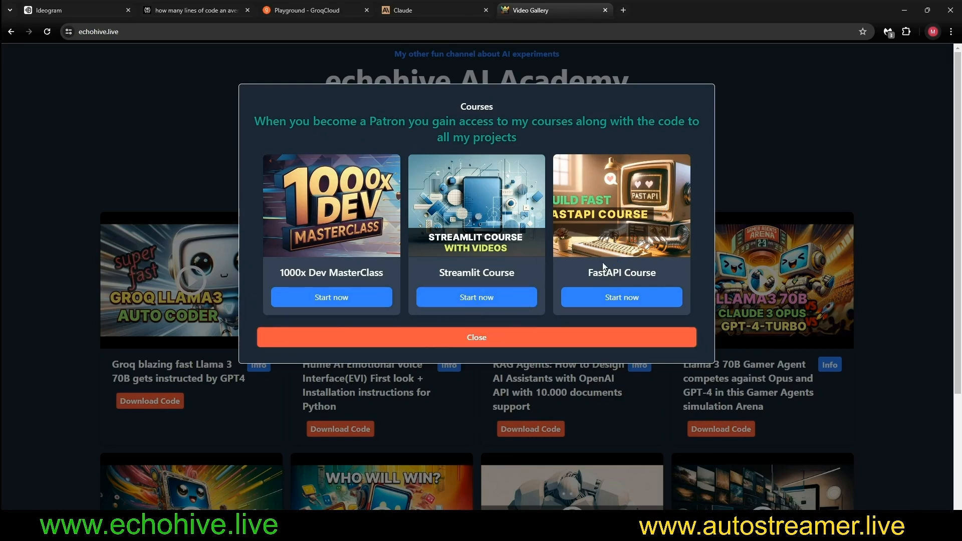
left_click(477, 337)
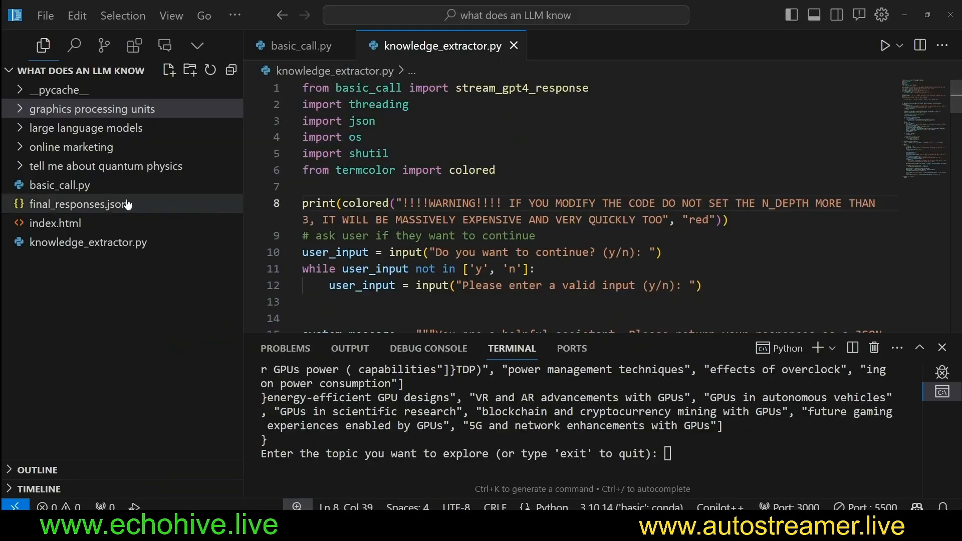
Step: Review basic_call.py and highlight the stream_gpt4_response function name
left_click(300, 45)
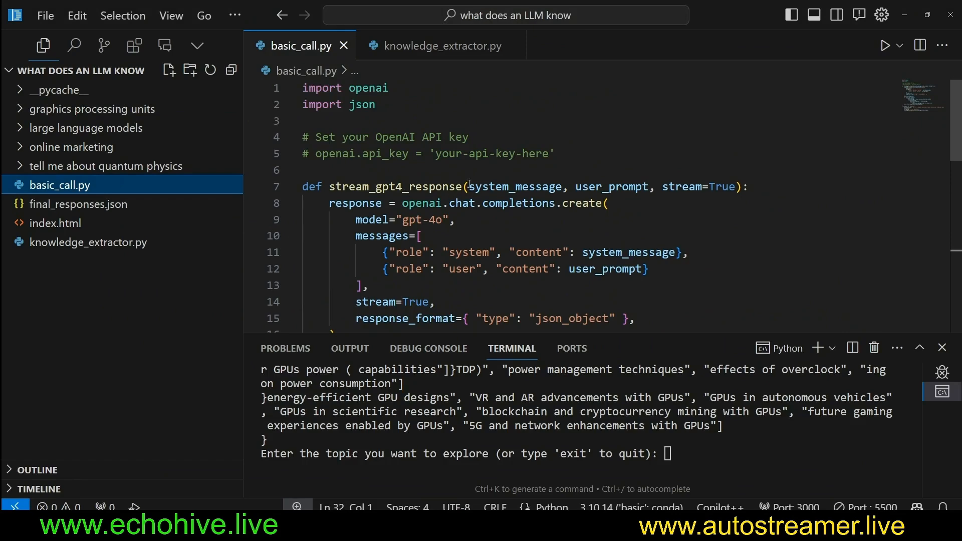
scroll("down", 3)
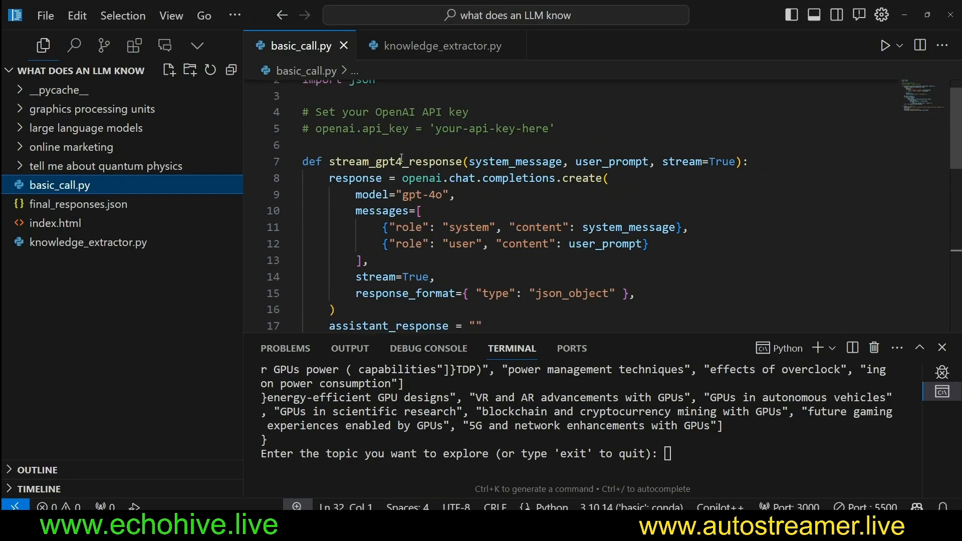
double_click(391, 162)
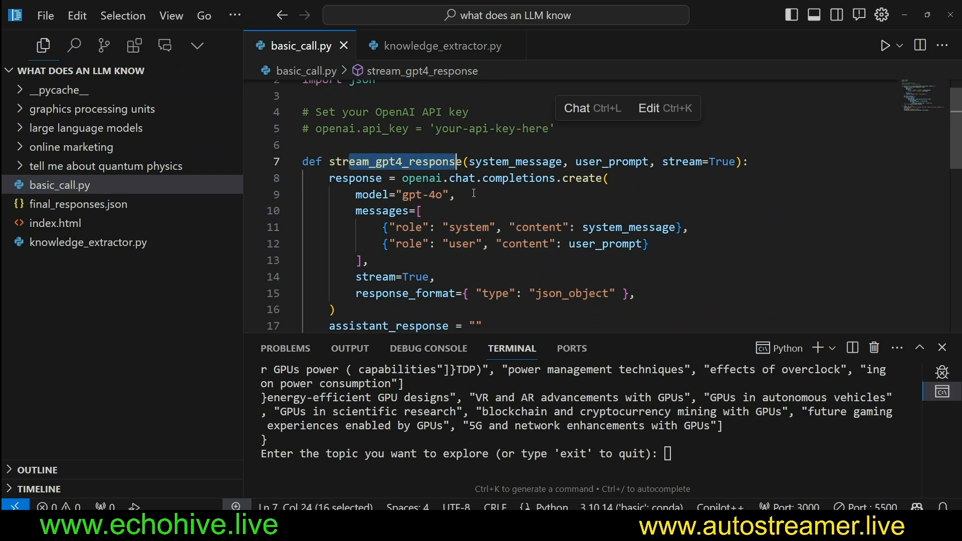
double_click(421, 195)
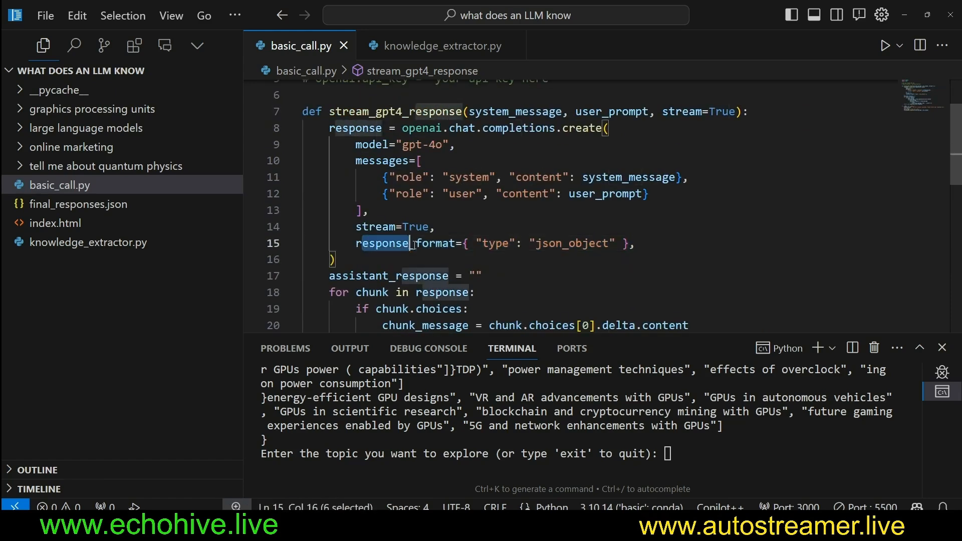
Step: Point out the JSON response format, the streamed-chunk loop and chunk content collection
left_click_drag(408, 243, 623, 243)
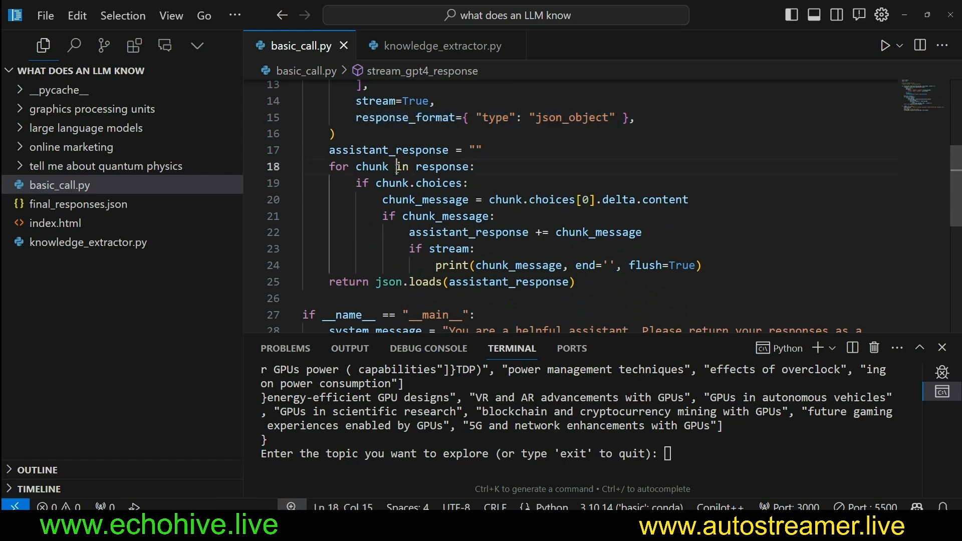
left_click_drag(396, 166, 475, 248)
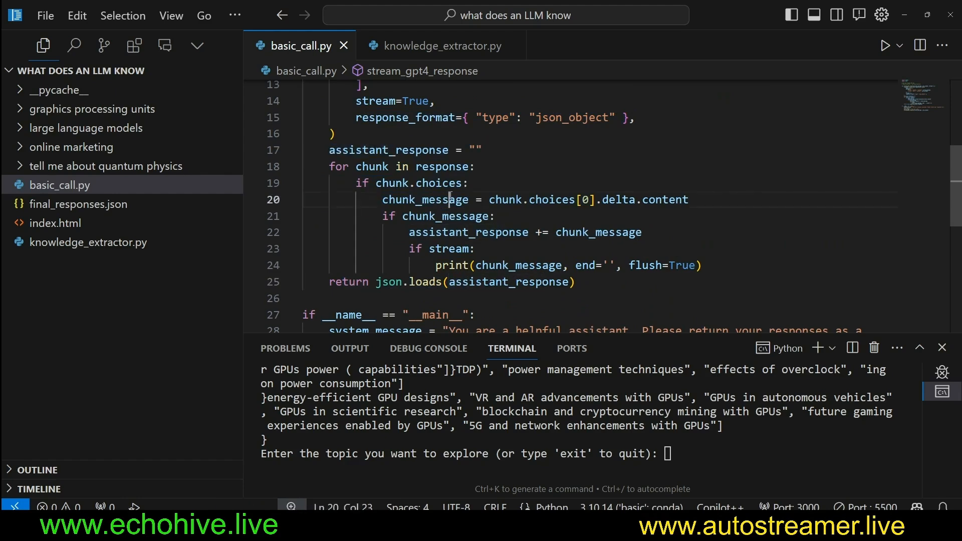
left_click_drag(330, 149, 466, 150)
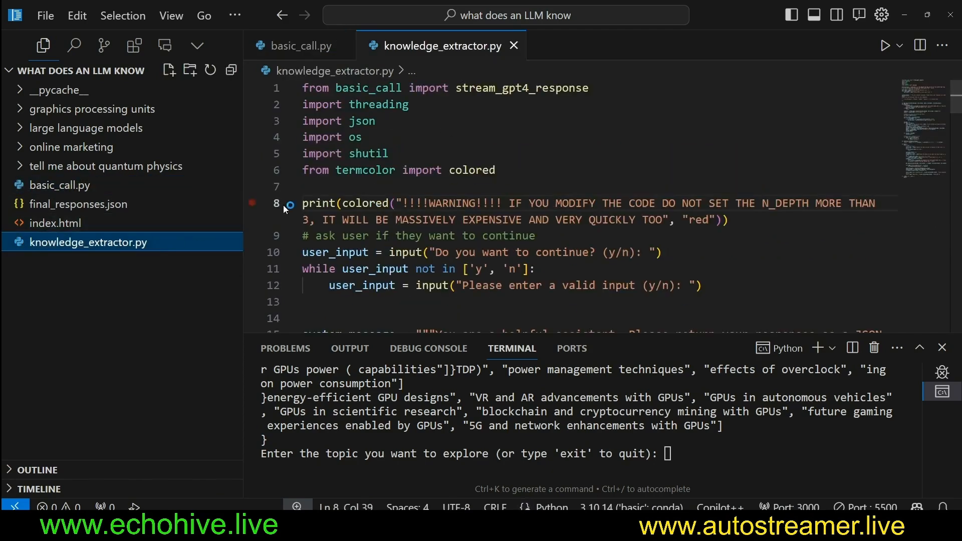
Step: Point out the N_DEPTH cost warning and add an 'import shutil' line
double_click(521, 88)
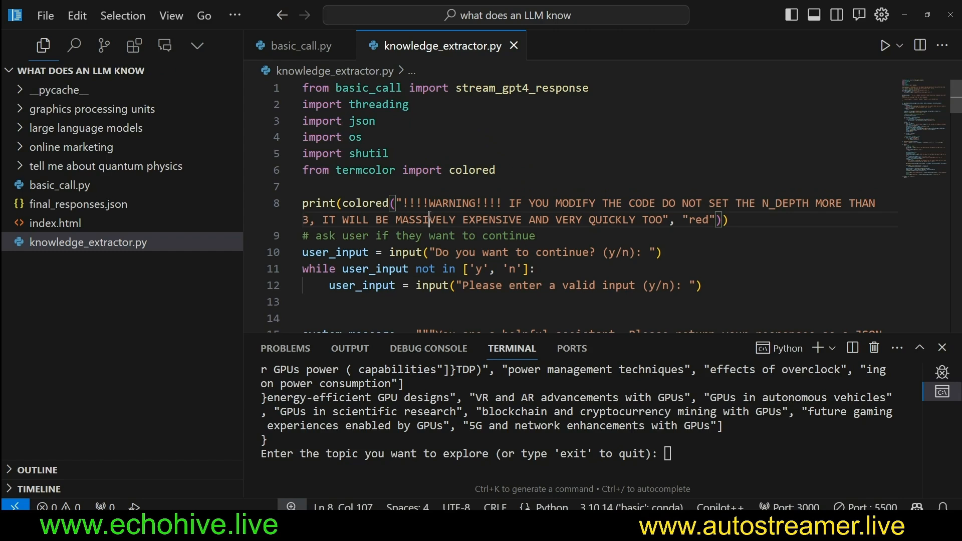
mouse_move(139, 148)
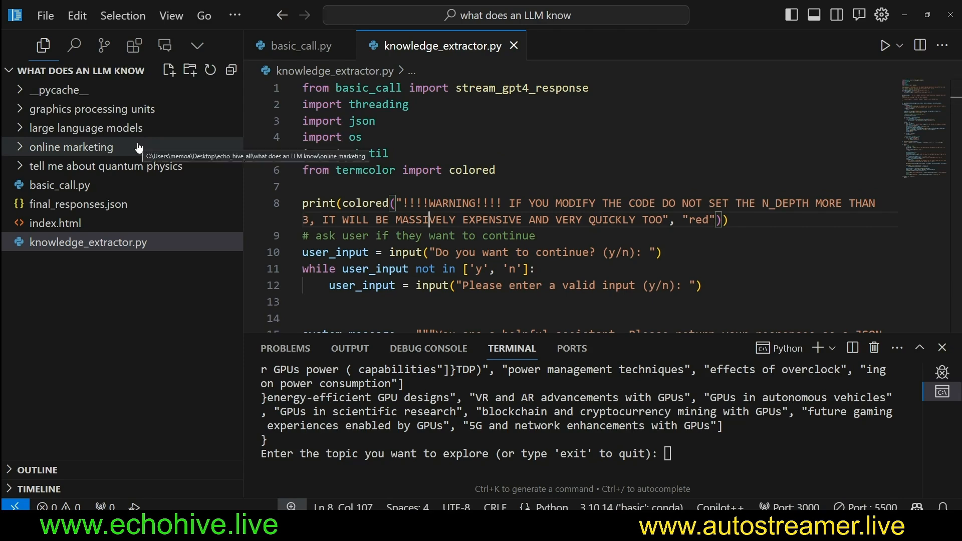
type("import shutil")
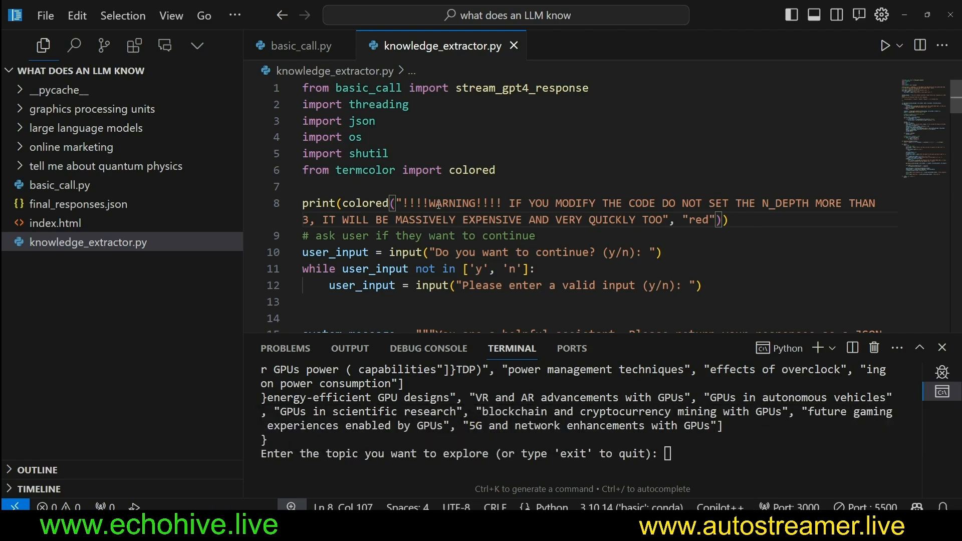
mouse_move(543, 231)
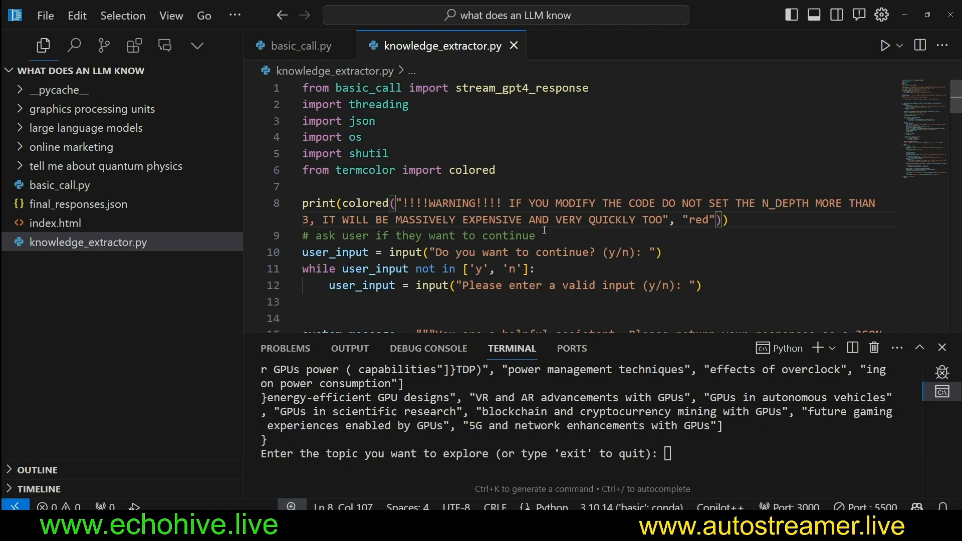
double_click(379, 105)
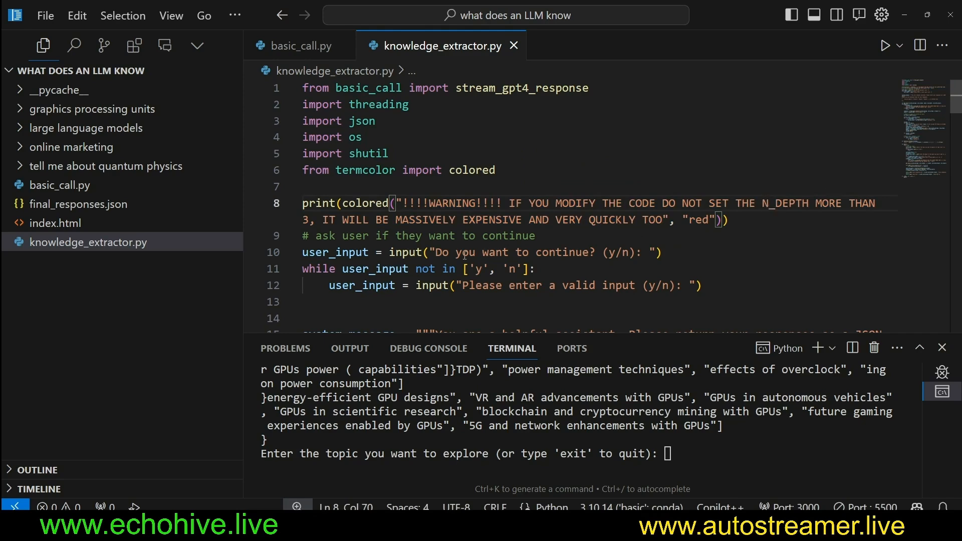
Step: Scroll to system_message and point out the JSON format it requests
scroll("down", 3)
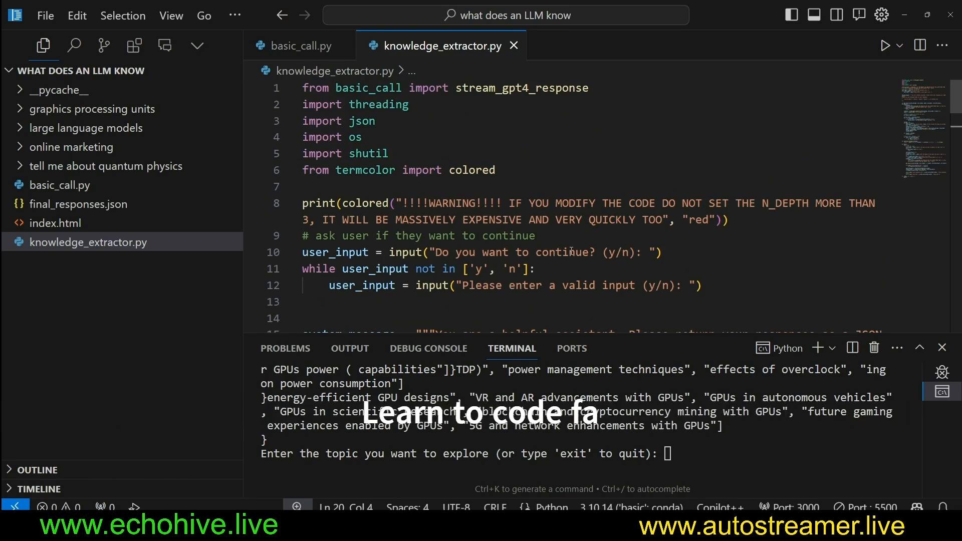
scroll("down", 3)
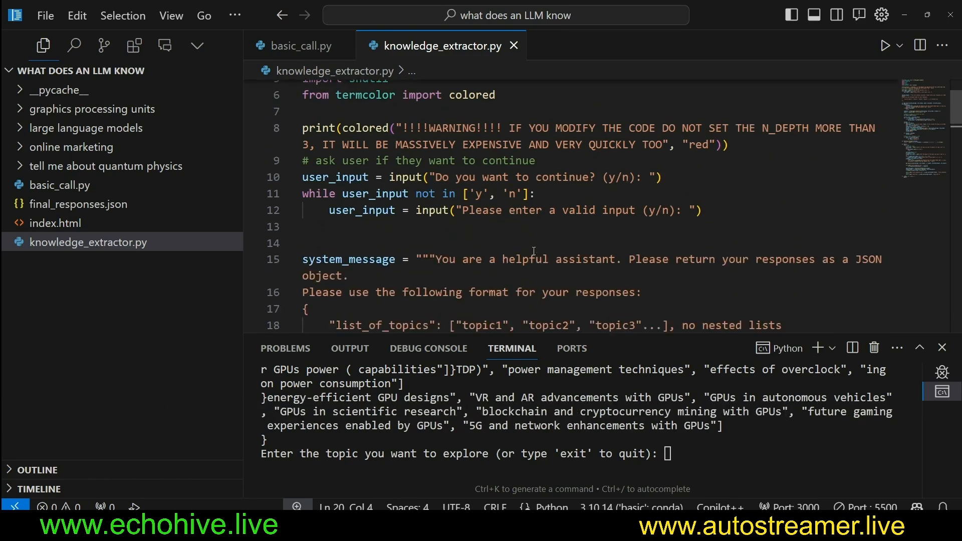
mouse_move(715, 271)
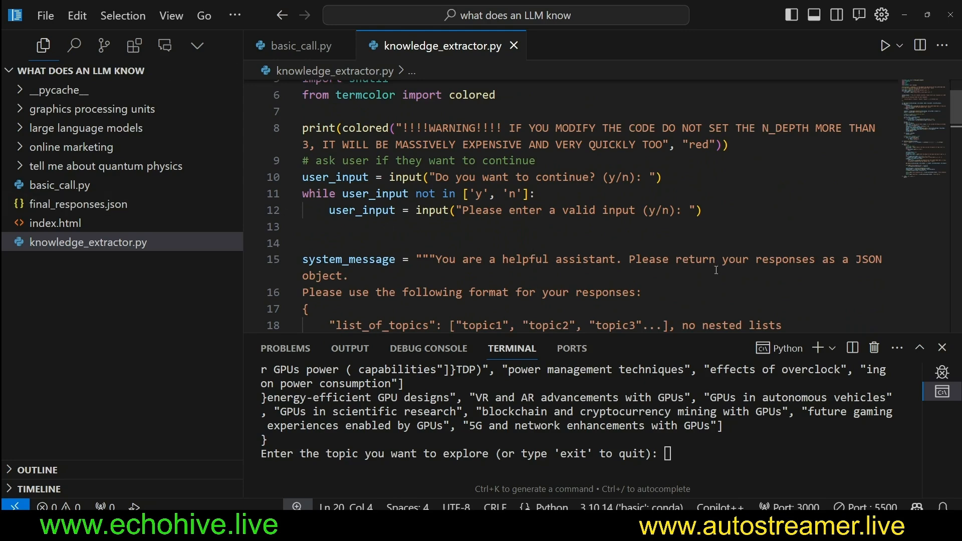
left_click_drag(463, 224, 621, 224)
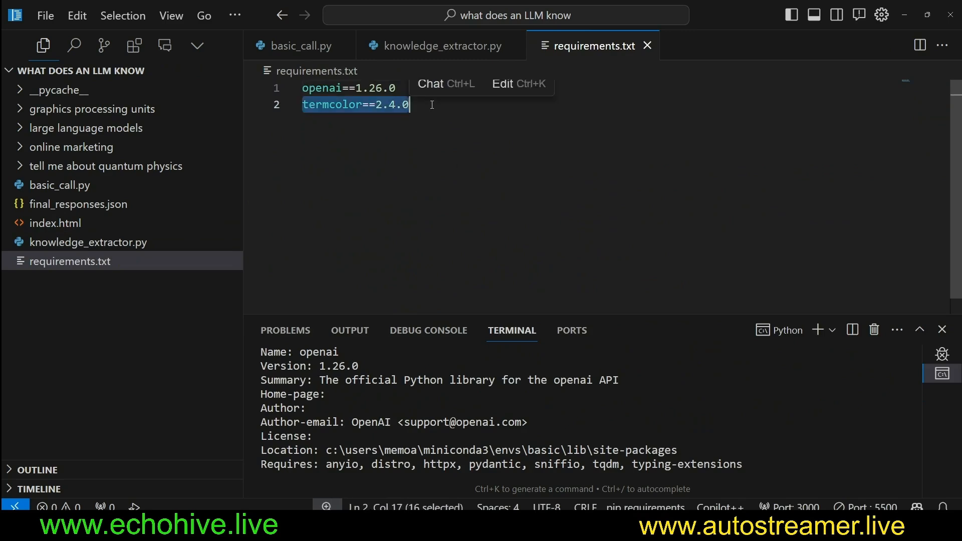
Step: Briefly revisit basic_call.py and return to knowledge_extractor.py
left_click(300, 46)
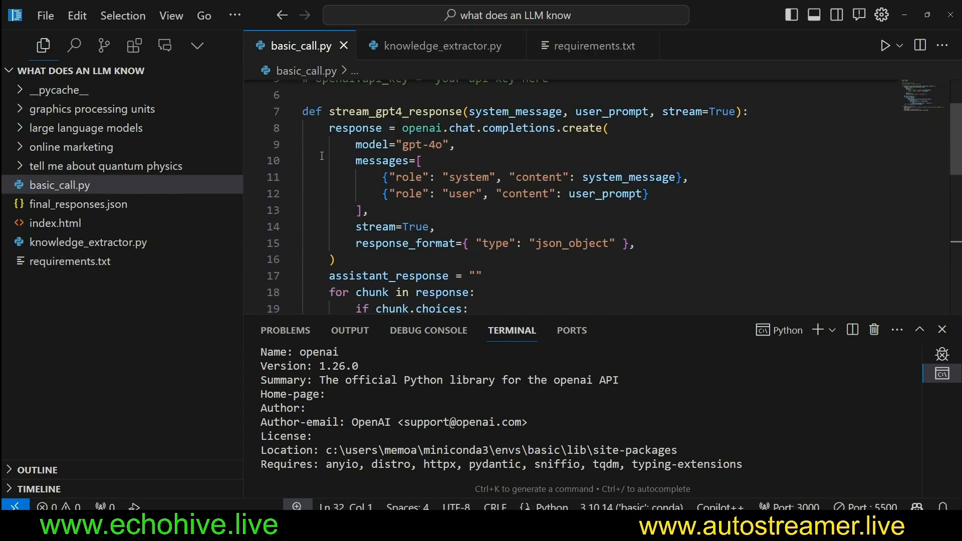
left_click(443, 46)
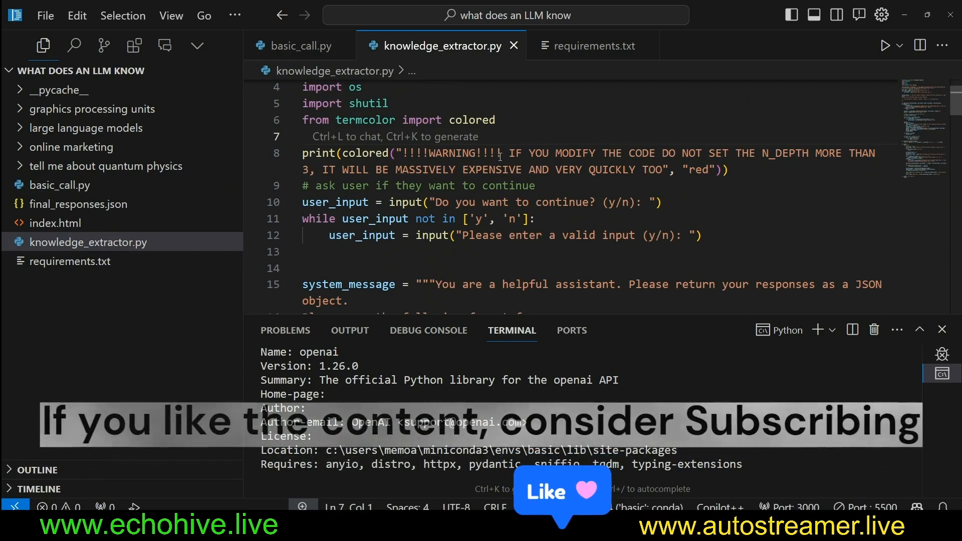
left_click_drag(510, 153, 859, 152)
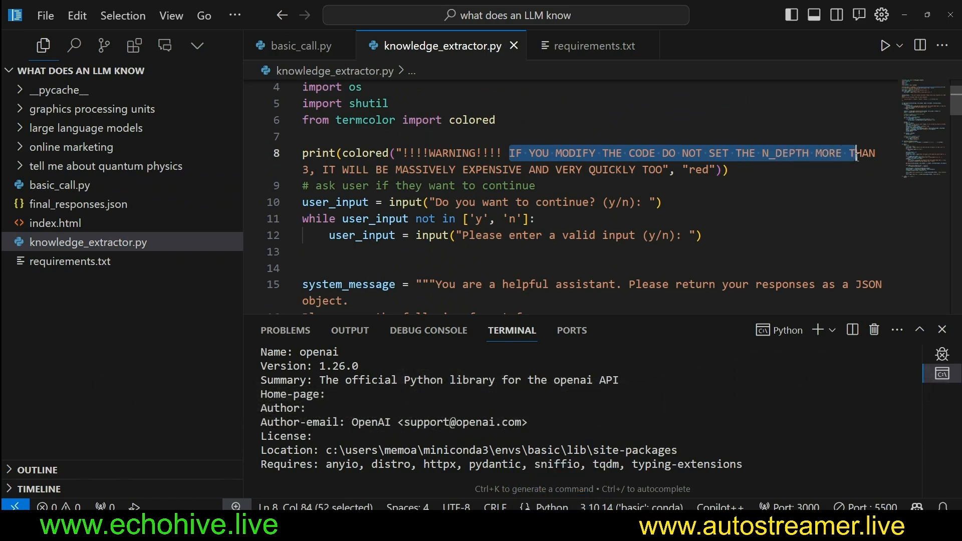
left_click_drag(857, 152, 584, 169)
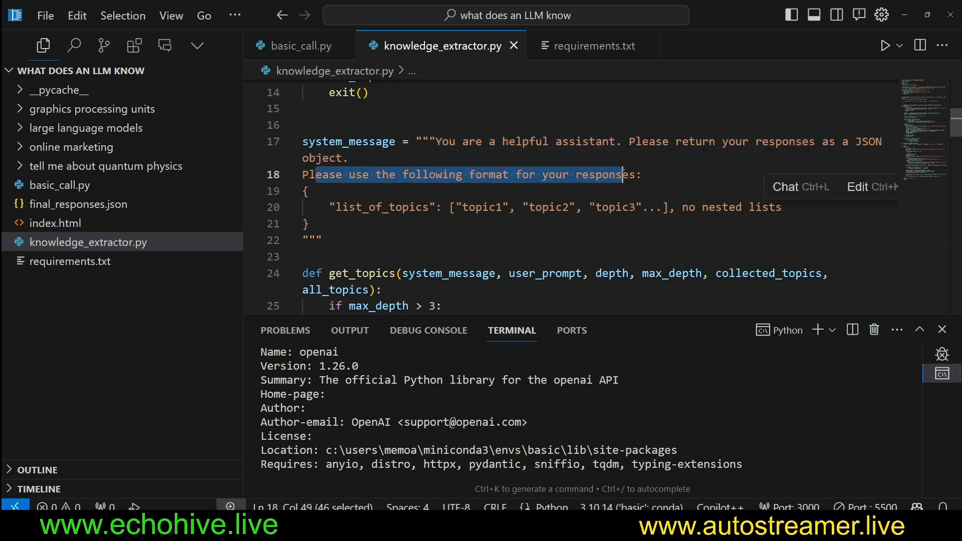
double_click(381, 206)
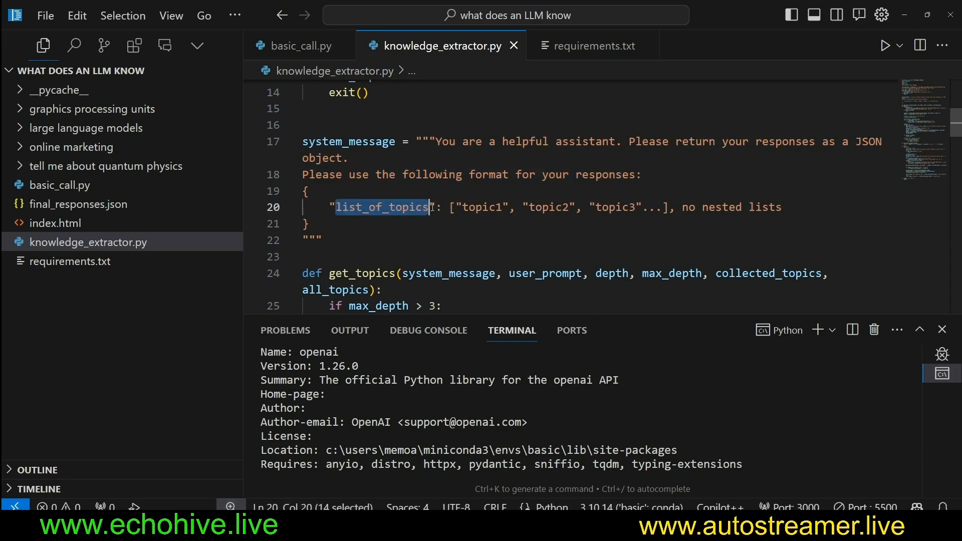
left_click_drag(448, 206, 773, 206)
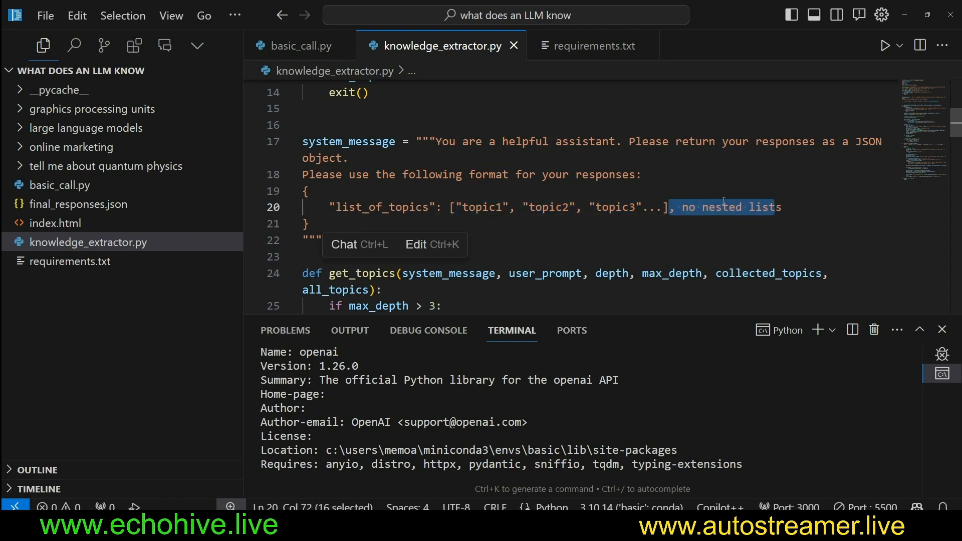
scroll("down", 3)
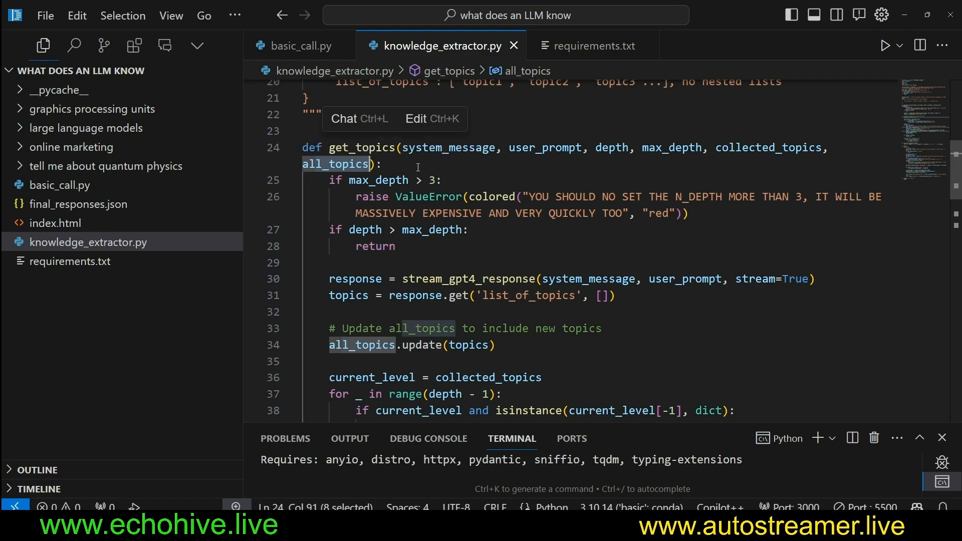
Step: Highlight get_topics' all_topics parameter, depth guard checks and list_of_topics response format
double_click(379, 180)
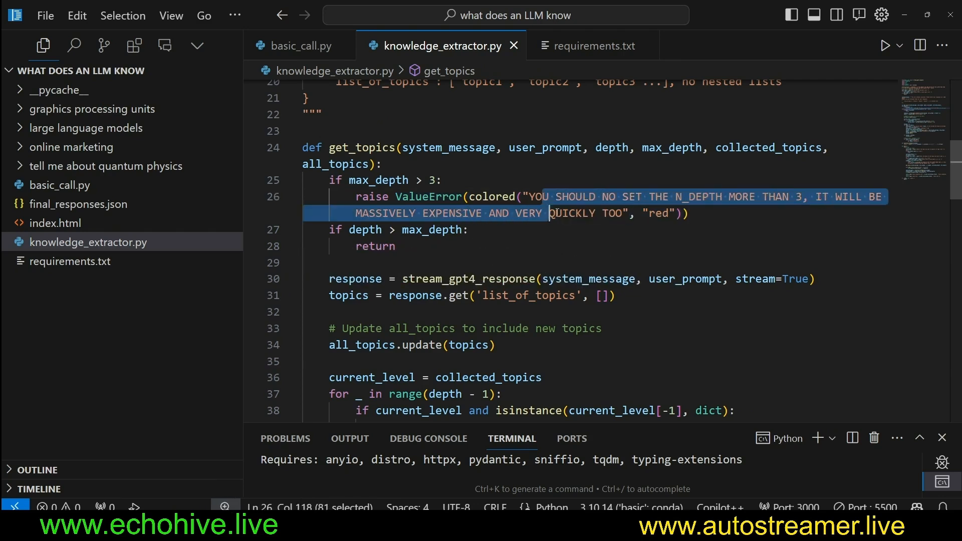
left_click(362, 229)
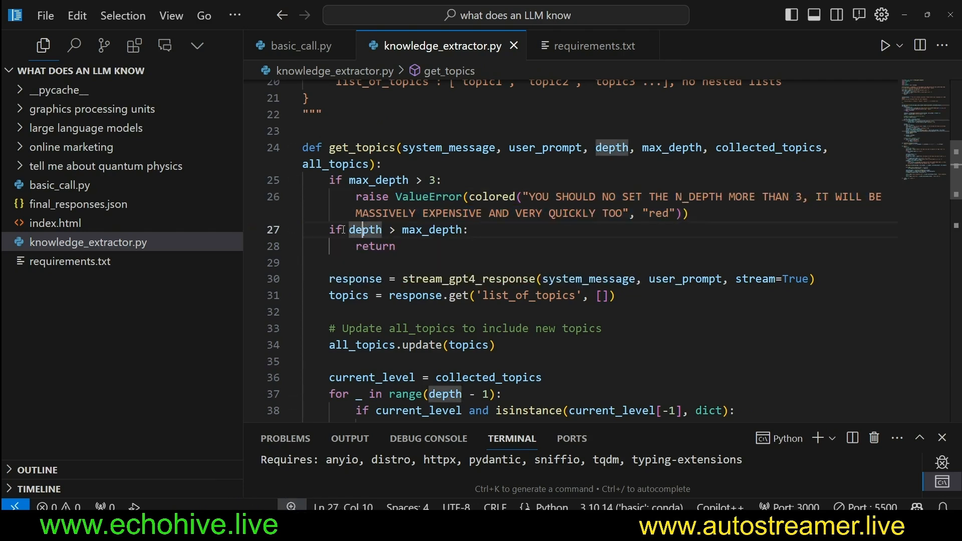
left_click_drag(328, 229, 469, 230)
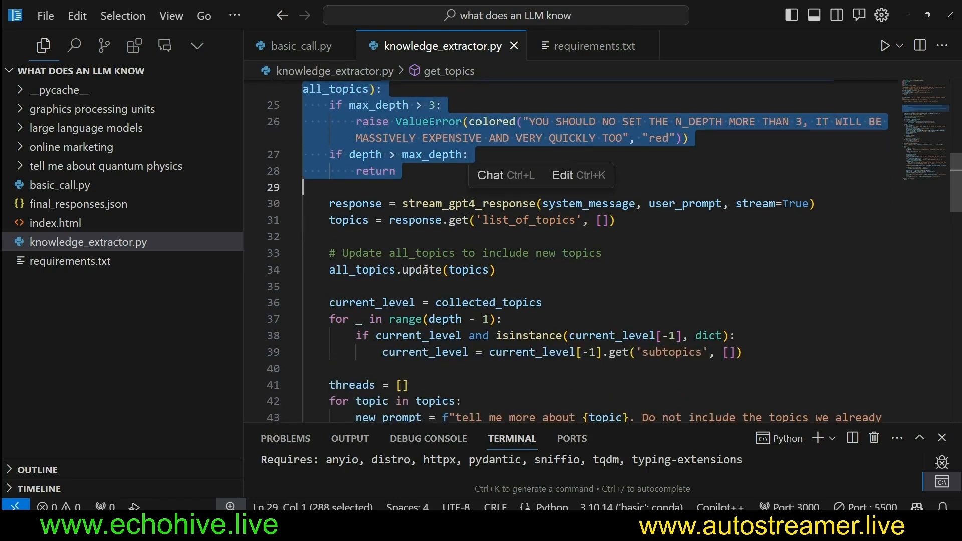
double_click(355, 203)
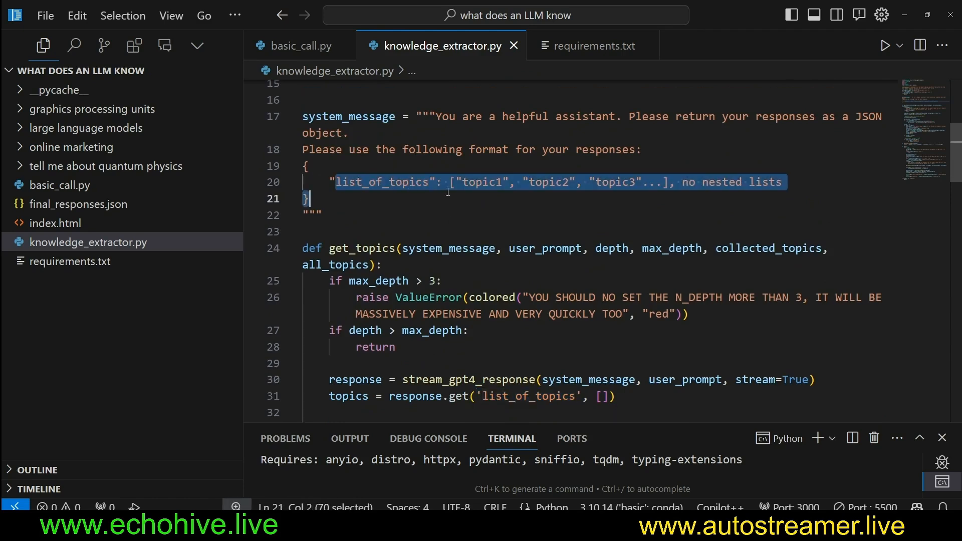
Step: Highlight the line adding new topics to all_topics further down get_topics
scroll("down", 3)
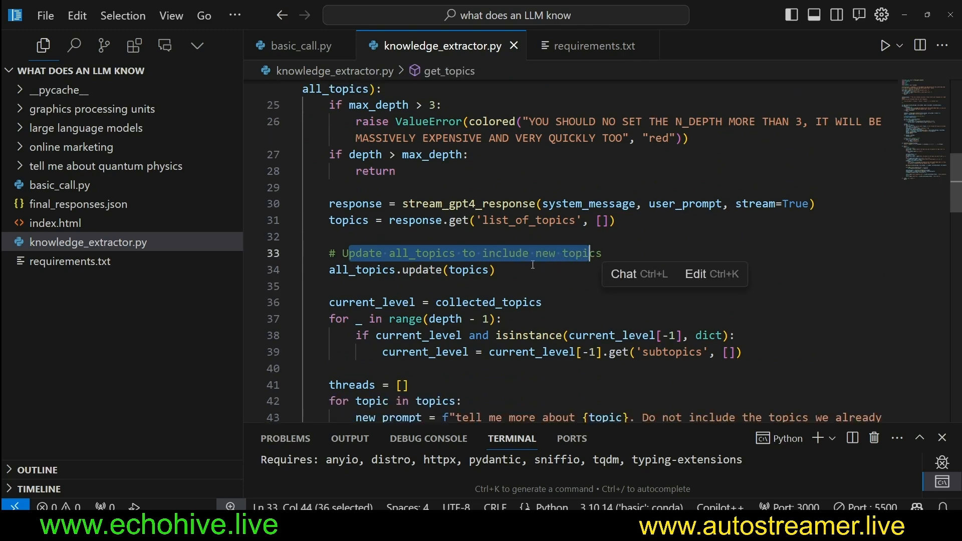
mouse_move(345, 285)
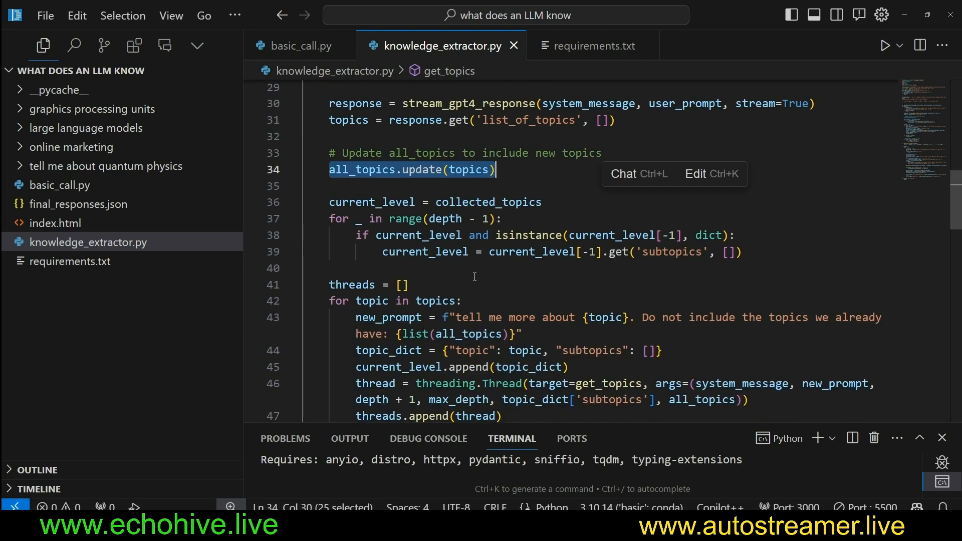
double_click(372, 202)
type("# Navigate to the appropriate depth level in the collected_topics structure")
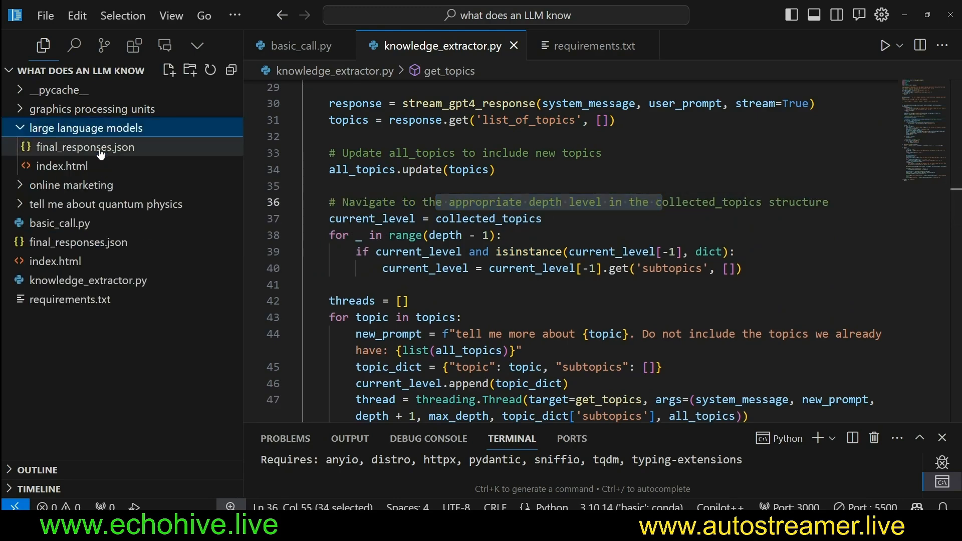
Step: View final_responses.json for large language models and online marketing from the Explorer
double_click(86, 146)
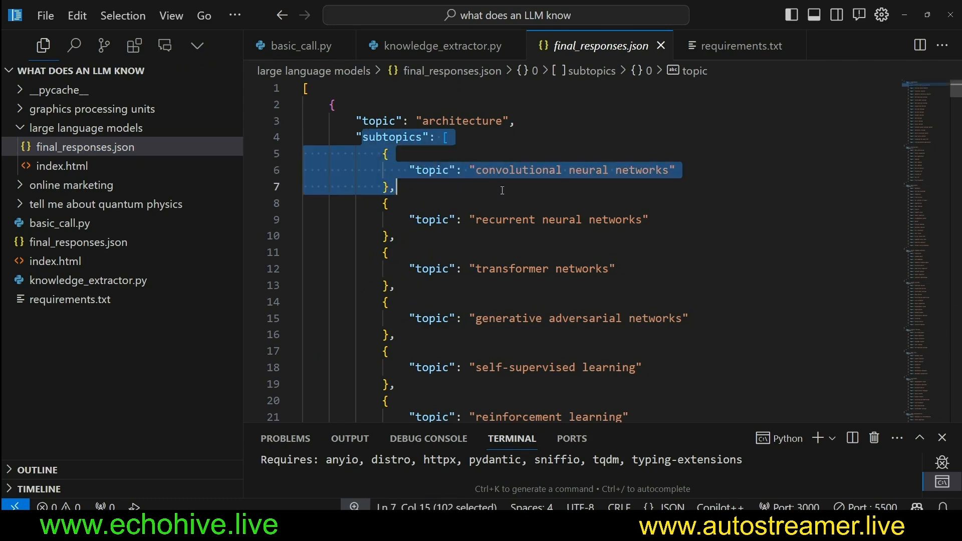
left_click(85, 204)
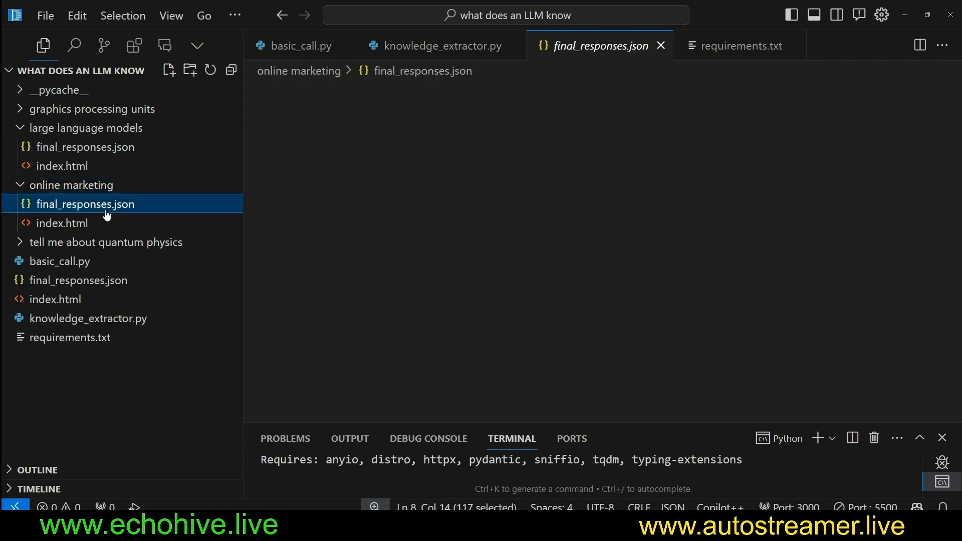
left_click(84, 205)
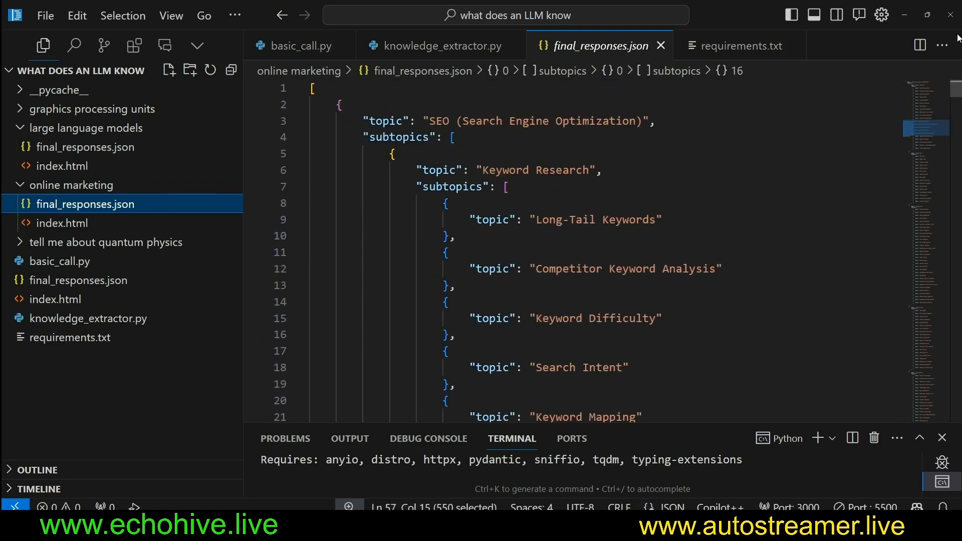
Step: Point out the nested subtopics key and list, then return to knowledge_extractor.py
double_click(399, 136)
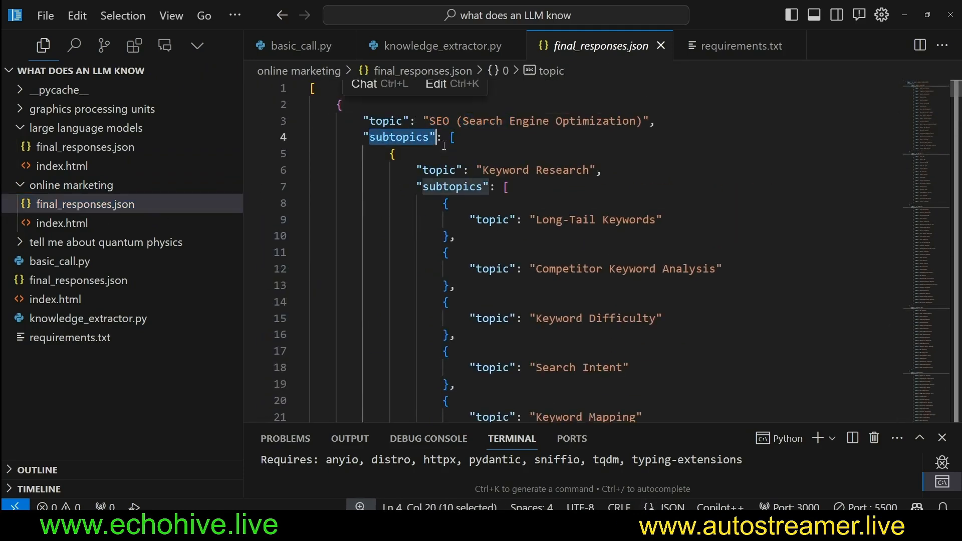
left_click(450, 186)
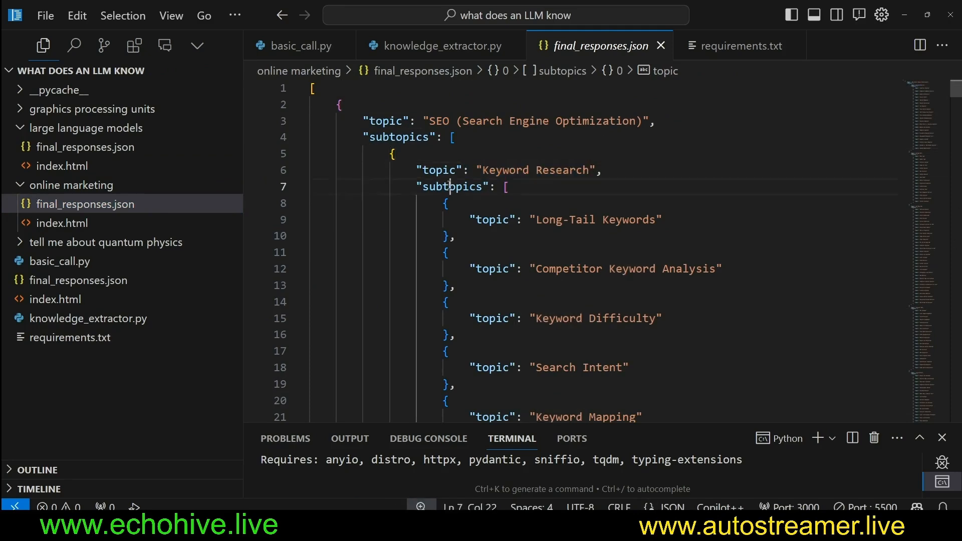
left_click(443, 45)
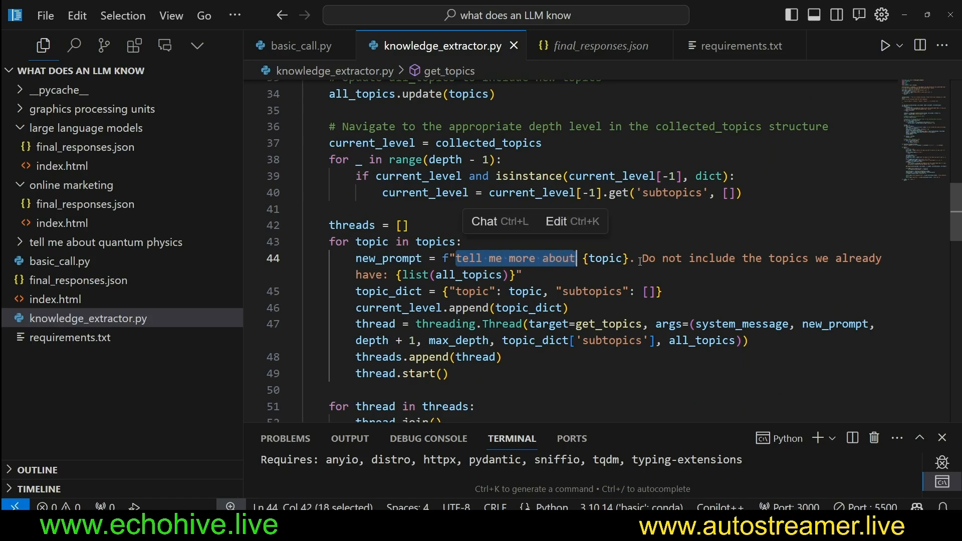
left_click_drag(636, 257, 881, 258)
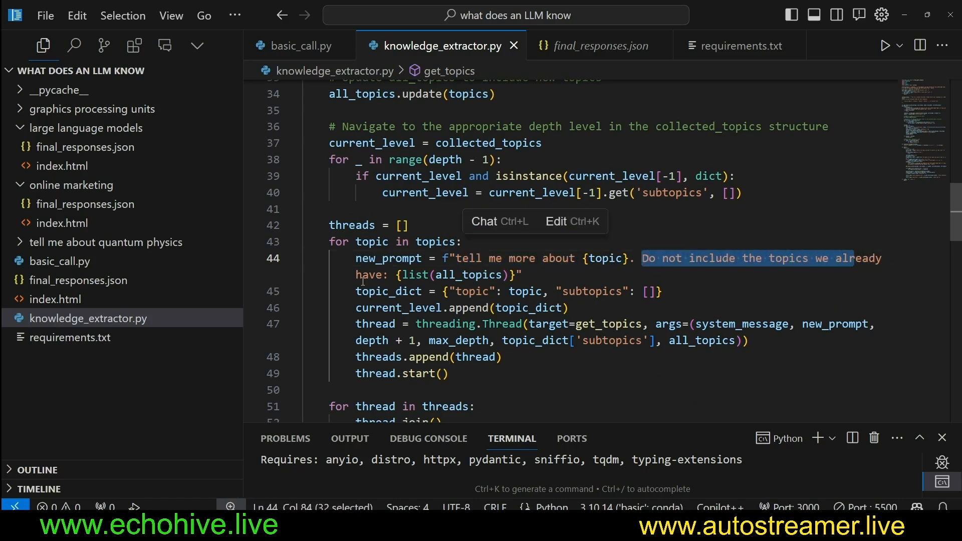
mouse_move(465, 274)
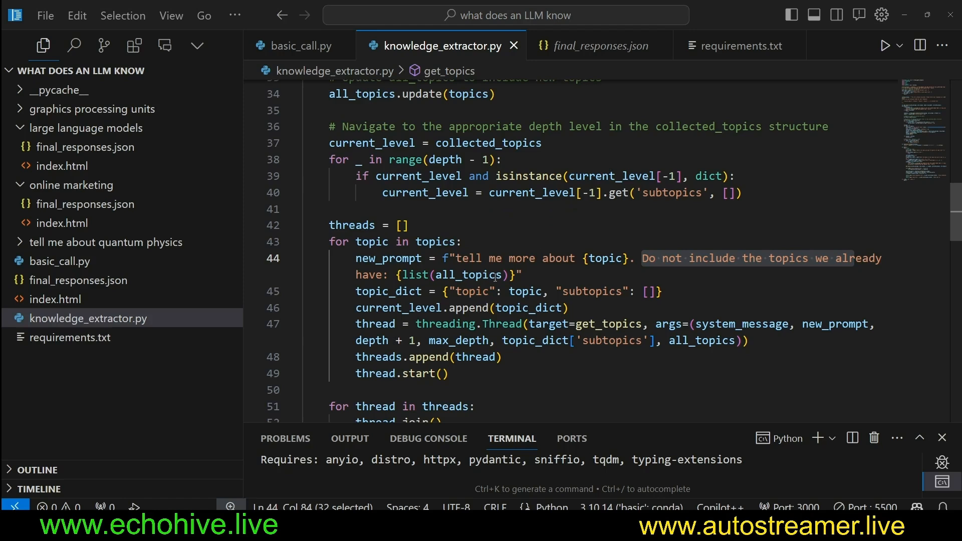
double_click(470, 275)
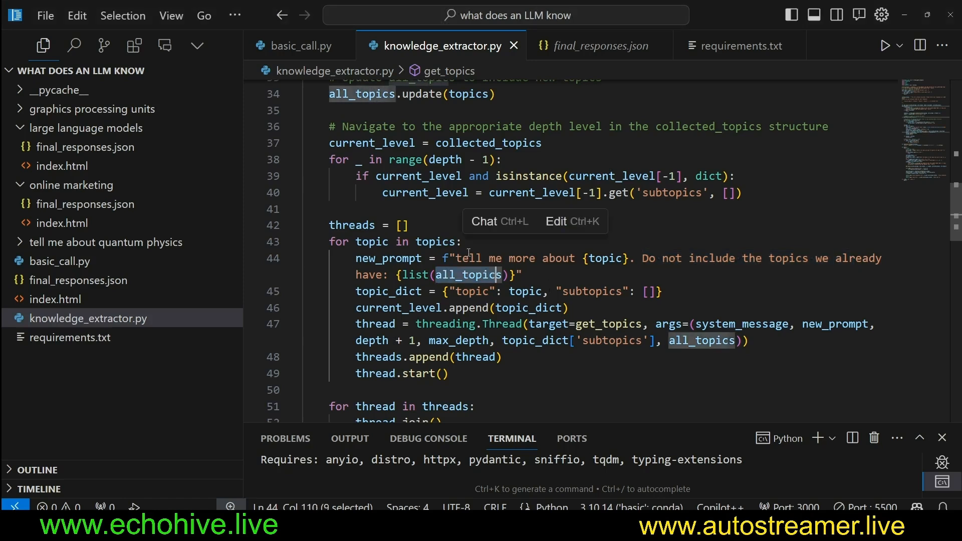
mouse_move(463, 274)
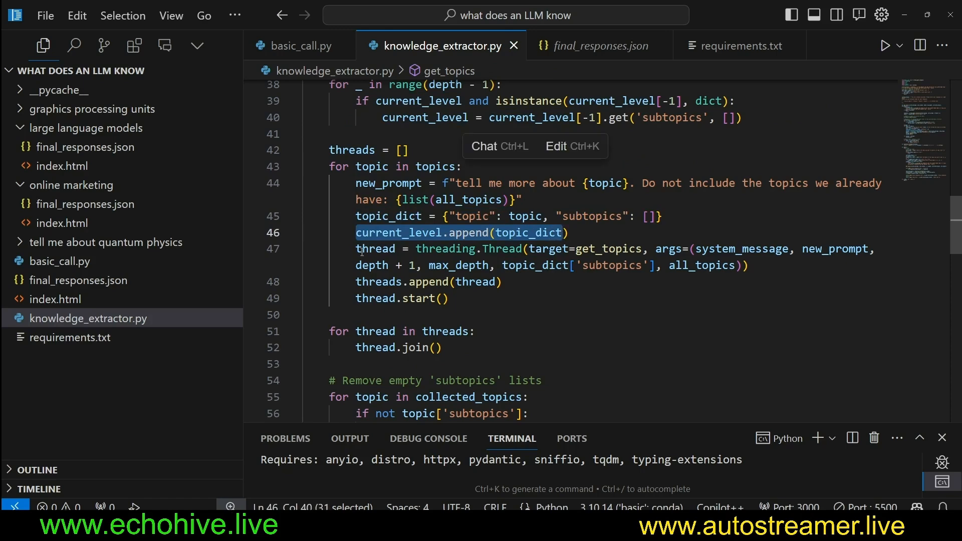
double_click(375, 248)
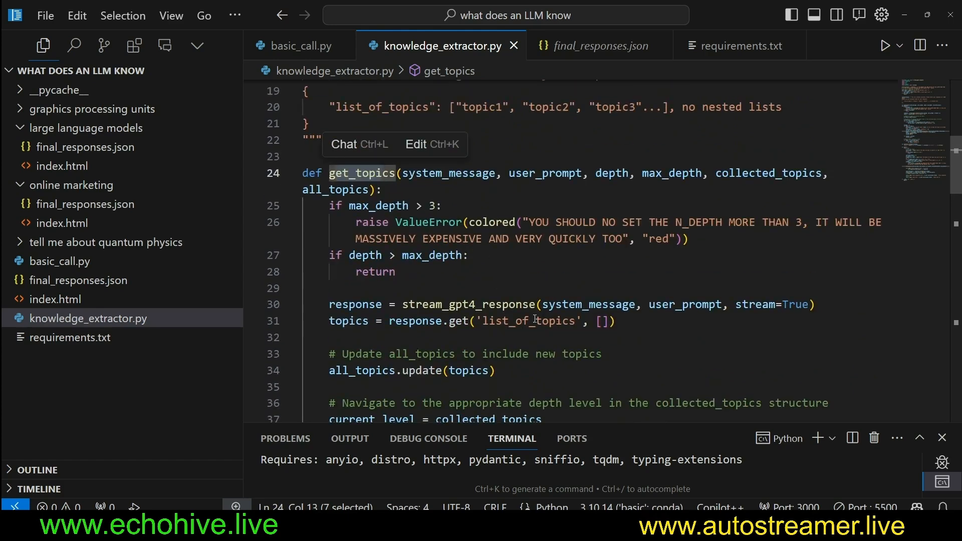
scroll("down", 3)
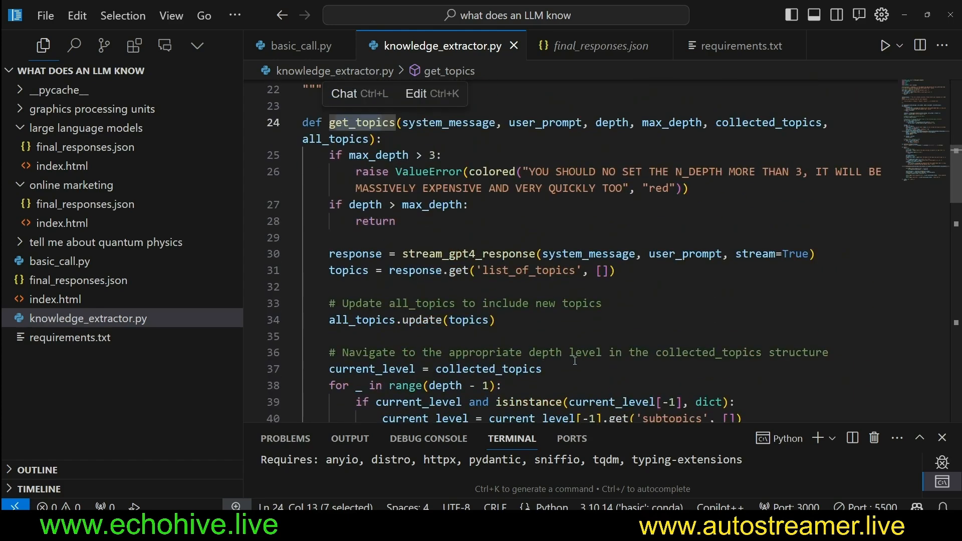
scroll("down", 3)
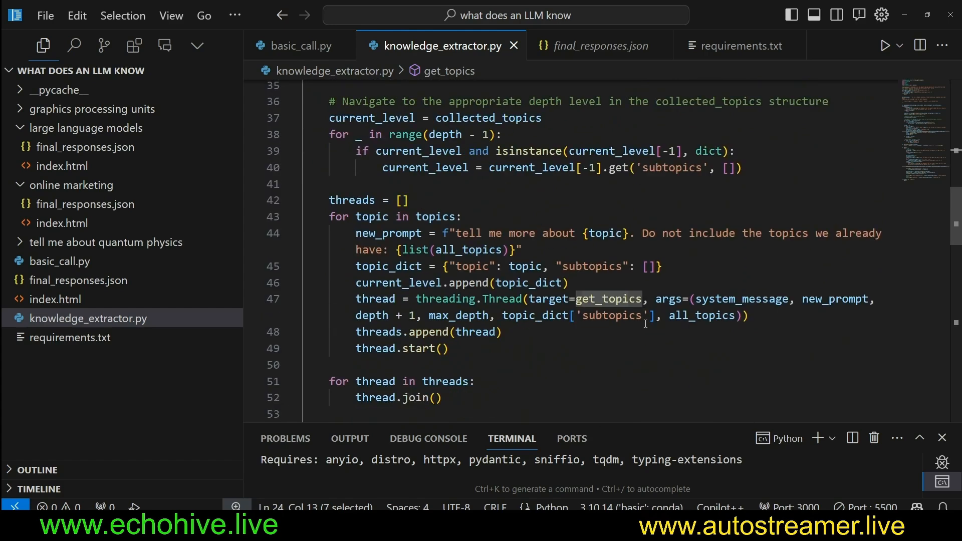
mouse_move(701, 315)
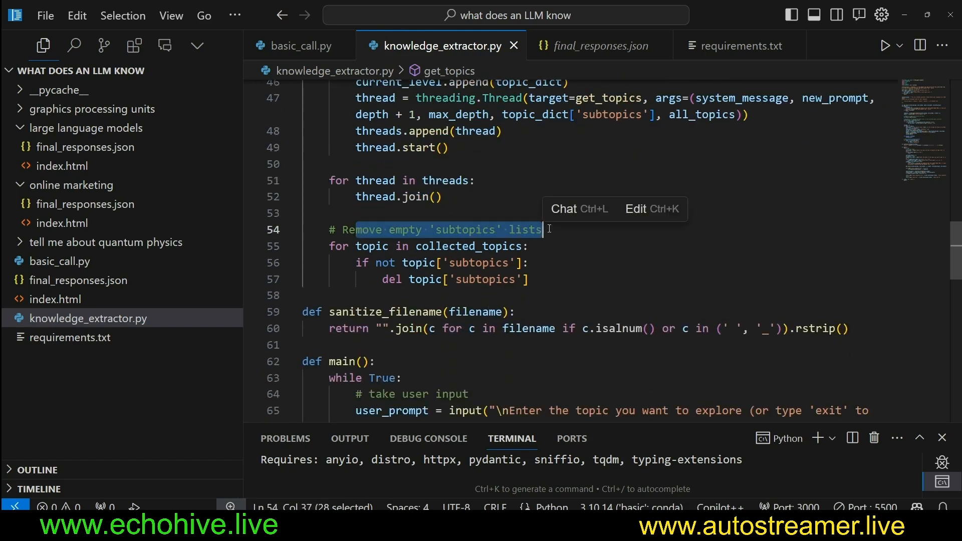
left_click_drag(542, 229, 304, 295)
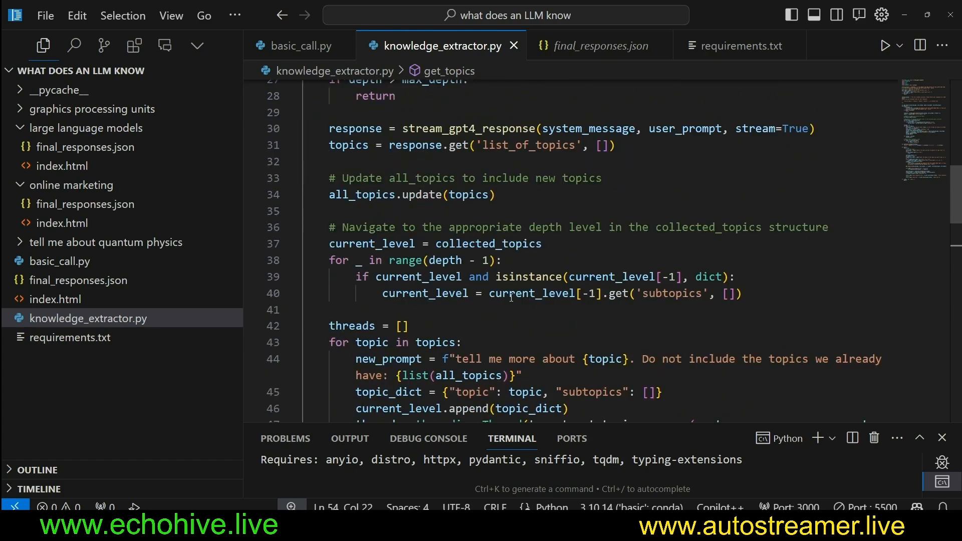
left_click_drag(556, 316, 663, 316)
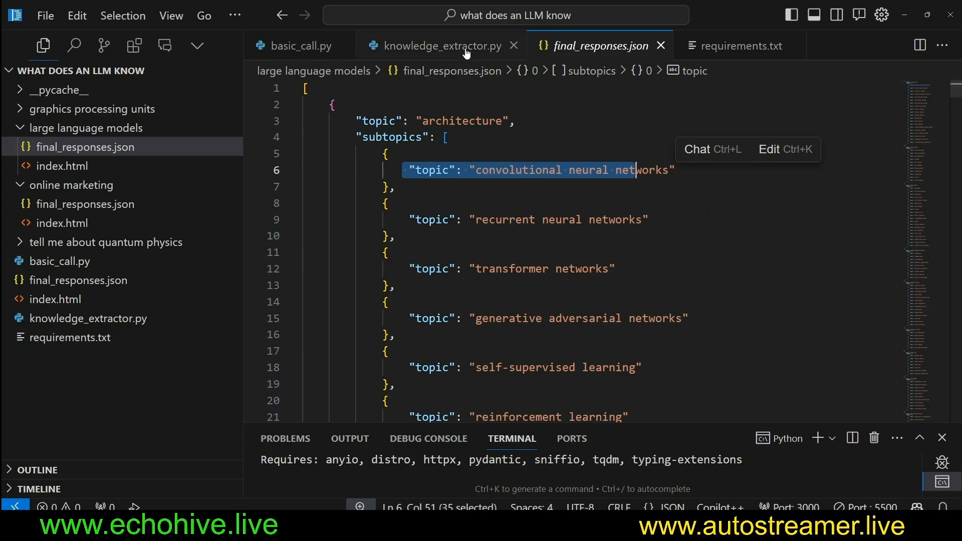
left_click(442, 46)
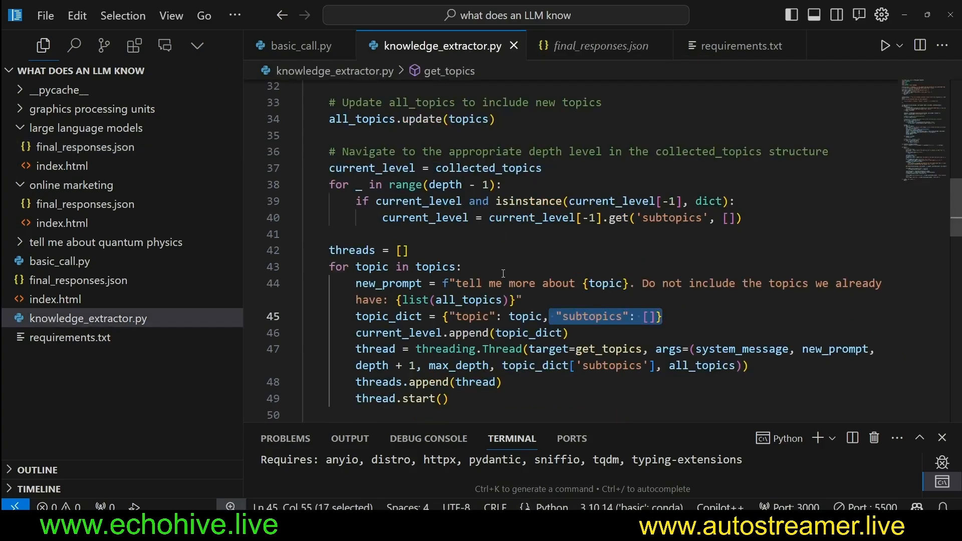
scroll("down", 3)
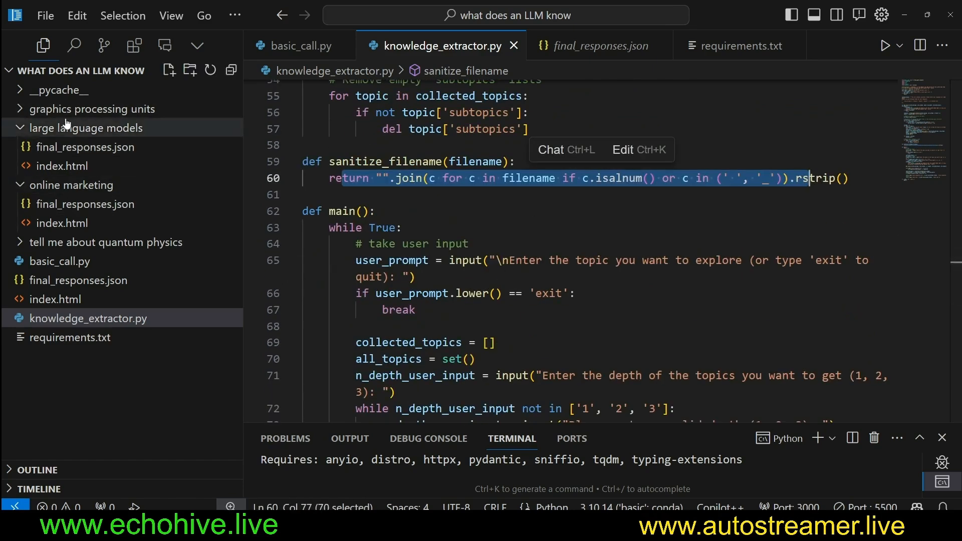
mouse_move(112, 127)
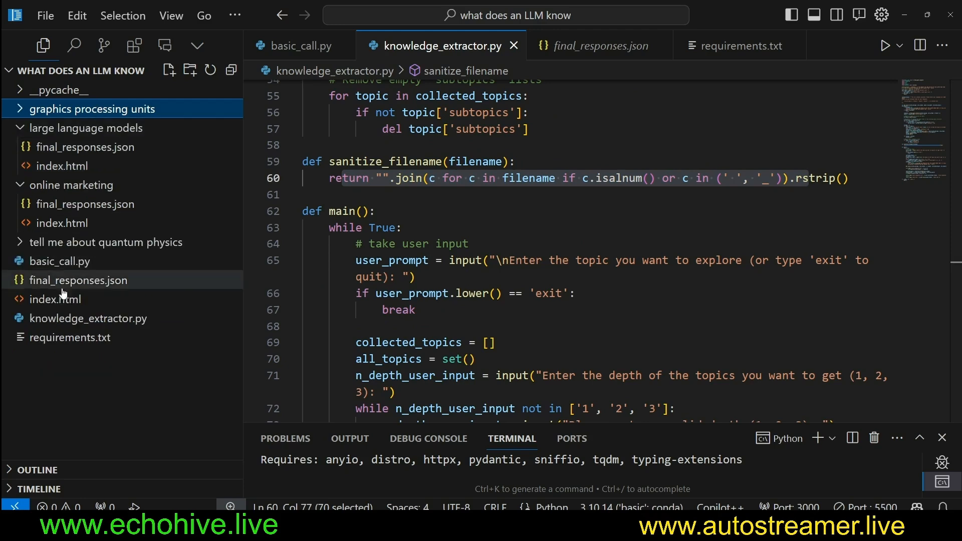
left_click(55, 298)
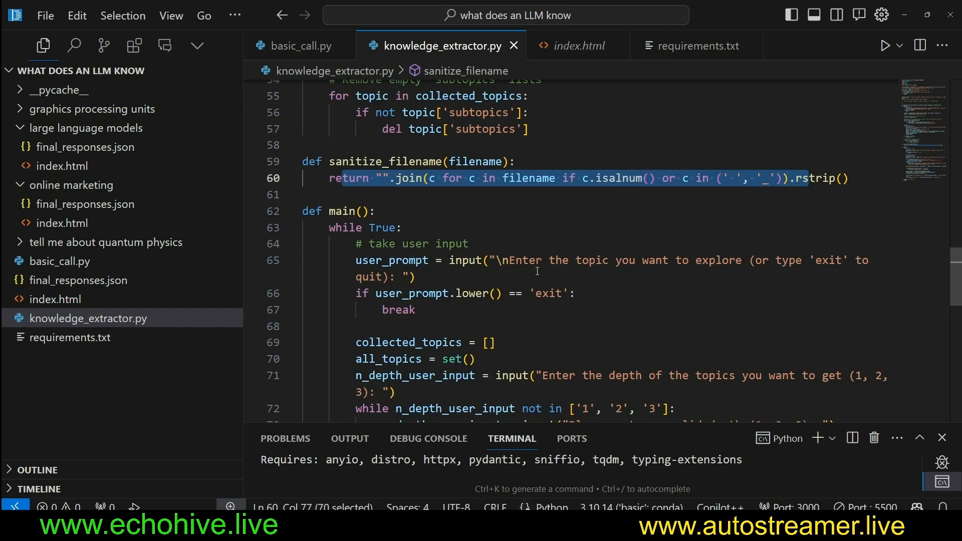
scroll("down", 3)
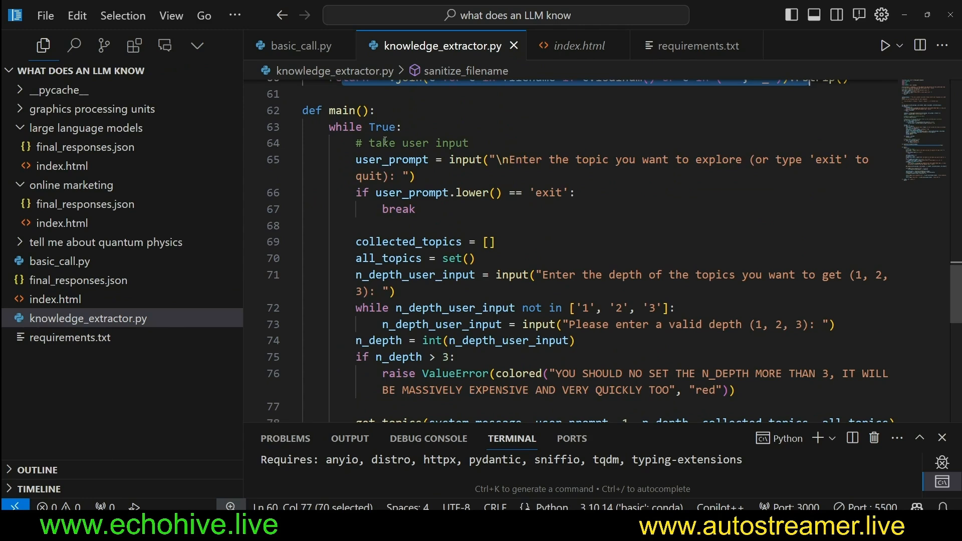
left_click_drag(449, 159, 489, 193)
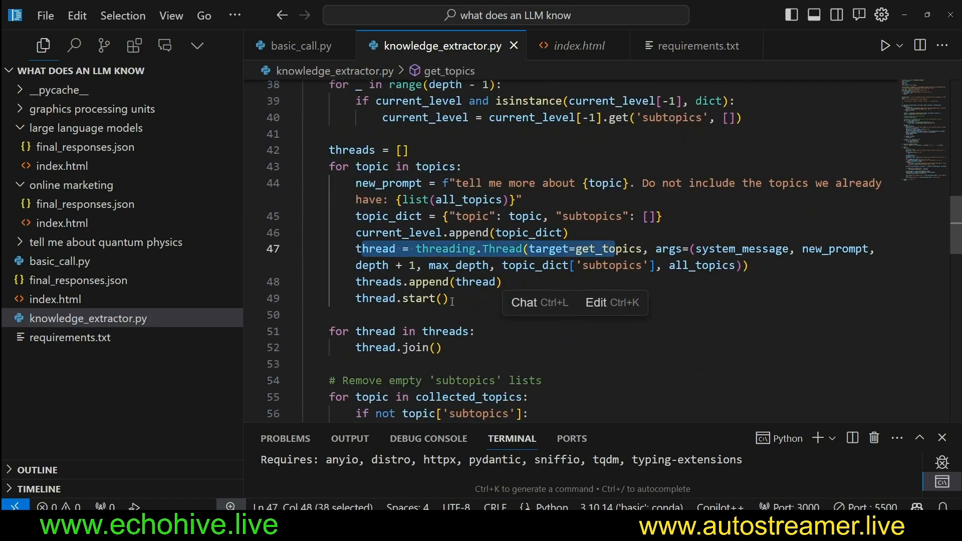
scroll("down", 3)
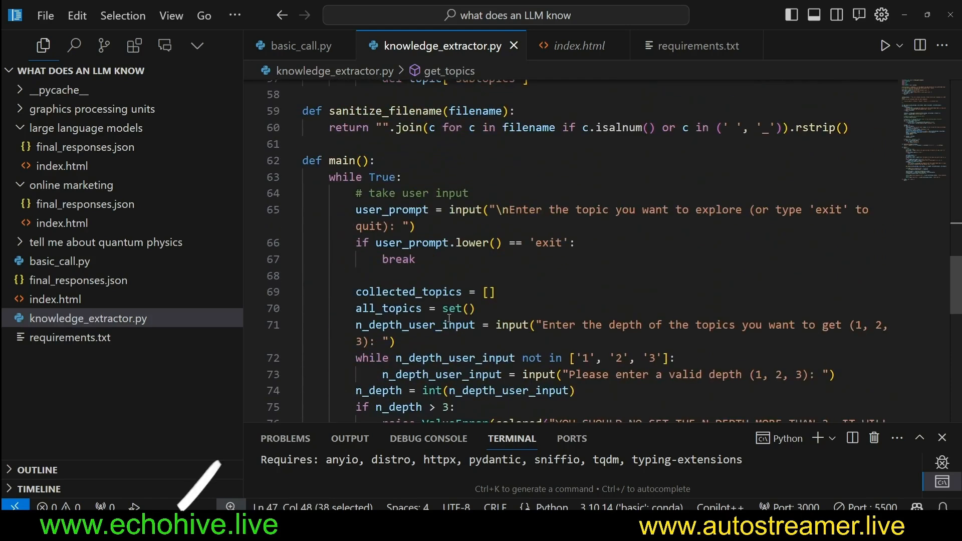
scroll("down", 3)
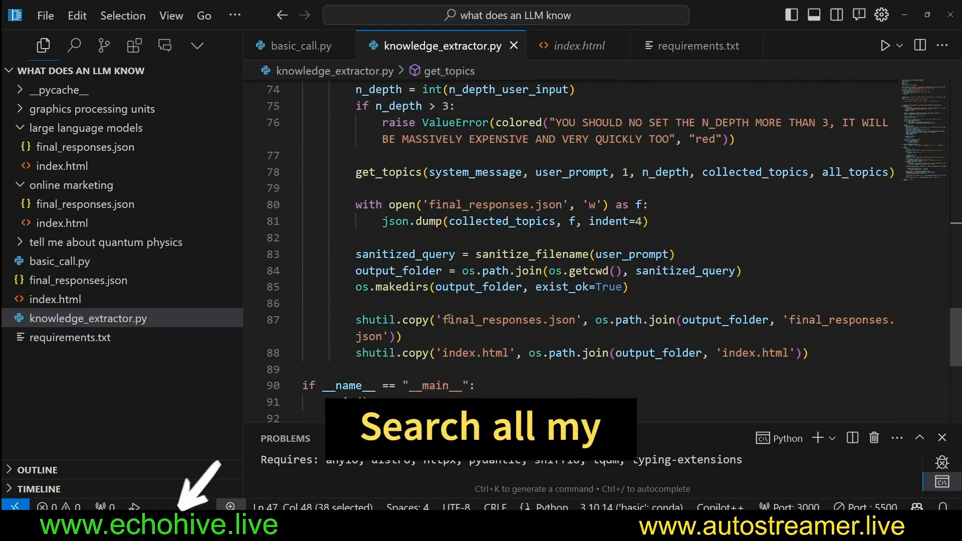
double_click(403, 254)
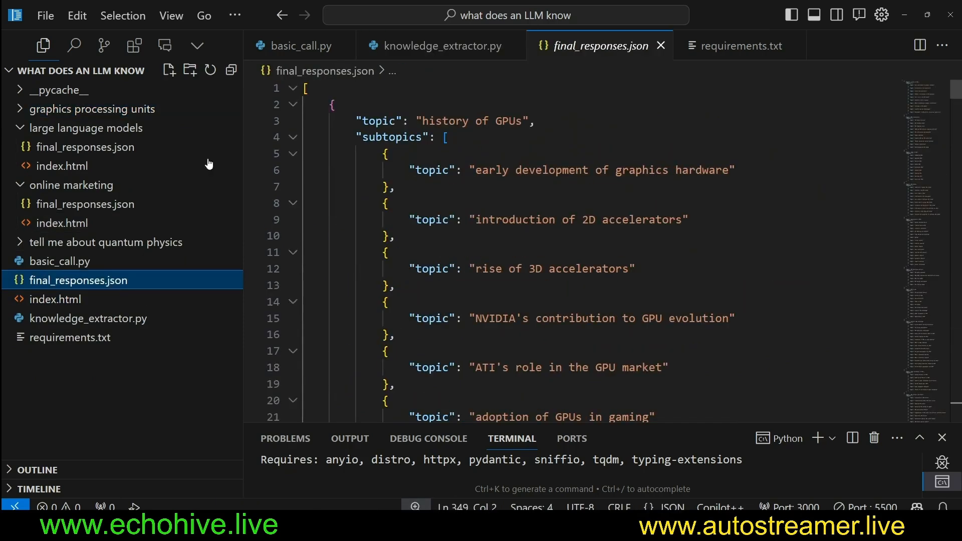
Step: Read the root index.html script, selecting a function name among fetchTopics and collapseAllTopics
left_click(55, 299)
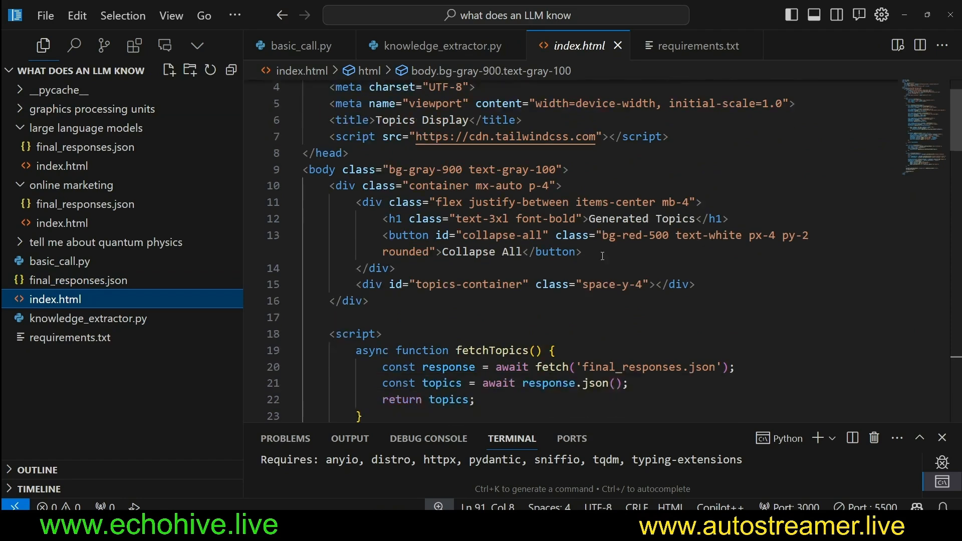
scroll("down", 3)
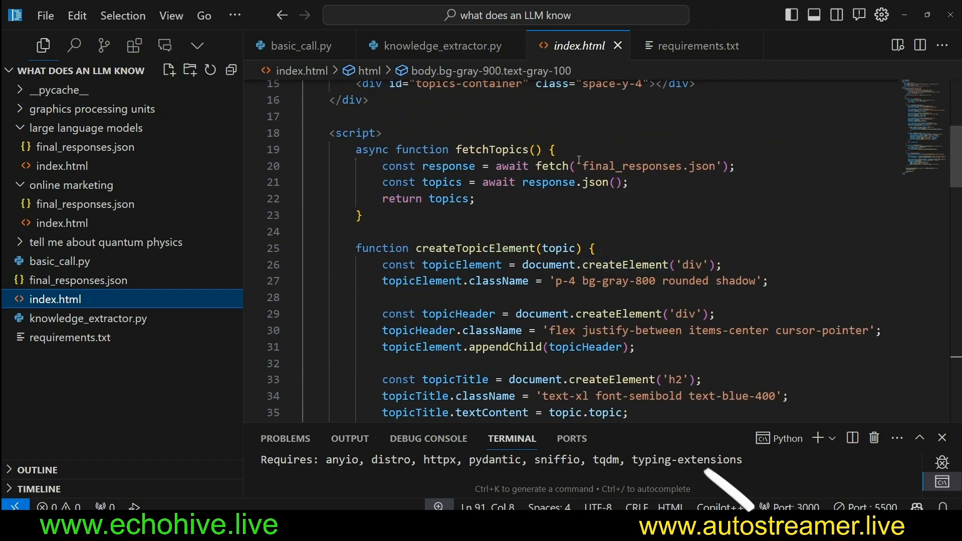
double_click(638, 166)
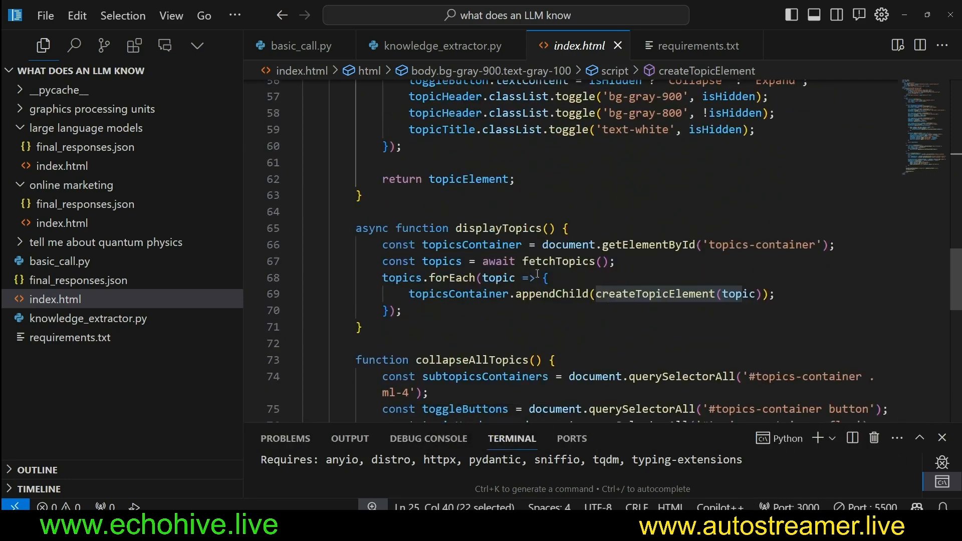
scroll("down", 3)
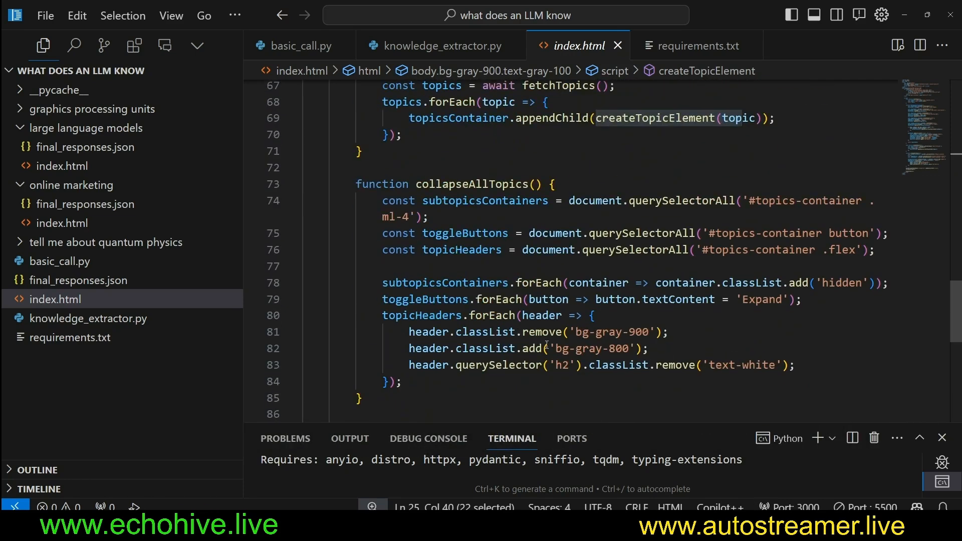
scroll("down", 3)
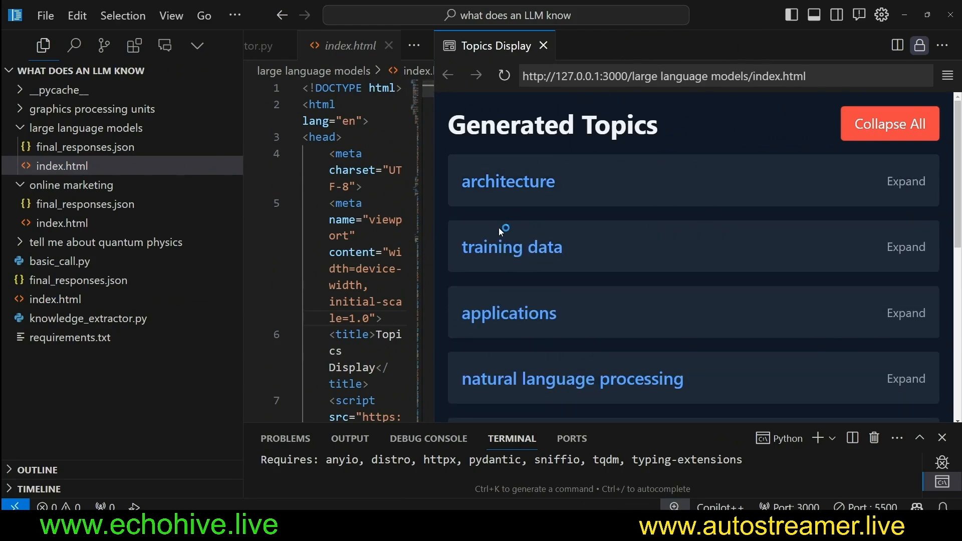
mouse_move(889, 141)
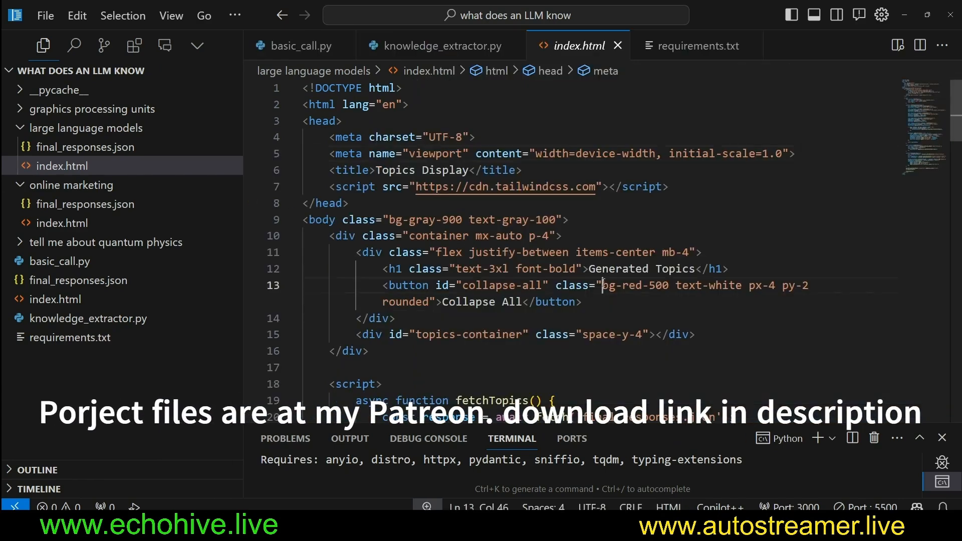
Step: Scroll index.html and select the fetchTopics code and topics-container element attributes
scroll("down", 3)
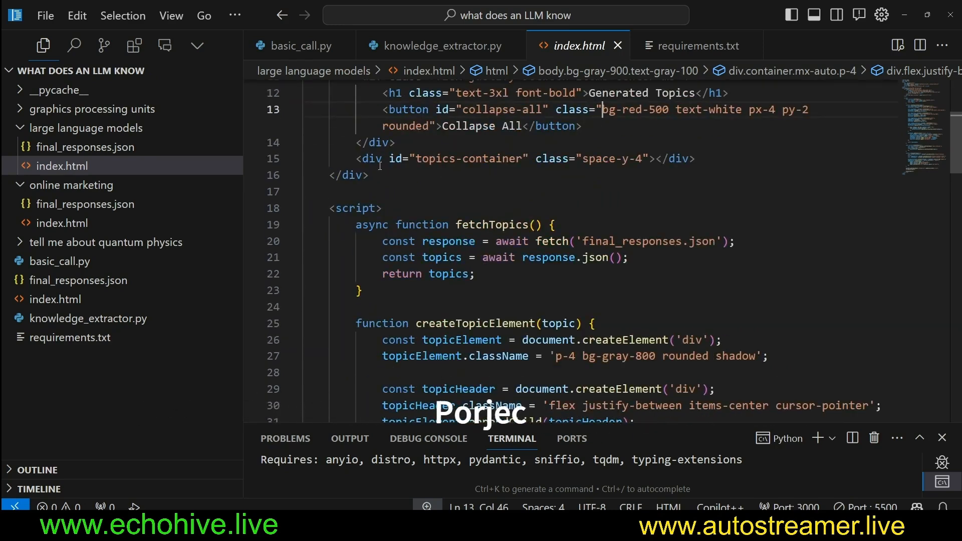
left_click_drag(352, 158, 629, 158)
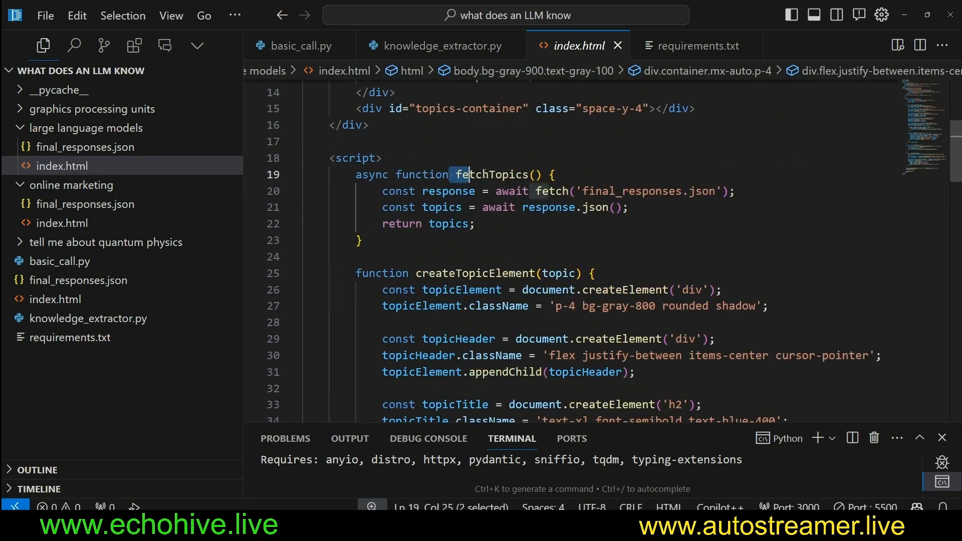
scroll("down", 3)
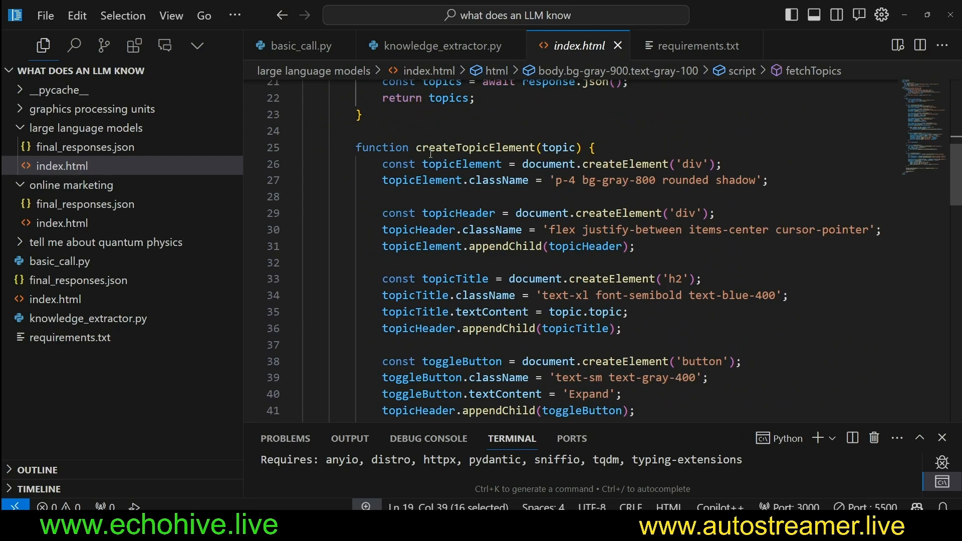
left_click_drag(543, 179, 685, 180)
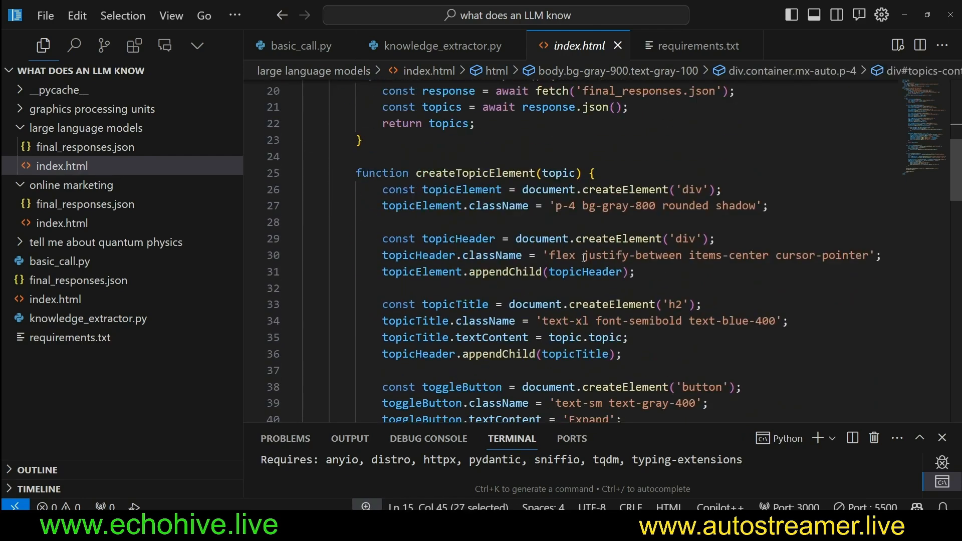
Step: Scroll to and select the collapseAllTopics function, then return to knowledge_extractor.py
scroll("down", 3)
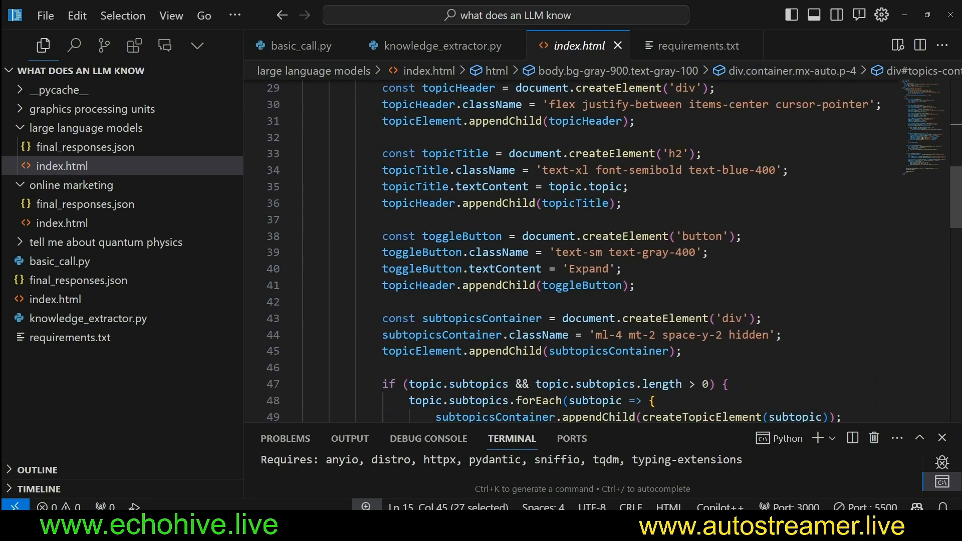
scroll("down", 3)
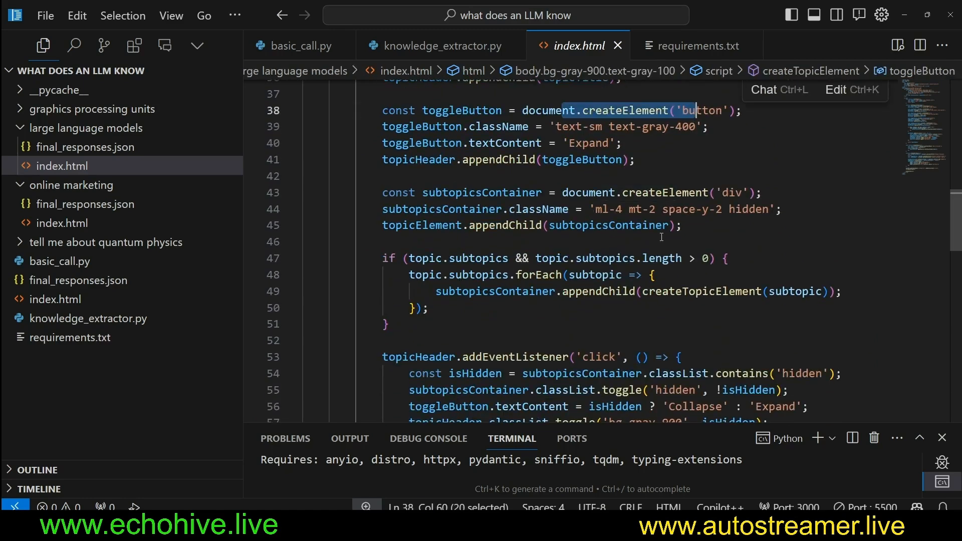
scroll("down", 3)
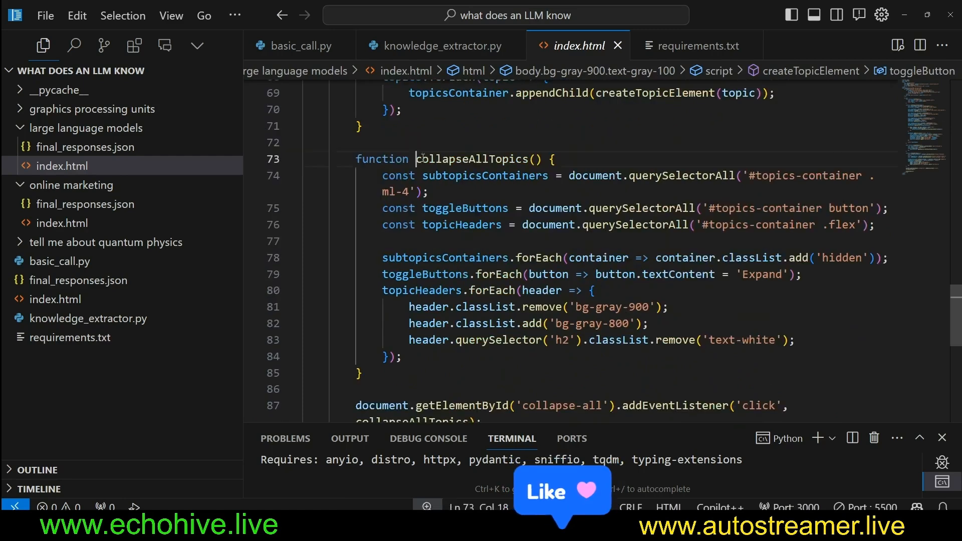
double_click(473, 159)
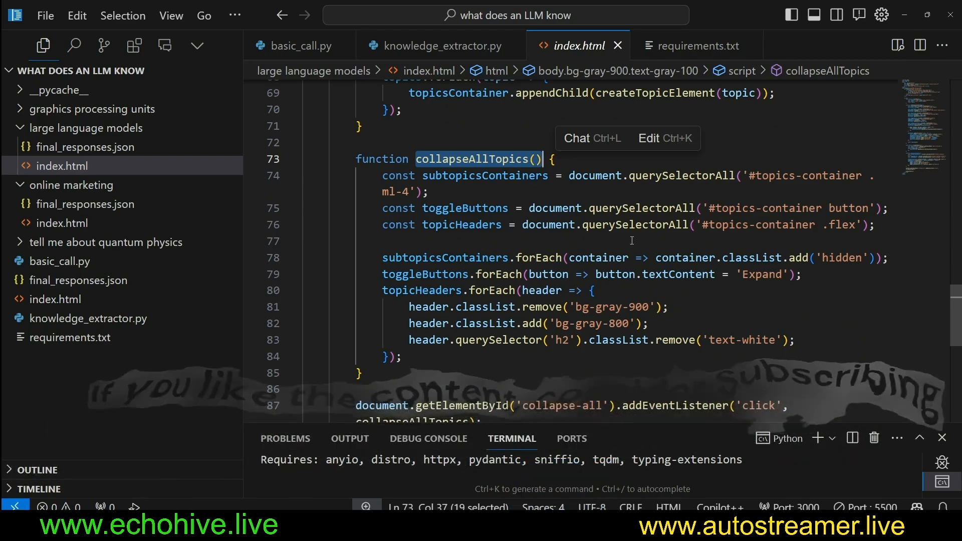
scroll("down", 3)
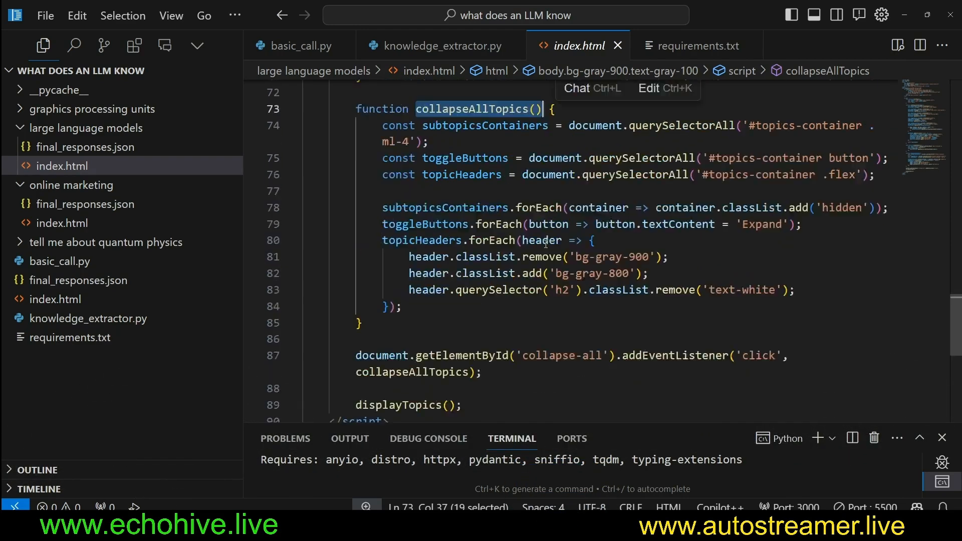
left_click(441, 46)
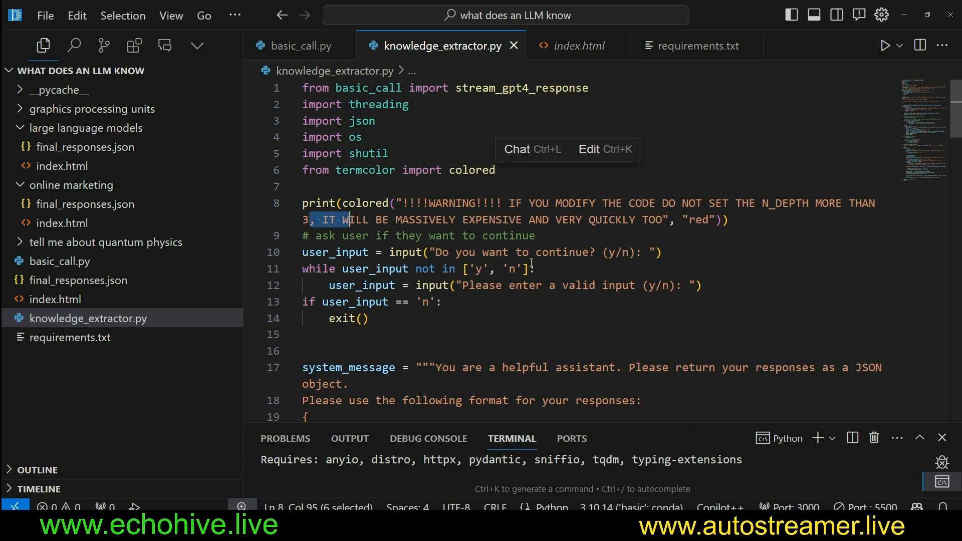
Step: Select the red N_DEPTH cost warning text at the top of knowledge_extractor.py
left_click(535, 235)
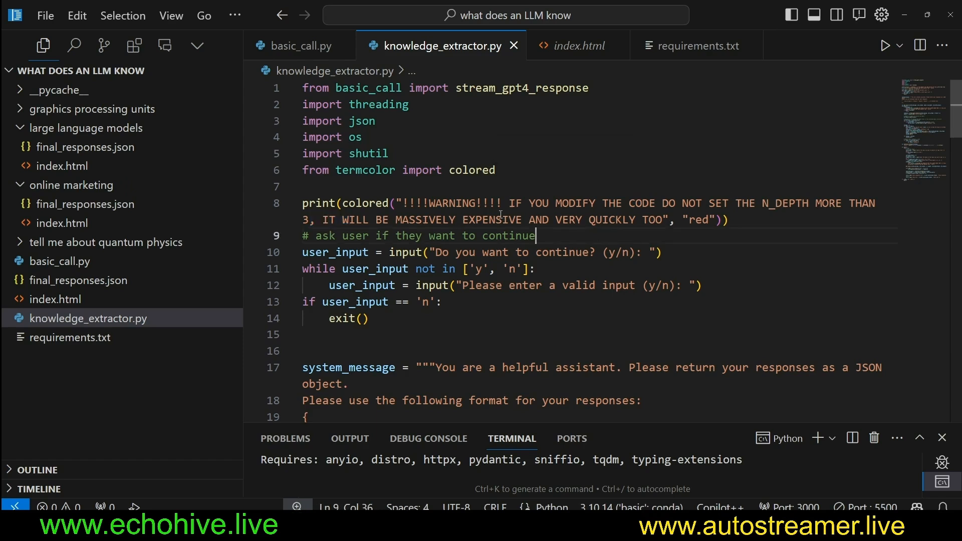
left_click_drag(518, 203, 729, 220)
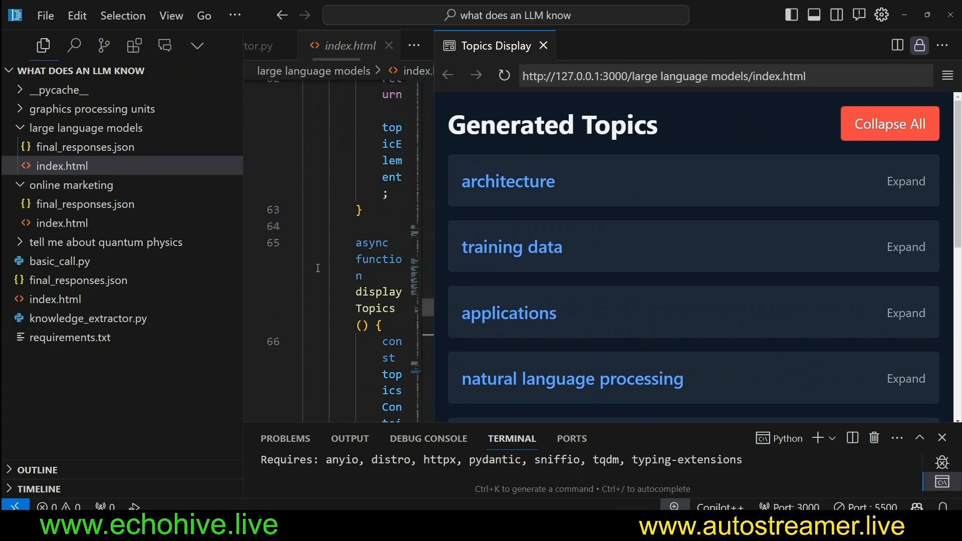
Step: Scroll the Generated Topics preview through expanded subtopics like layer freezing and cross-validation
scroll("down", 3)
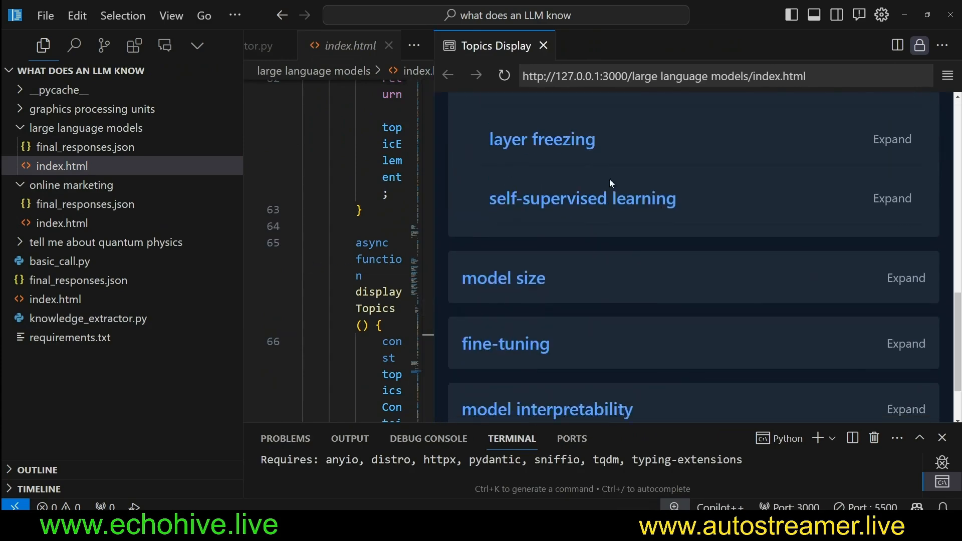
scroll("down", 3)
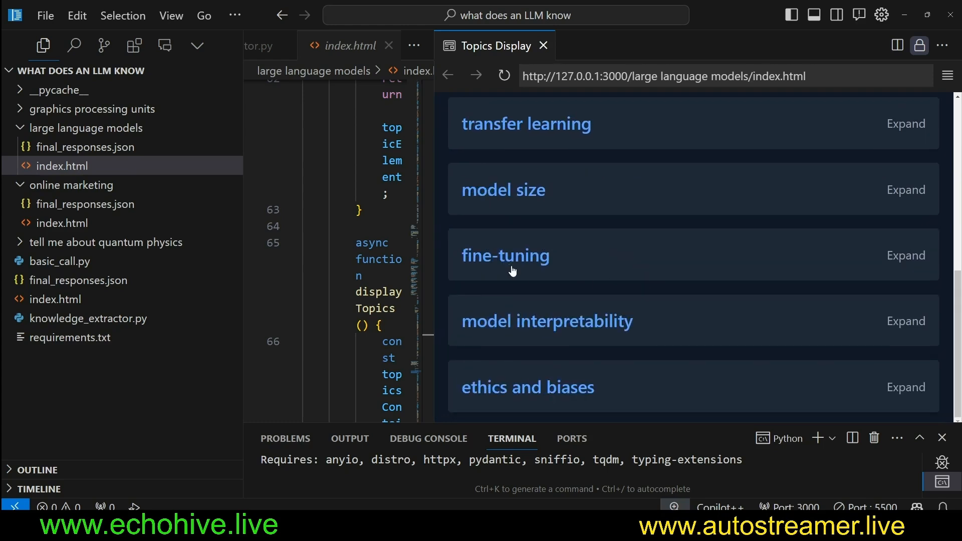
scroll("down", 3)
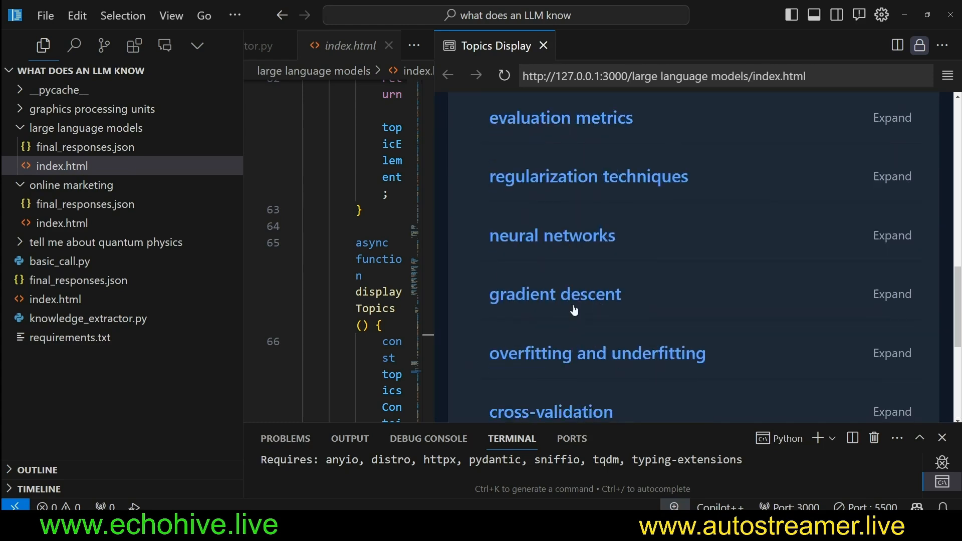
scroll("down", 3)
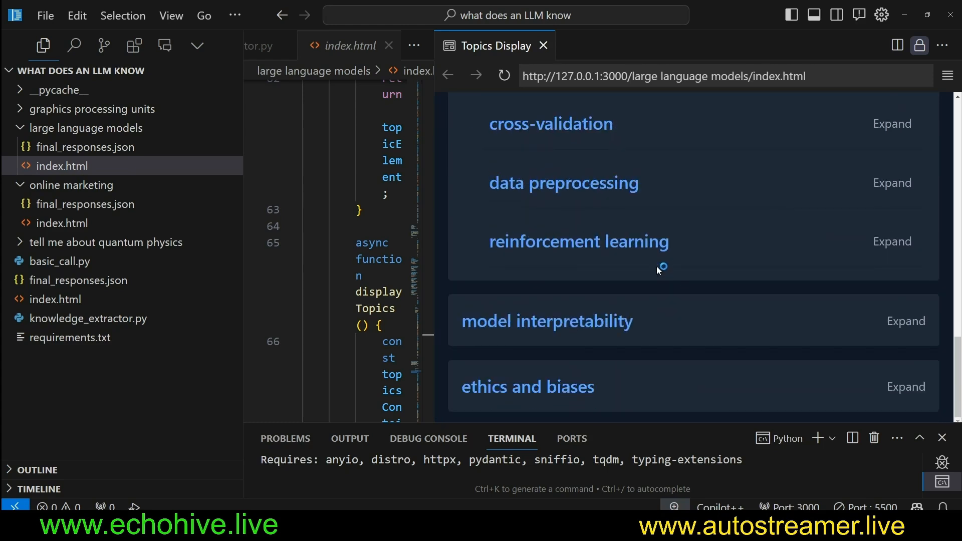